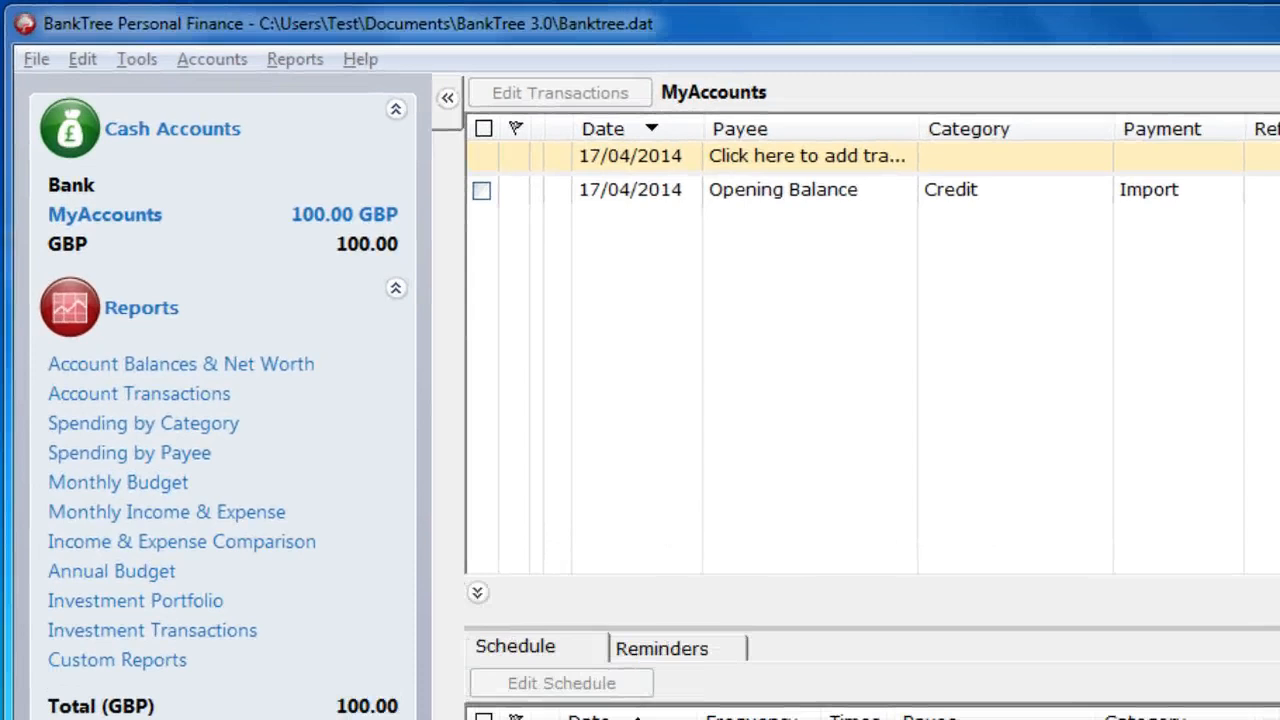
mouse_move(268, 327)
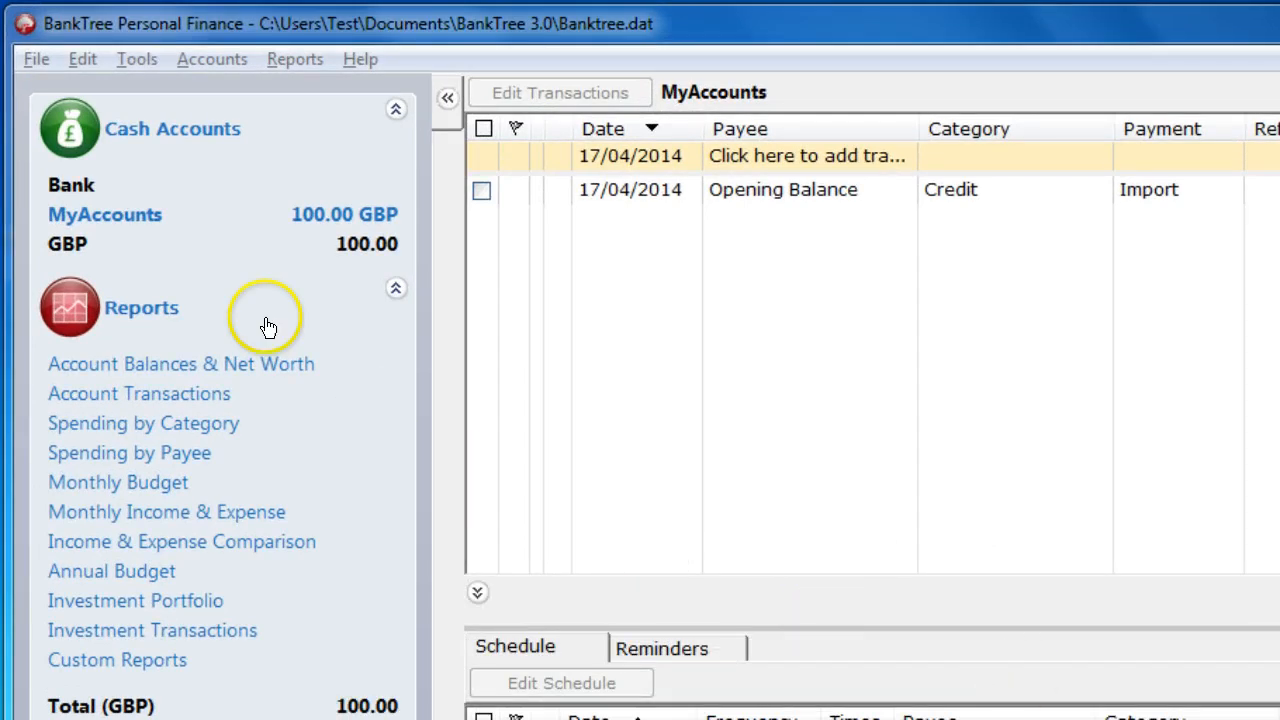
Choose File > Import... to open the statement file-import dialog
left_click(36, 59)
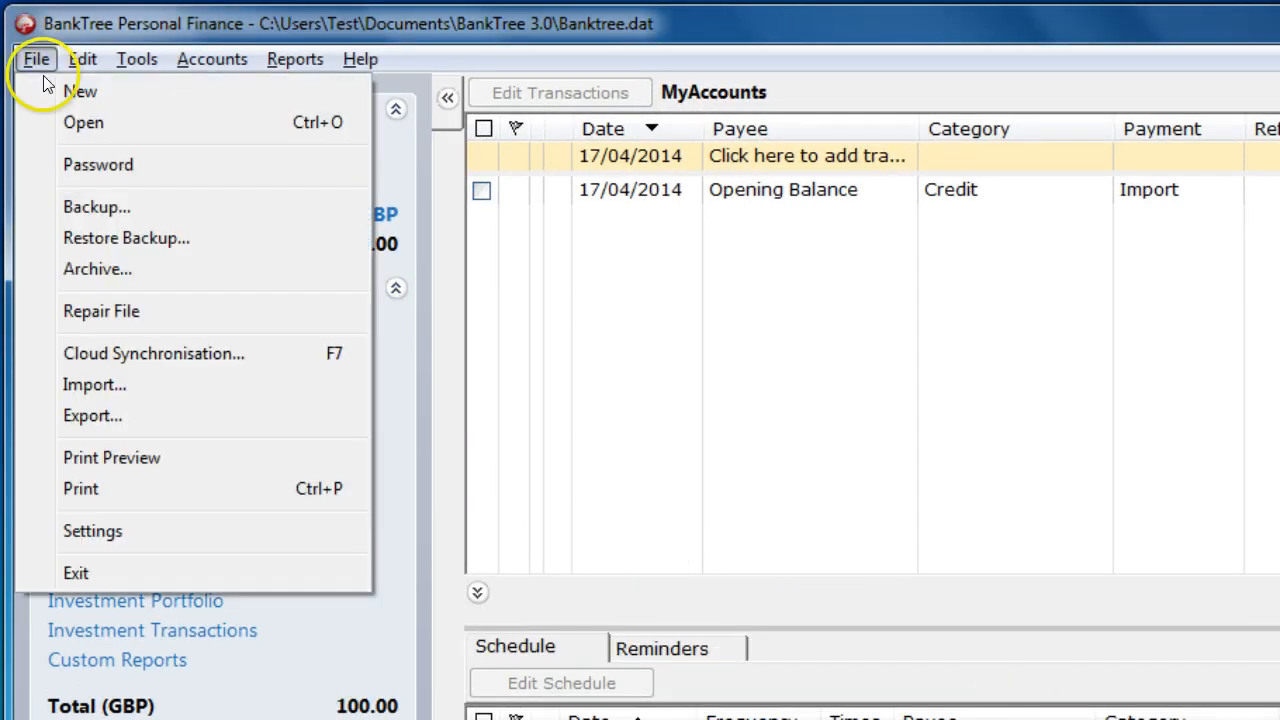
left_click(36, 58)
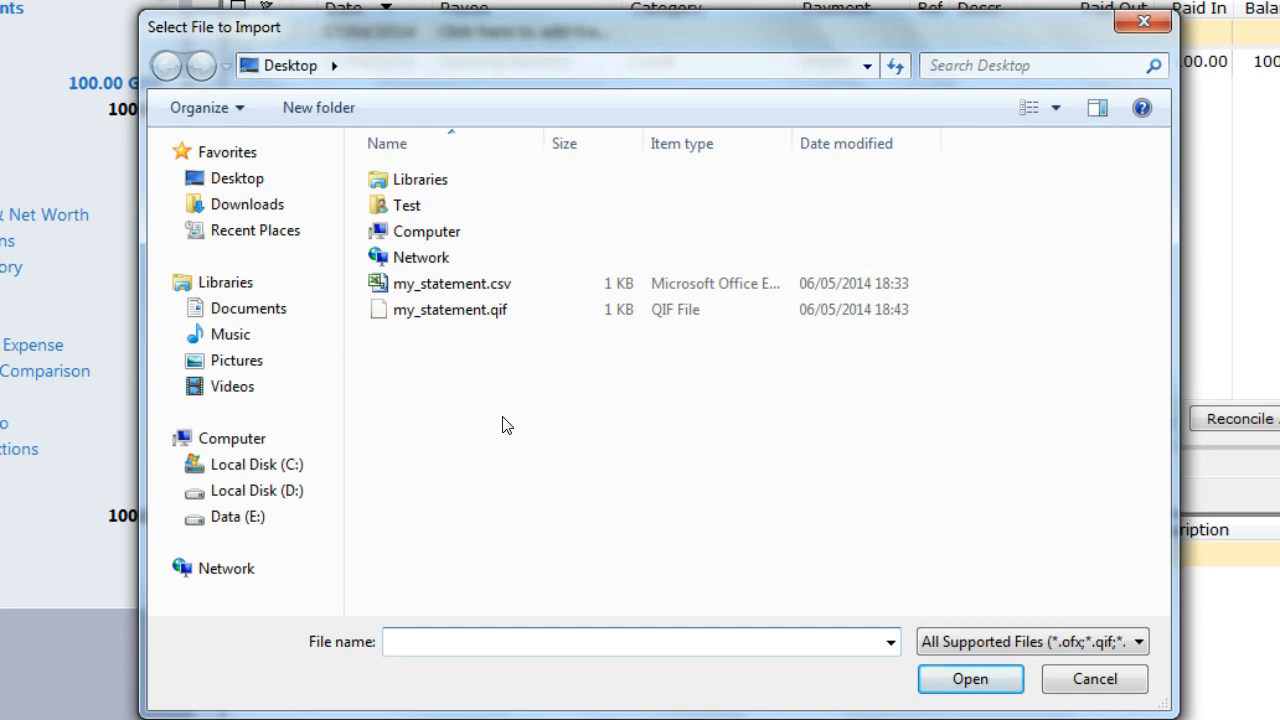
Select my_statement.csv on the Desktop and open it for import
left_click(237, 178)
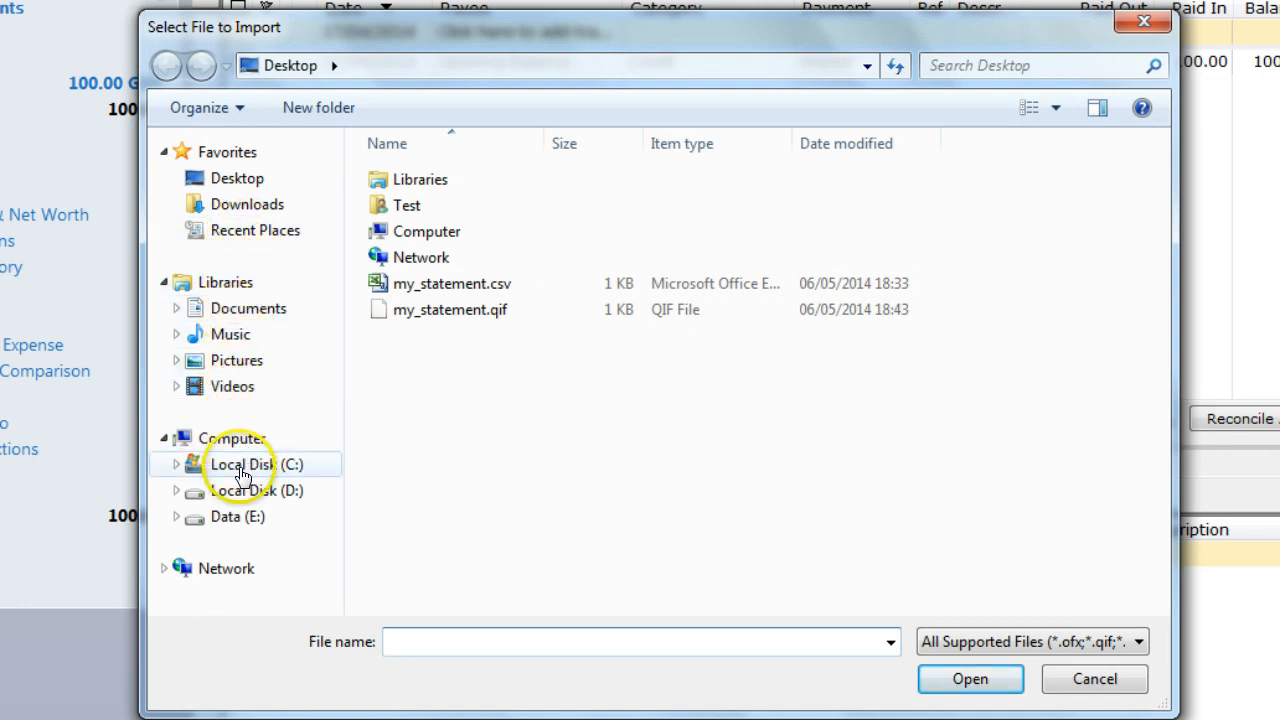
mouse_move(491, 465)
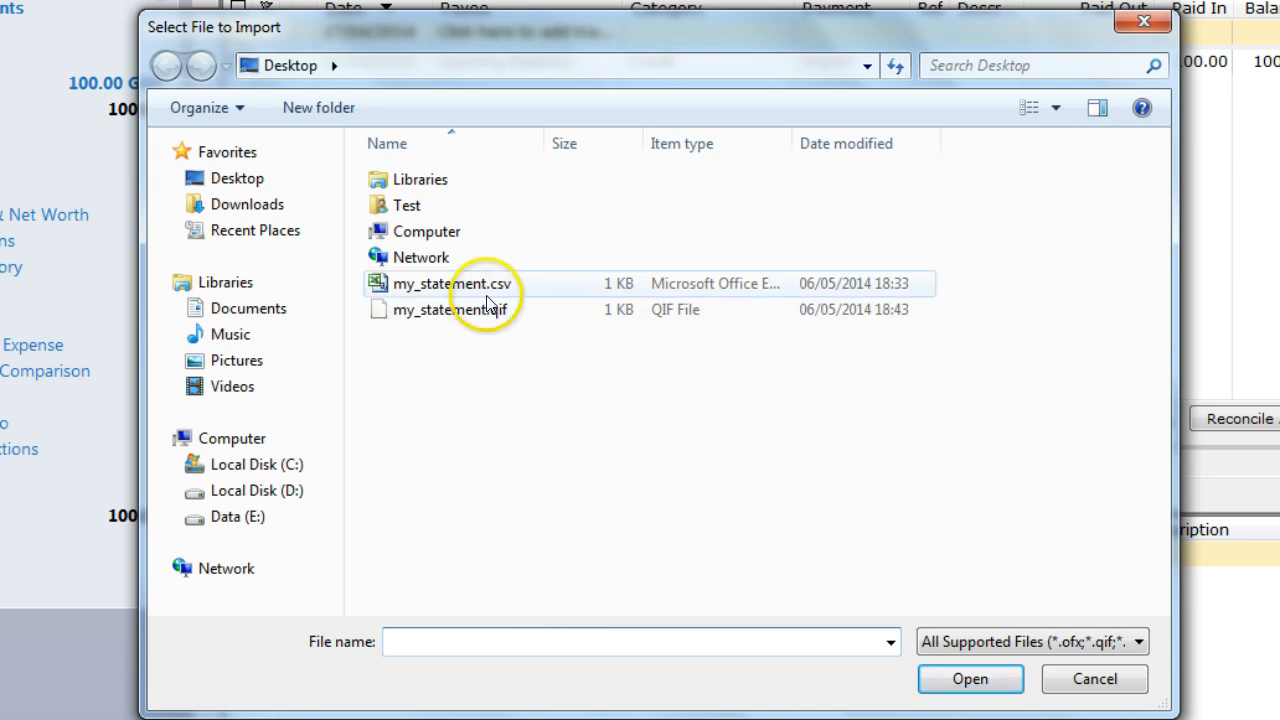
left_click(451, 283)
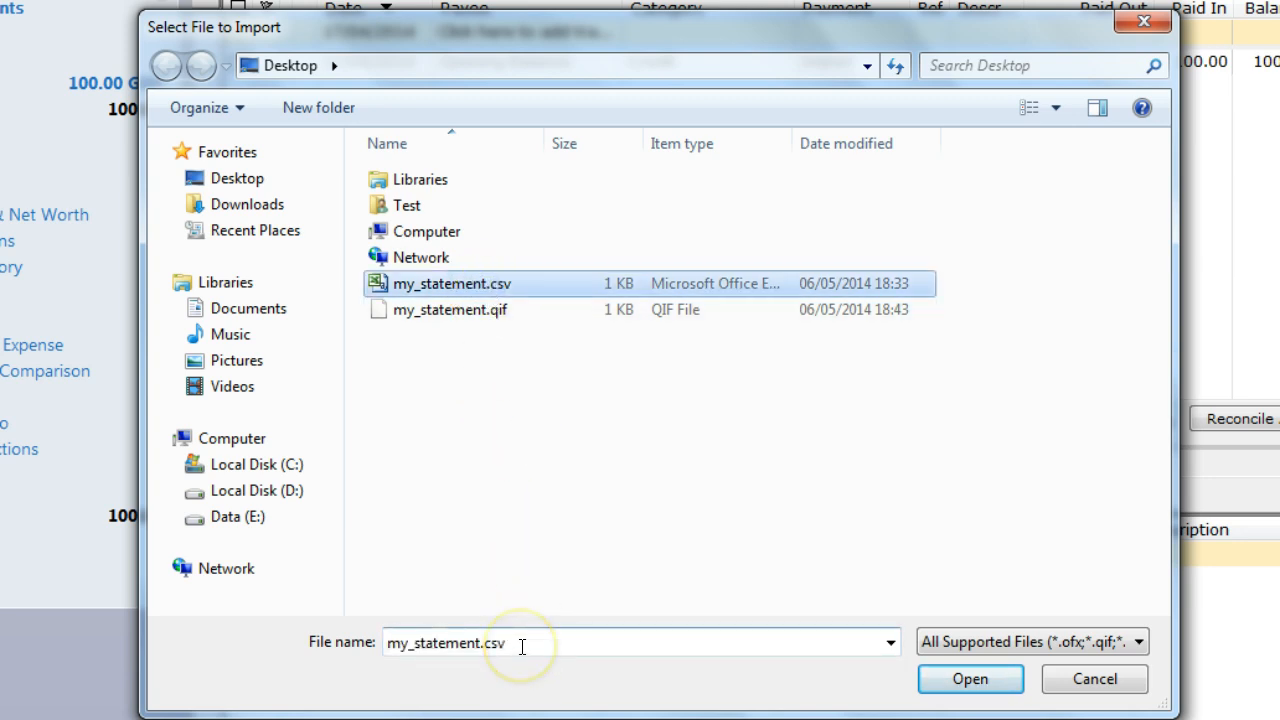
mouse_move(608, 643)
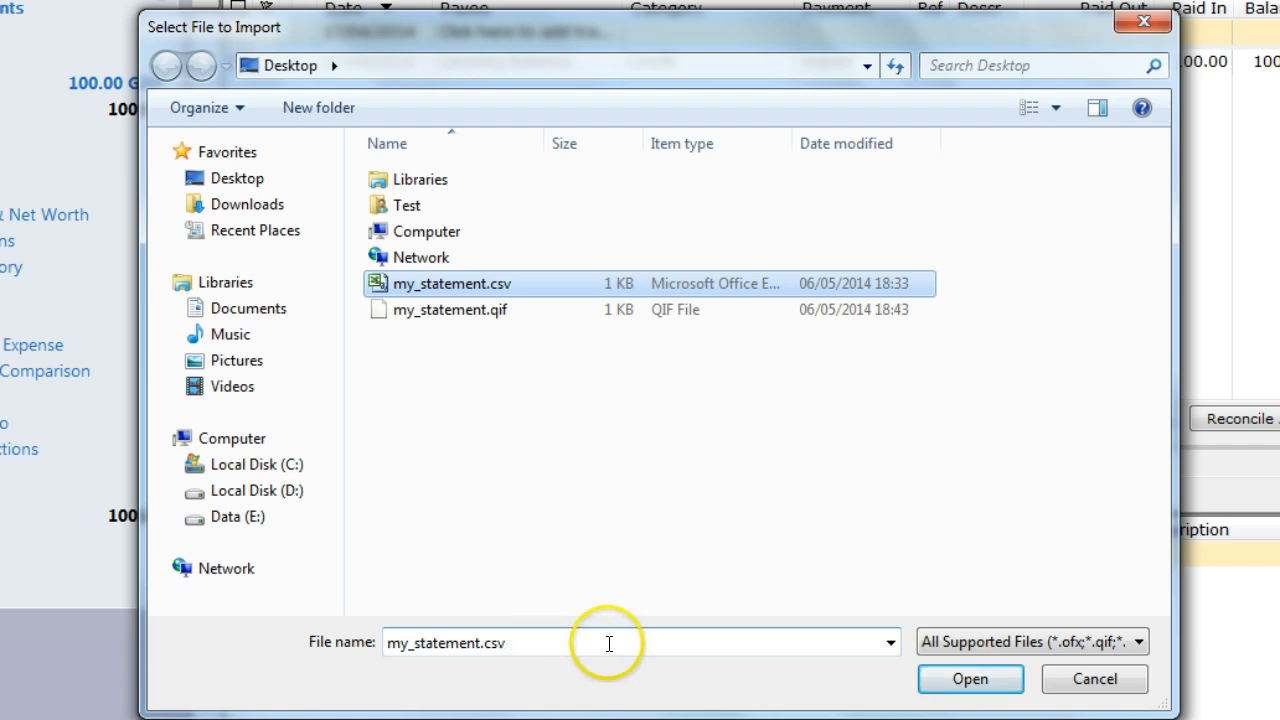
left_click(969, 678)
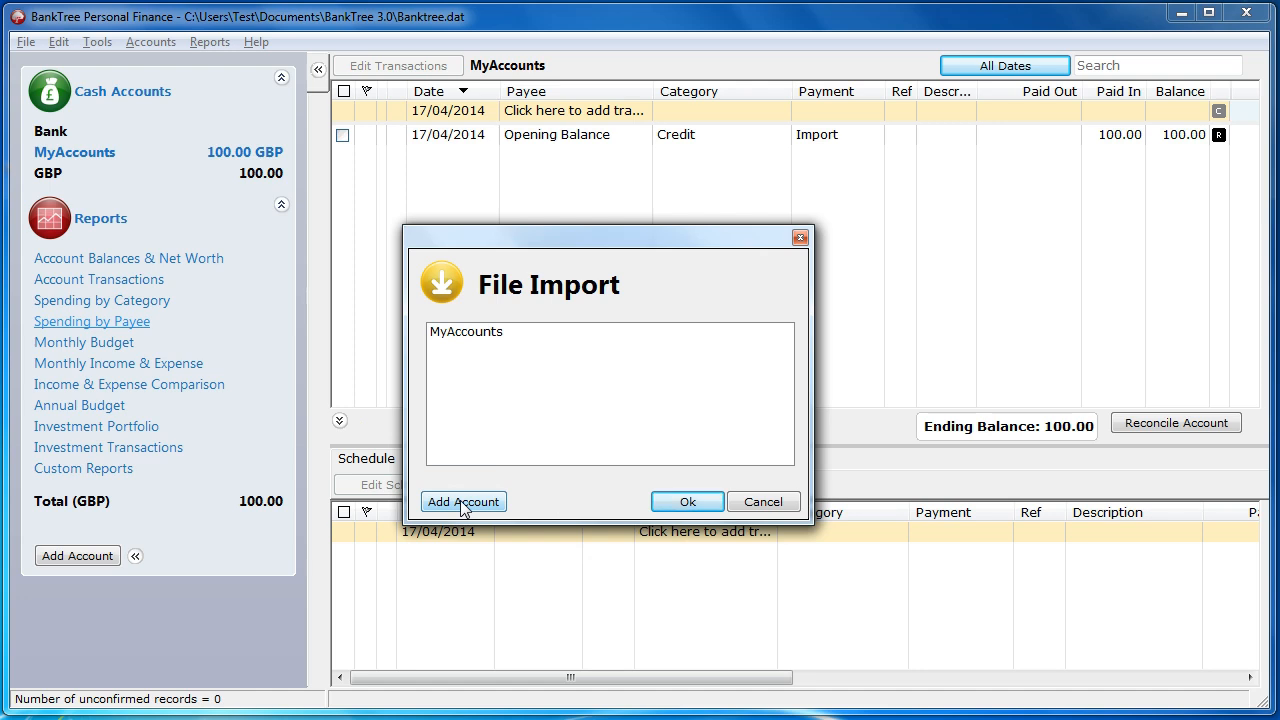
Select MyAccounts as the import destination account and confirm
left_click(465, 331)
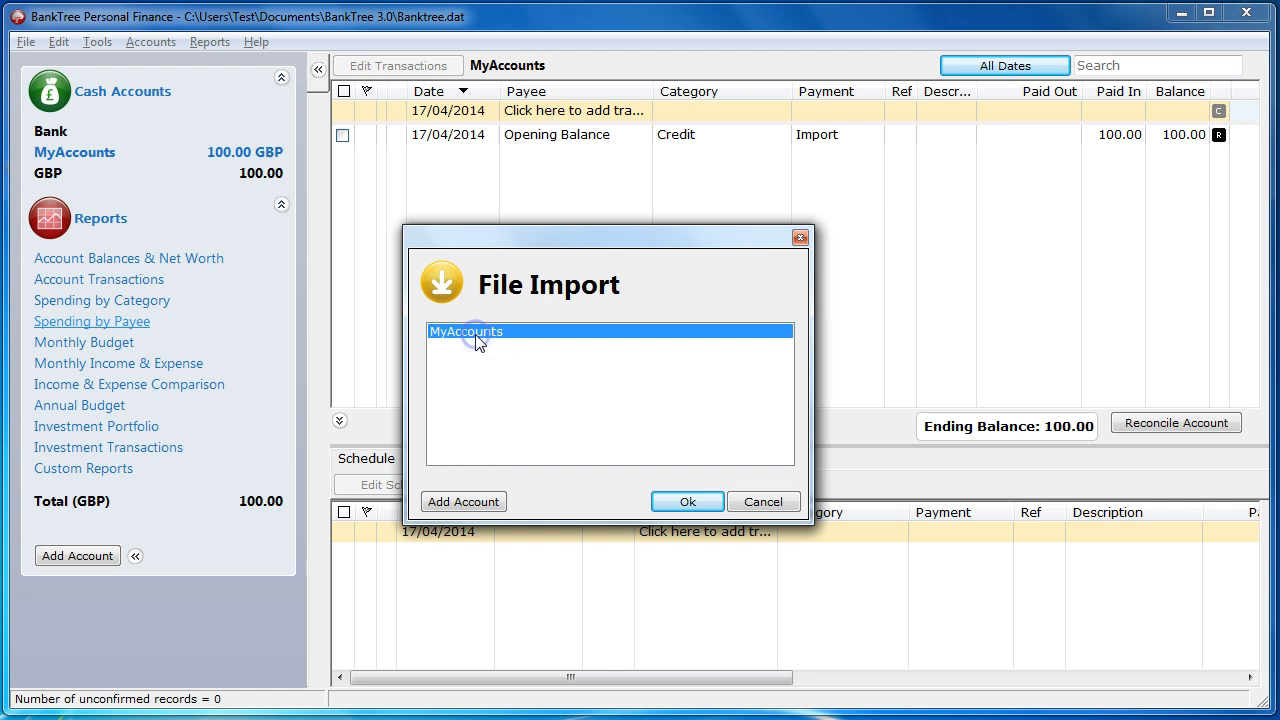
mouse_move(618, 436)
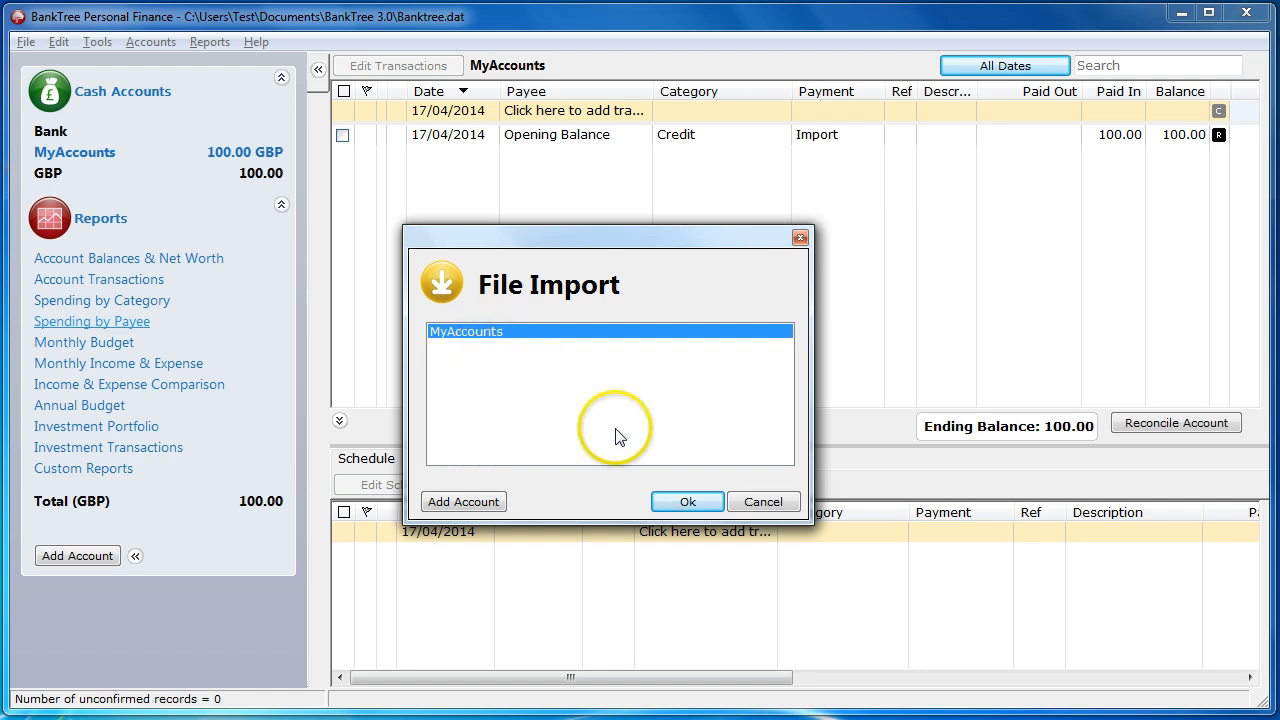
left_click(687, 501)
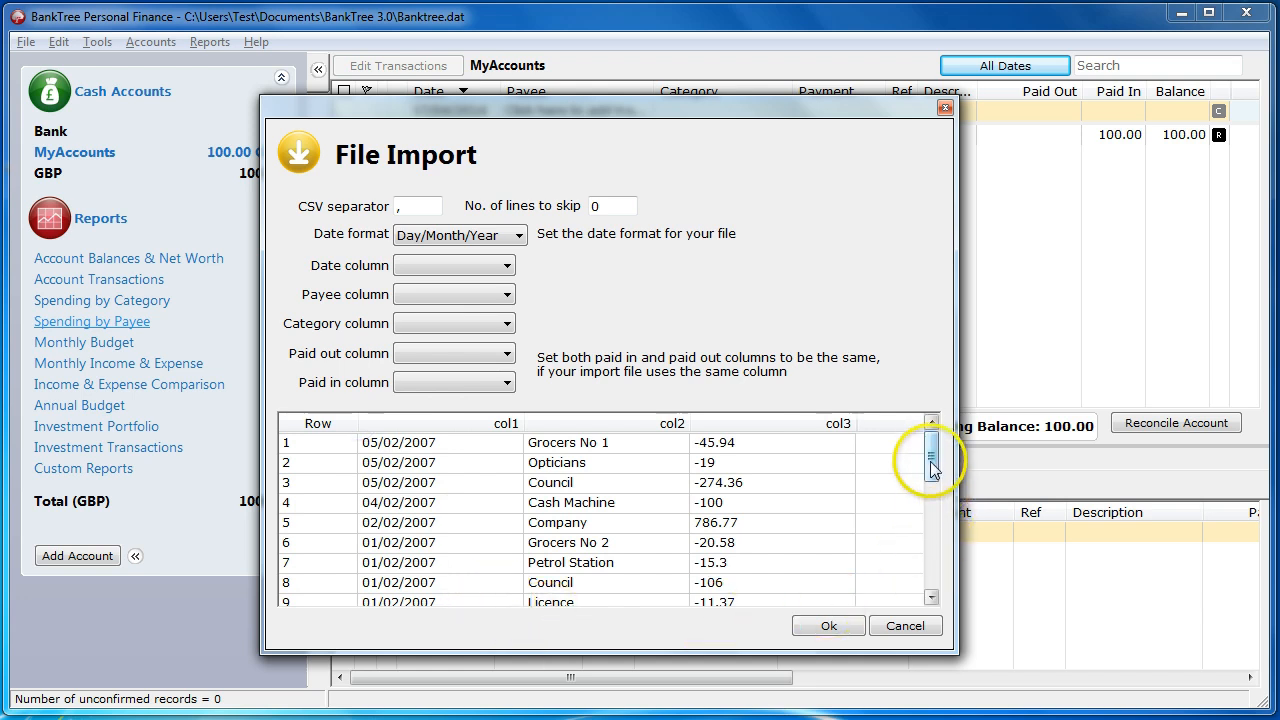
left_click_drag(932, 460, 932, 575)
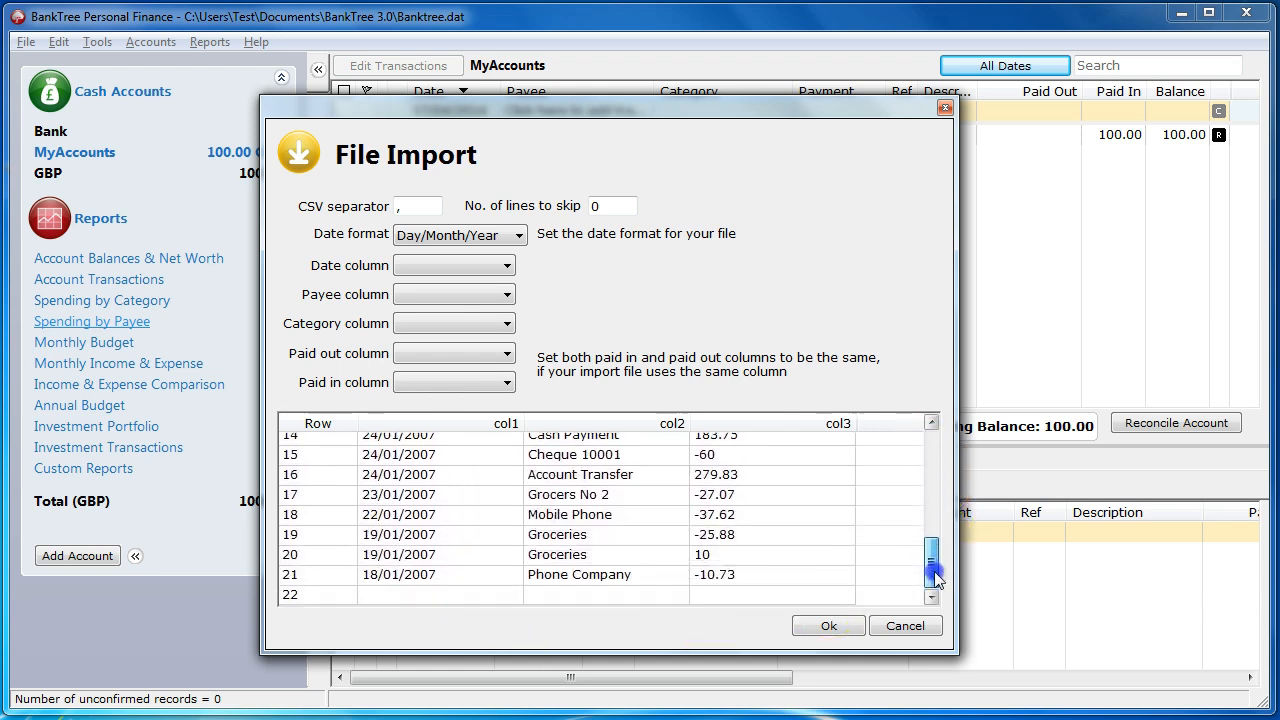
left_click_drag(933, 575, 933, 445)
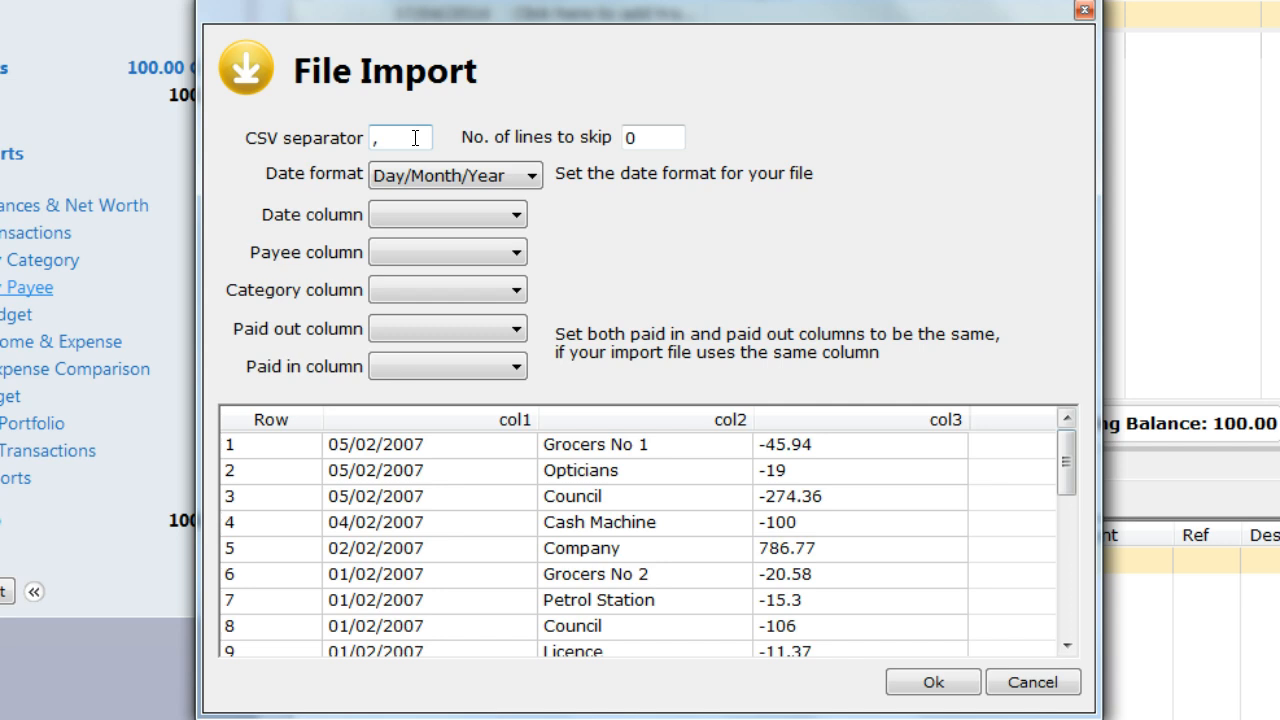
left_click(652, 137)
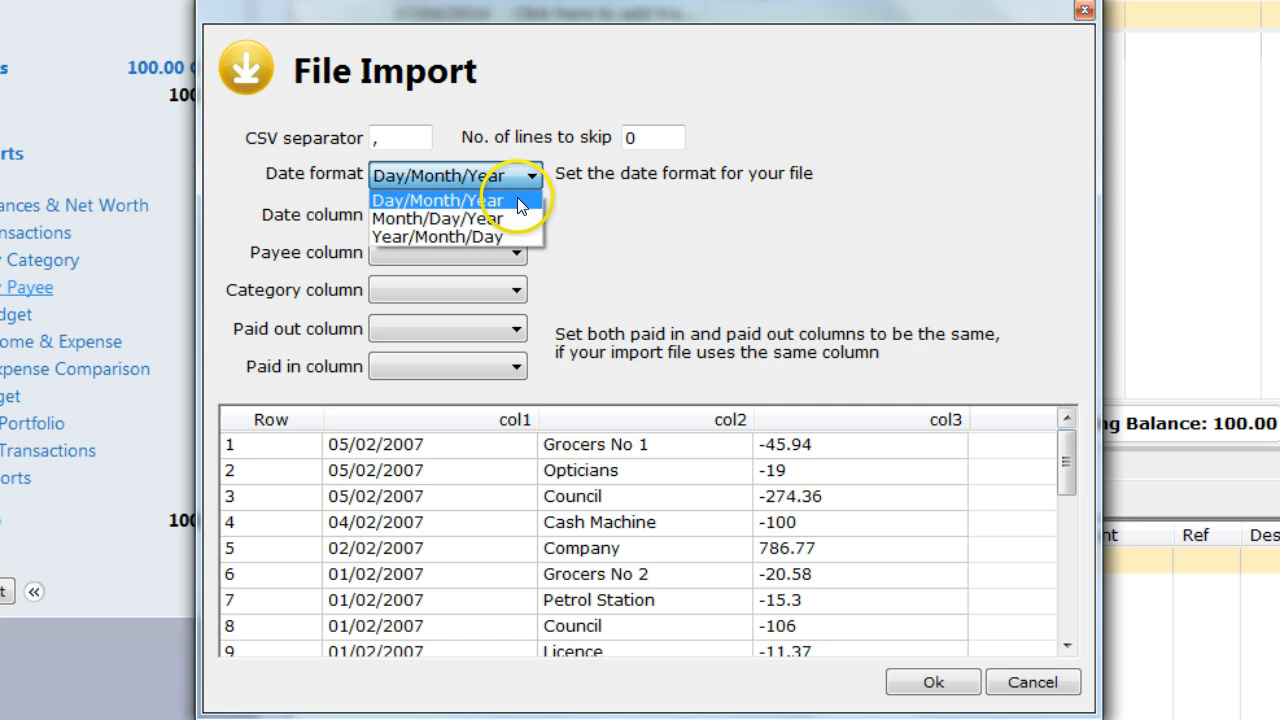
mouse_move(515, 219)
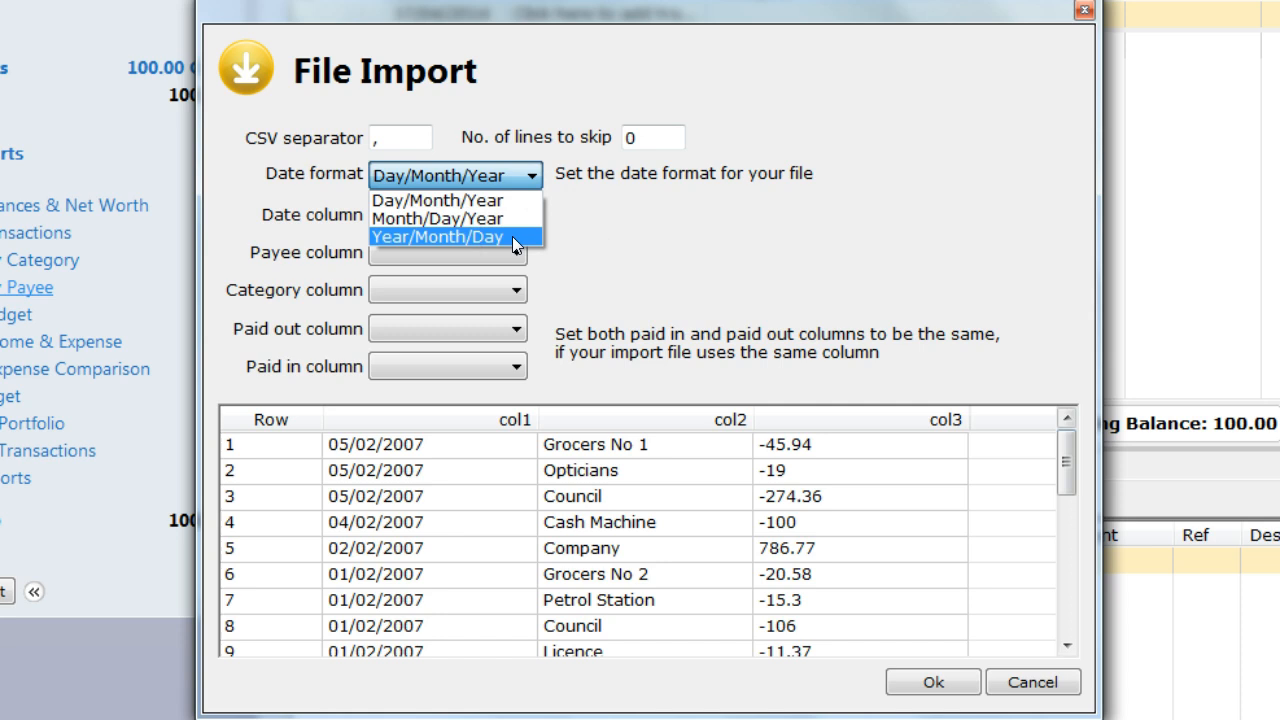
mouse_move(1070, 448)
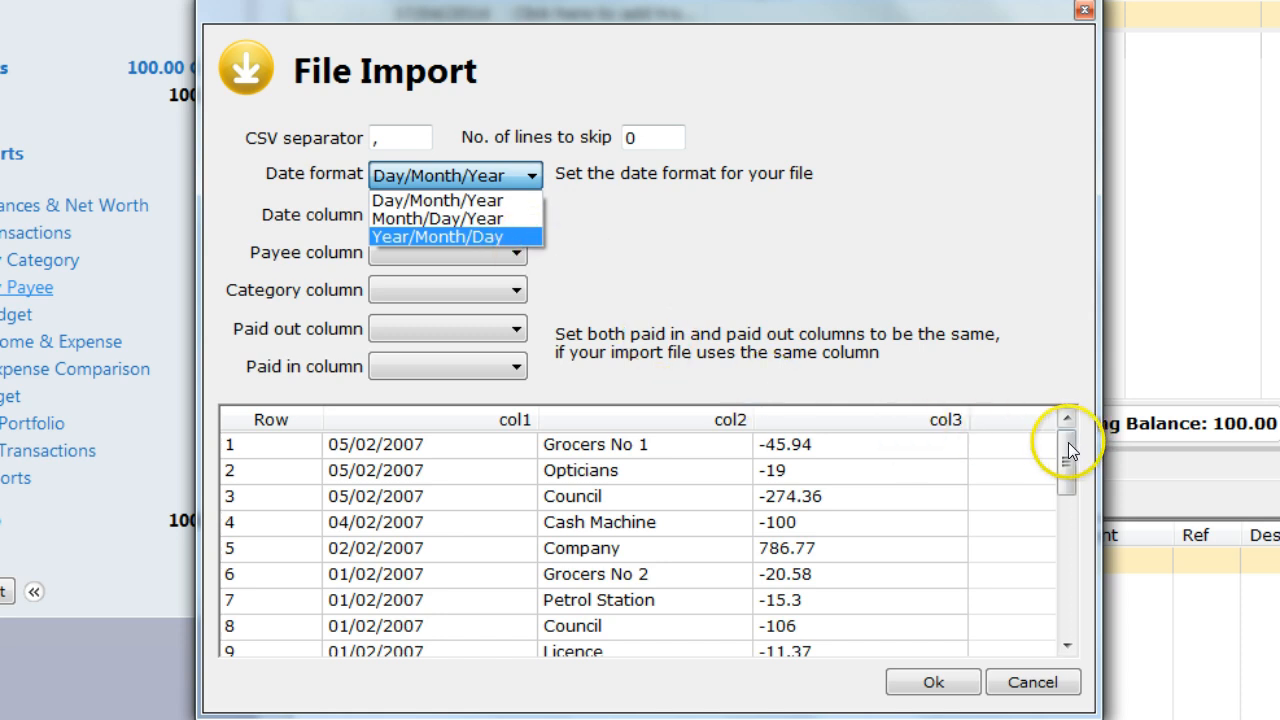
left_click_drag(1067, 450, 1067, 540)
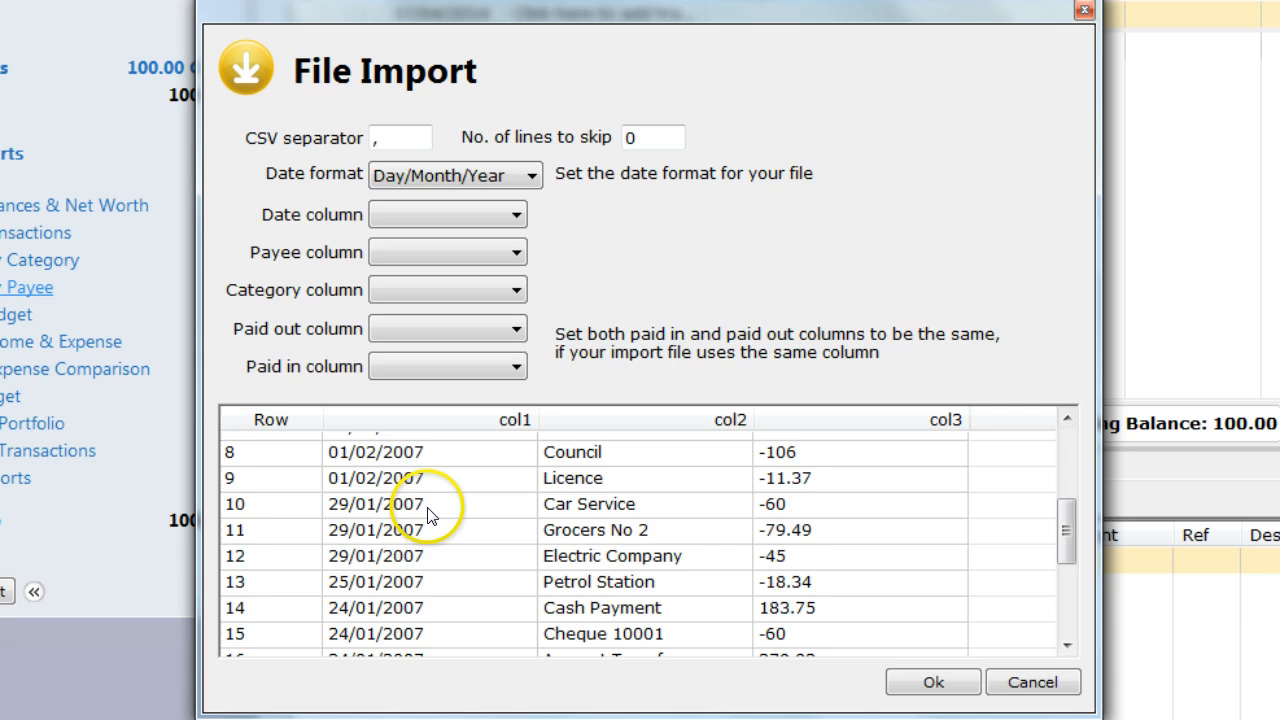
mouse_move(515, 445)
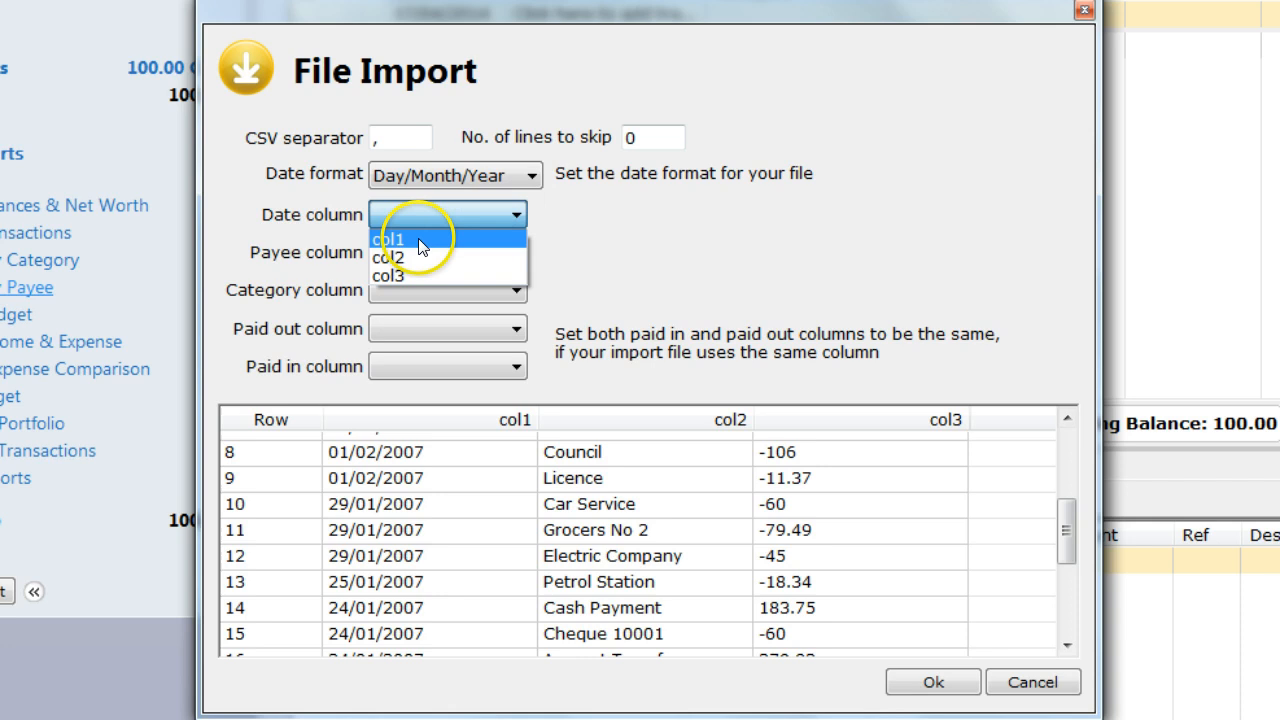
Map col1 to Date, col2 to Payee, col3 to Paid out and Paid in, then confirm
left_click(388, 239)
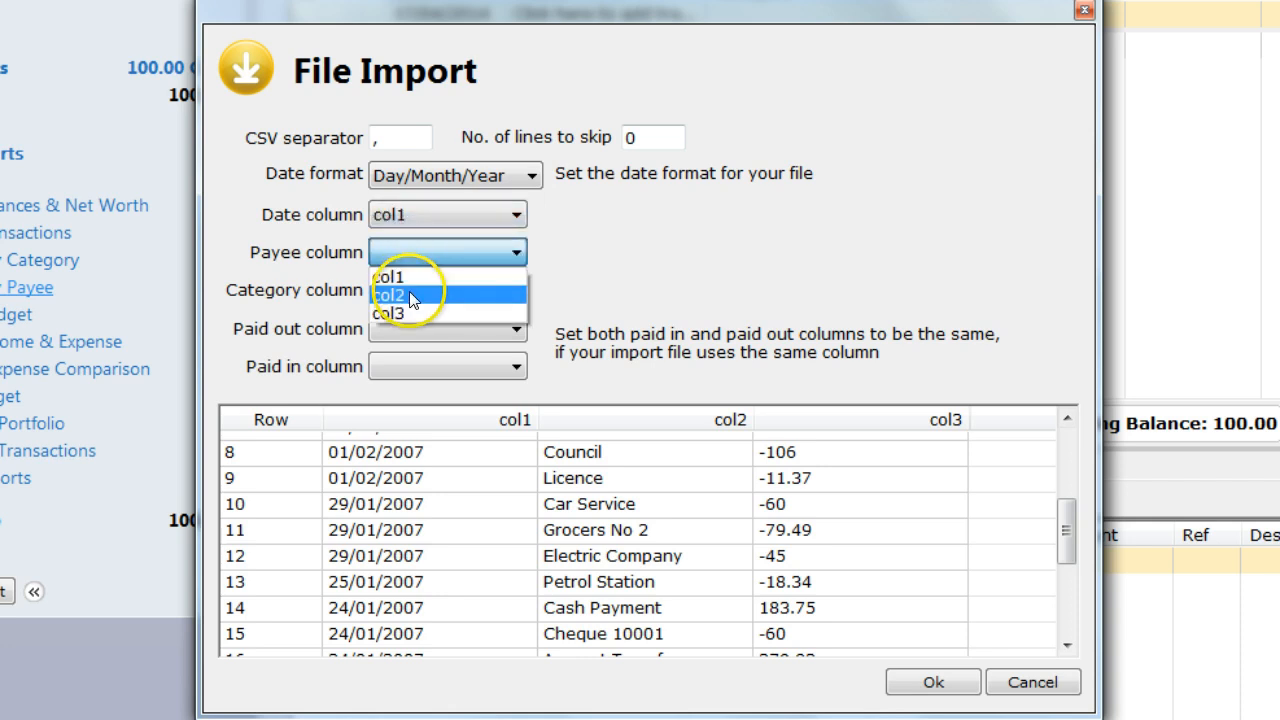
left_click(388, 295)
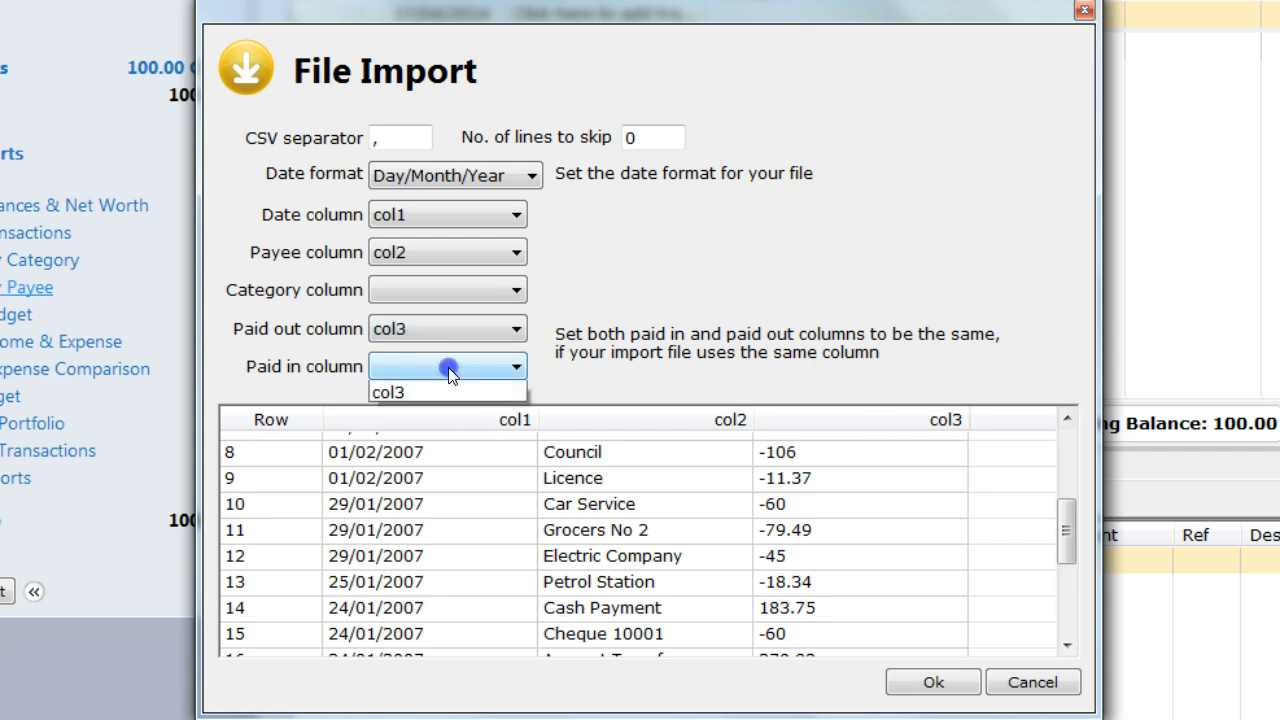
left_click(389, 391)
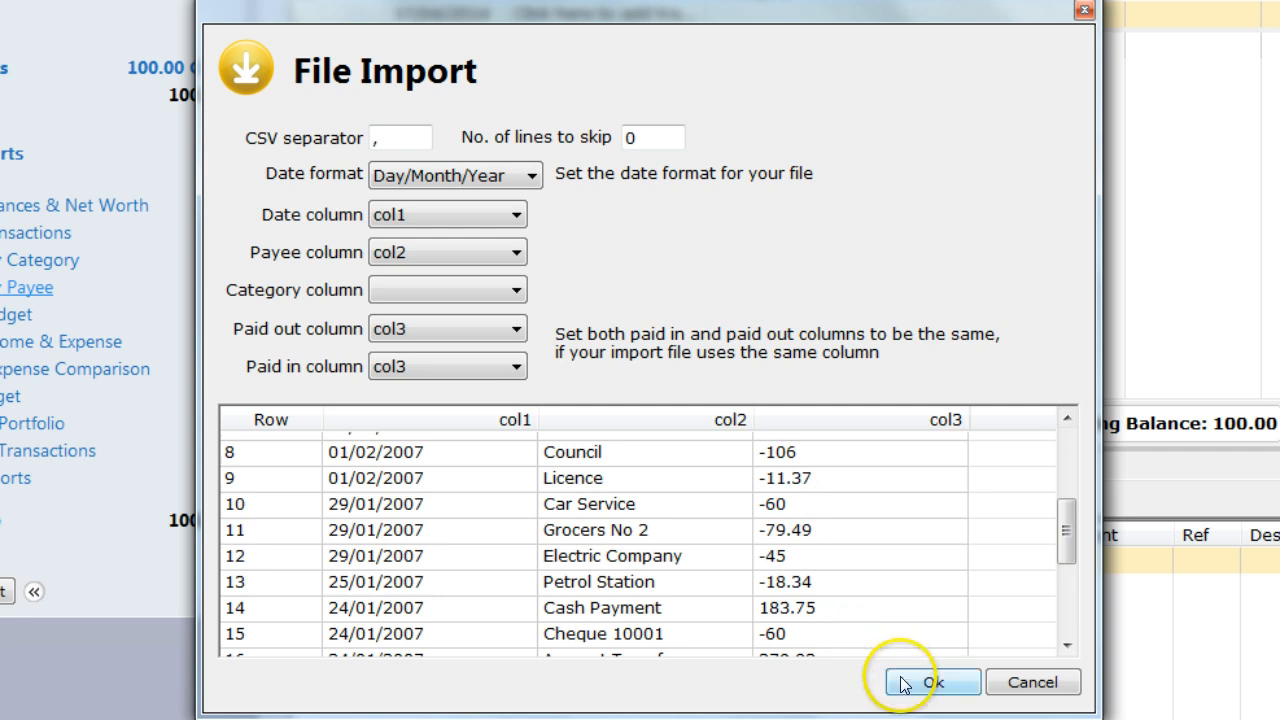
left_click(931, 681)
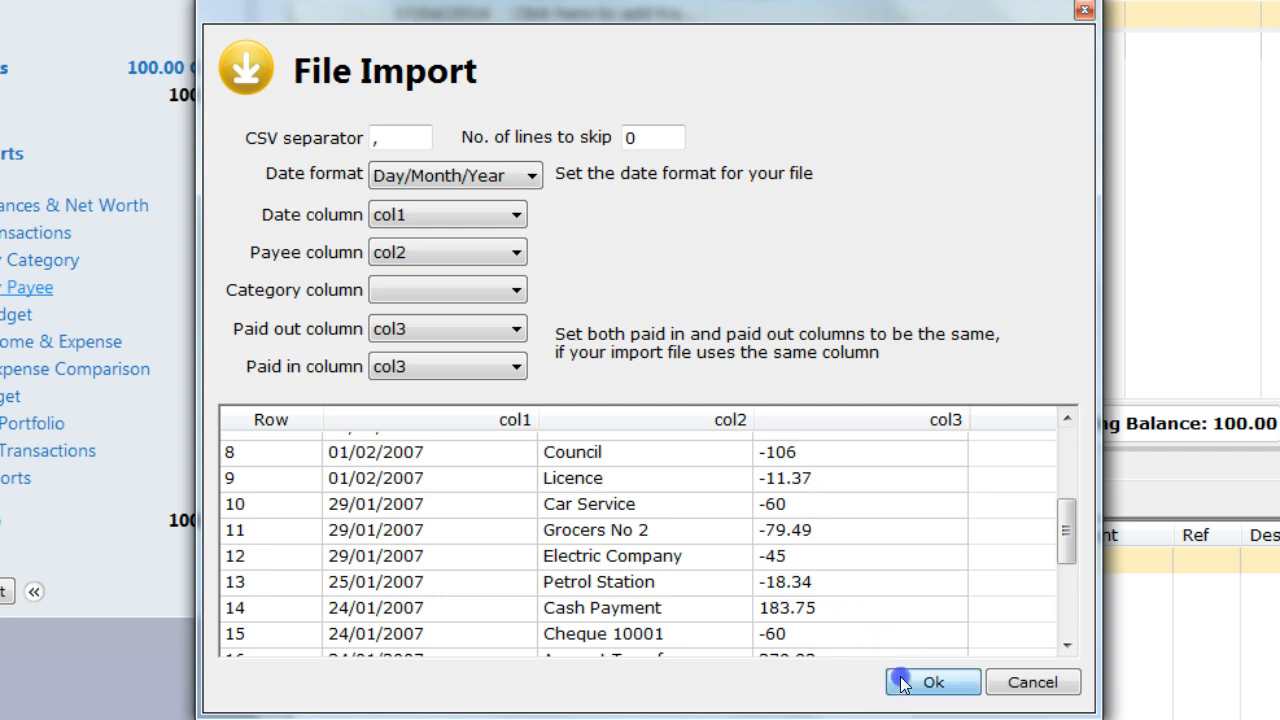
left_click(932, 681)
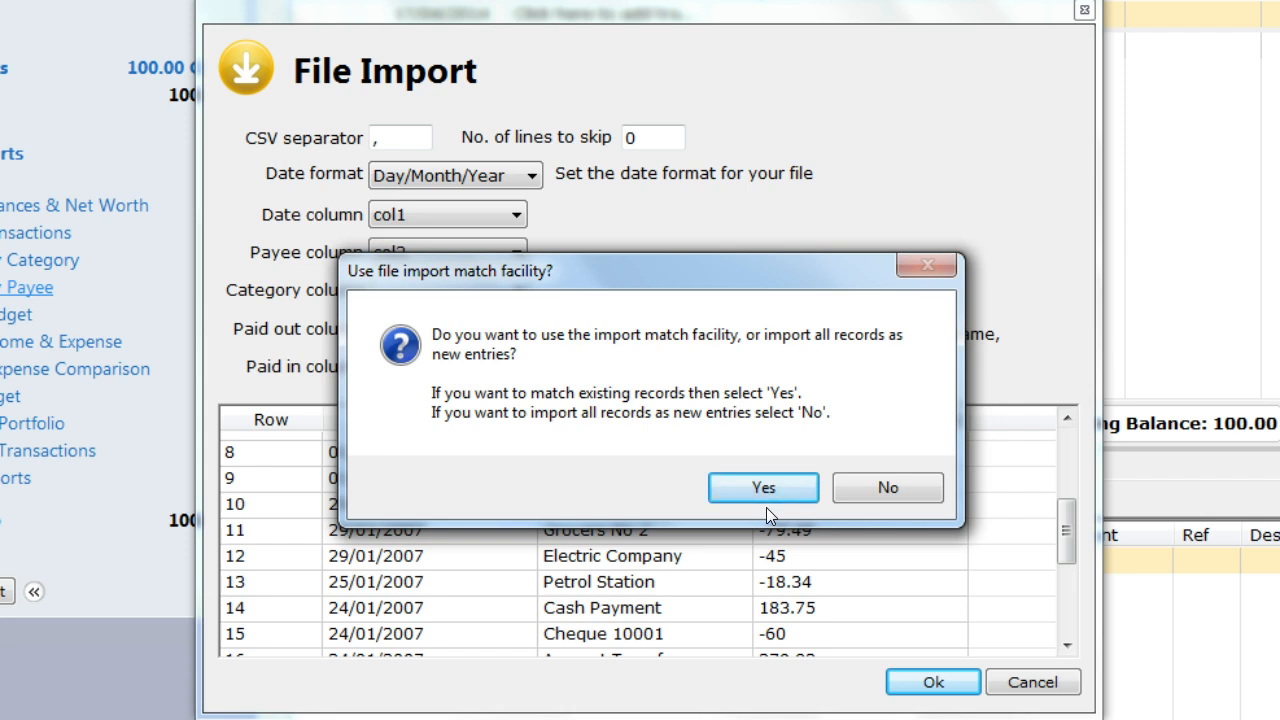
mouse_move(763, 487)
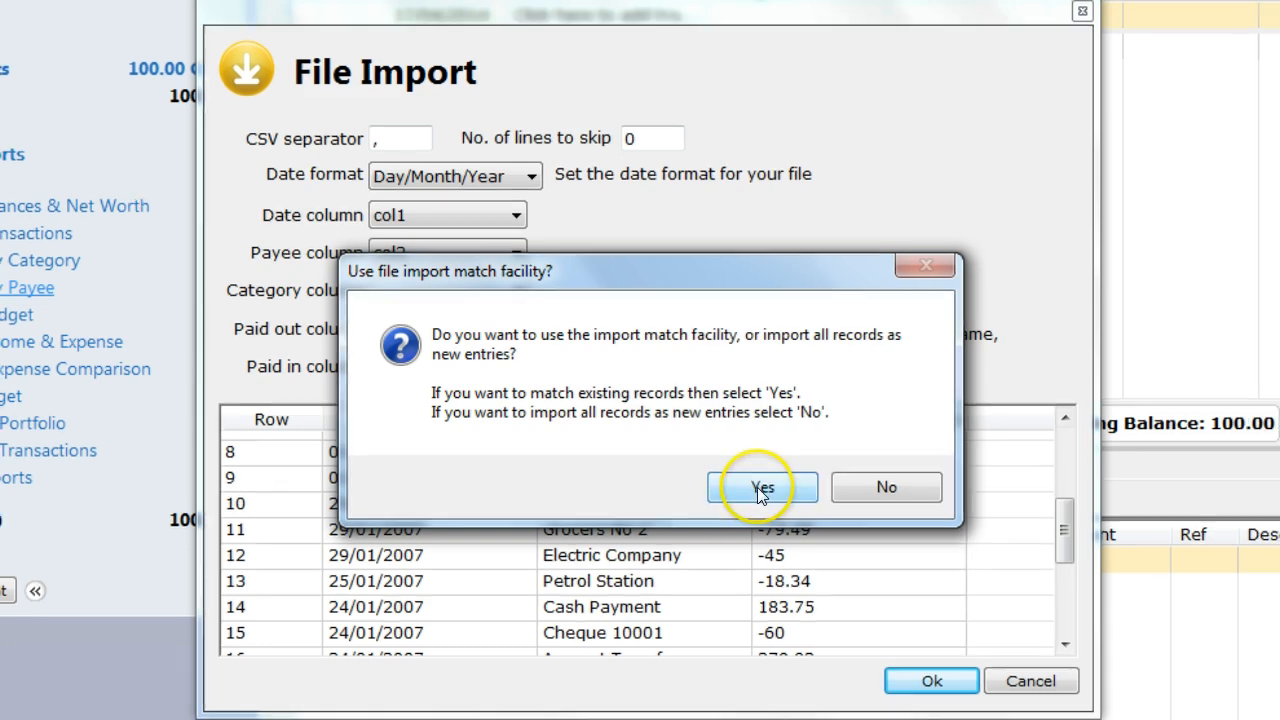
Accept the file import match facility so records match existing entries
left_click(763, 487)
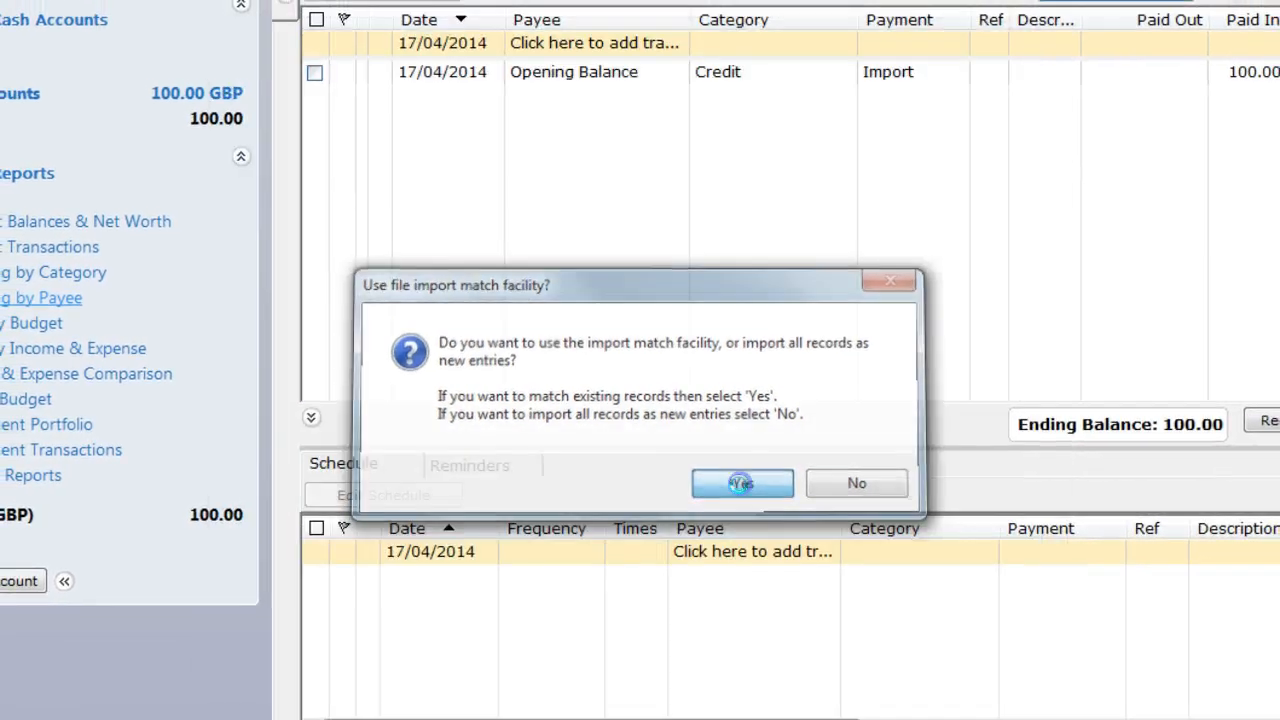
left_click(742, 483)
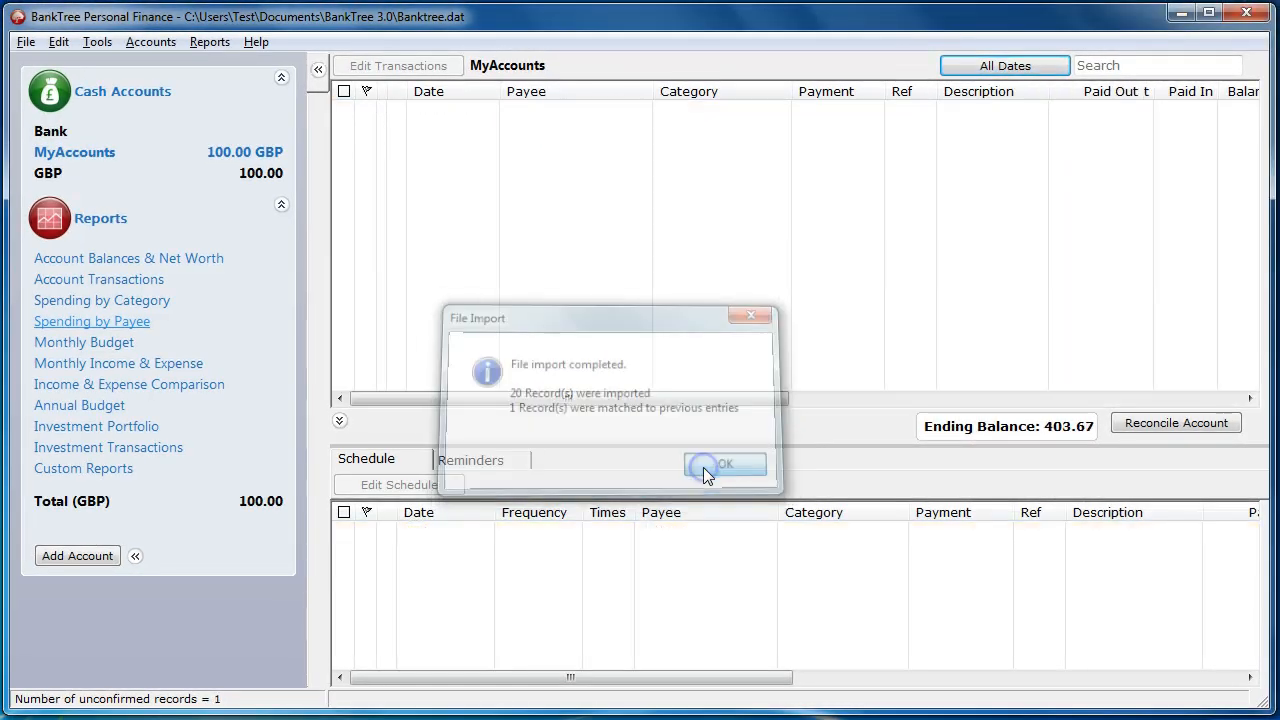
left_click(725, 464)
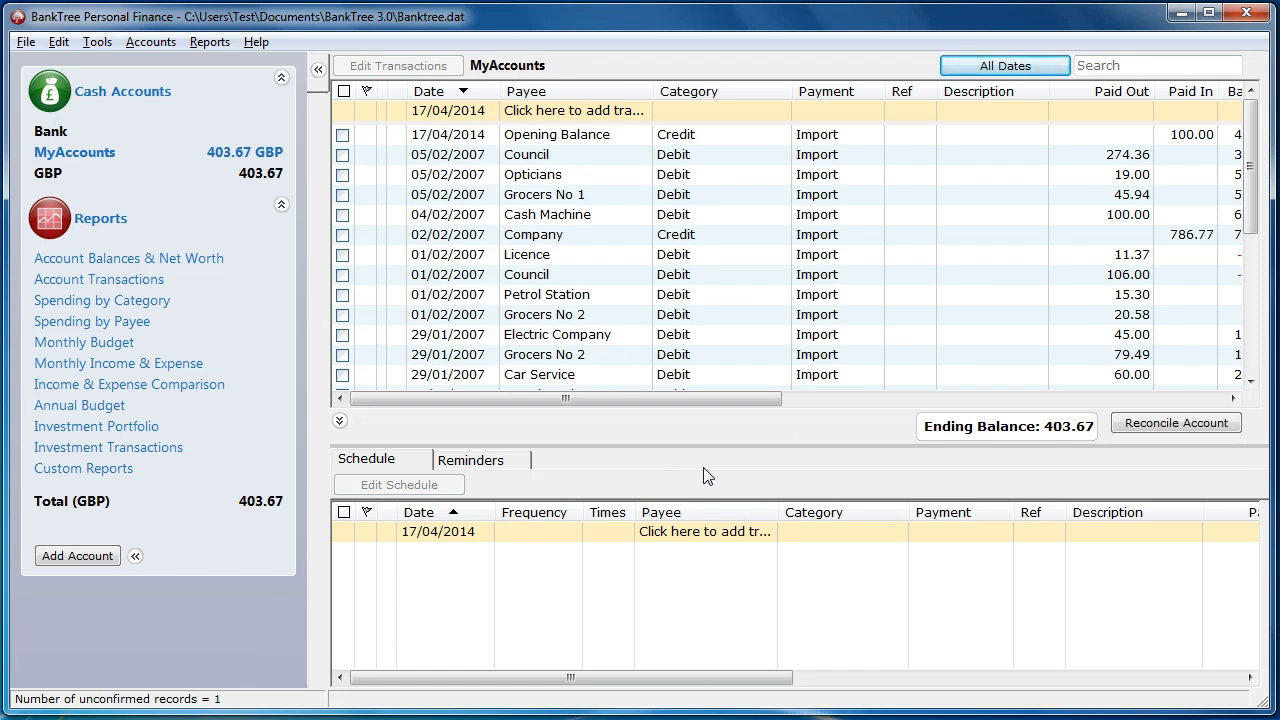
mouse_move(1043, 85)
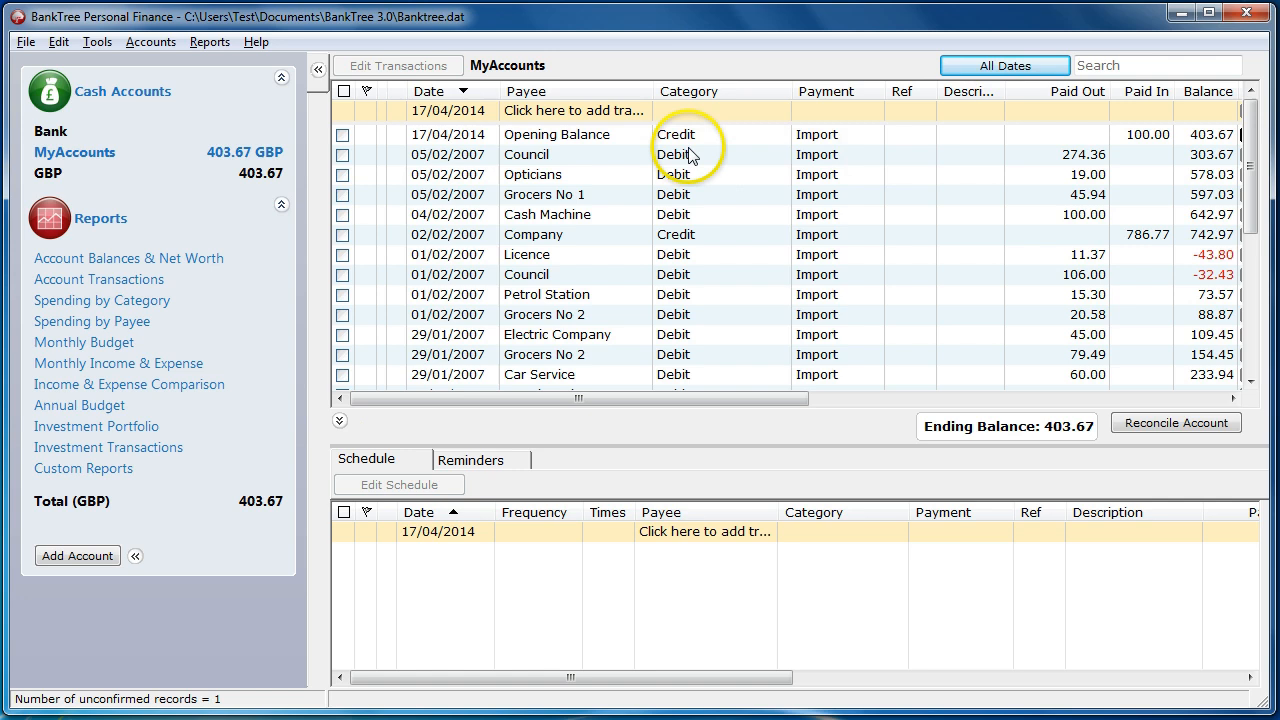
mouse_move(690, 160)
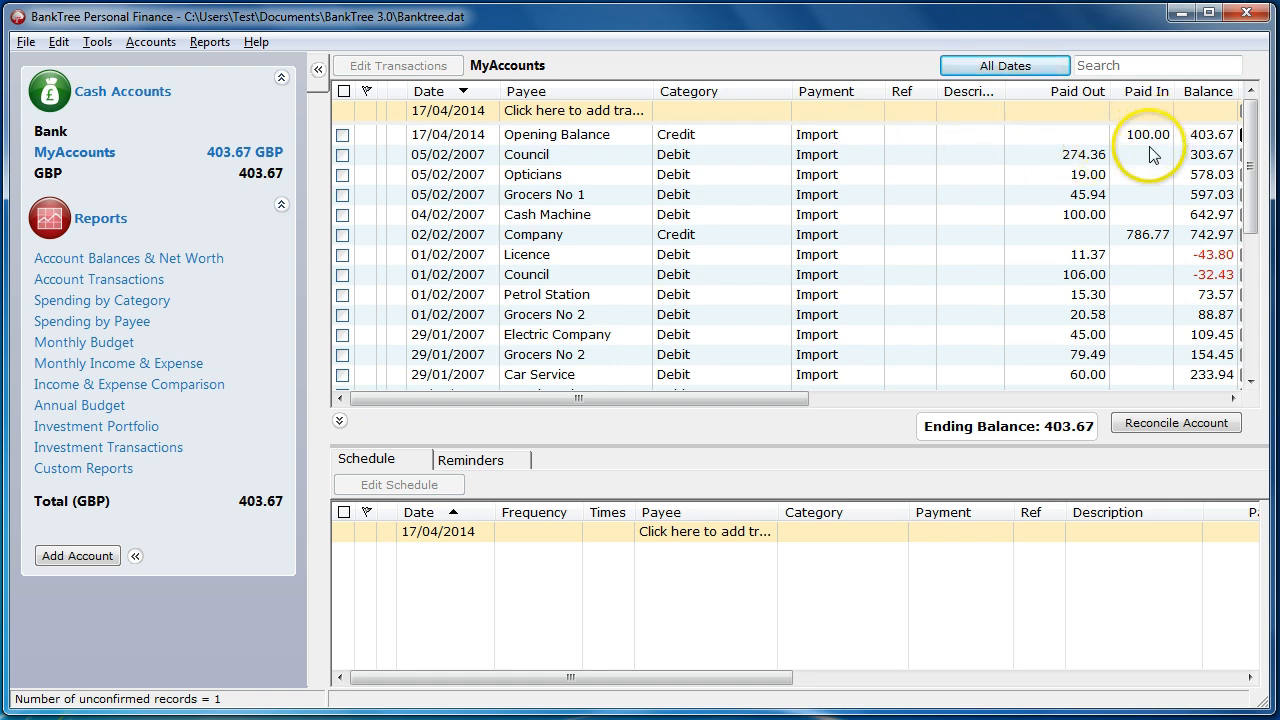
mouse_move(1135, 180)
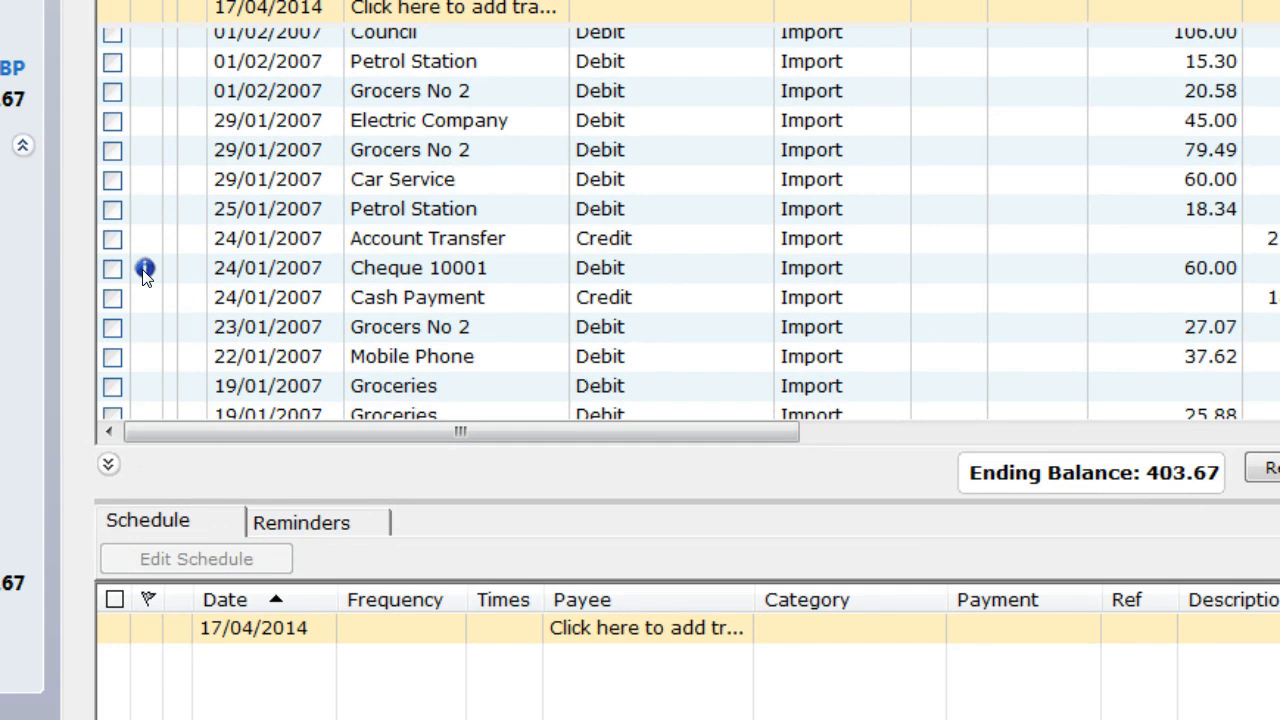
mouse_move(145, 275)
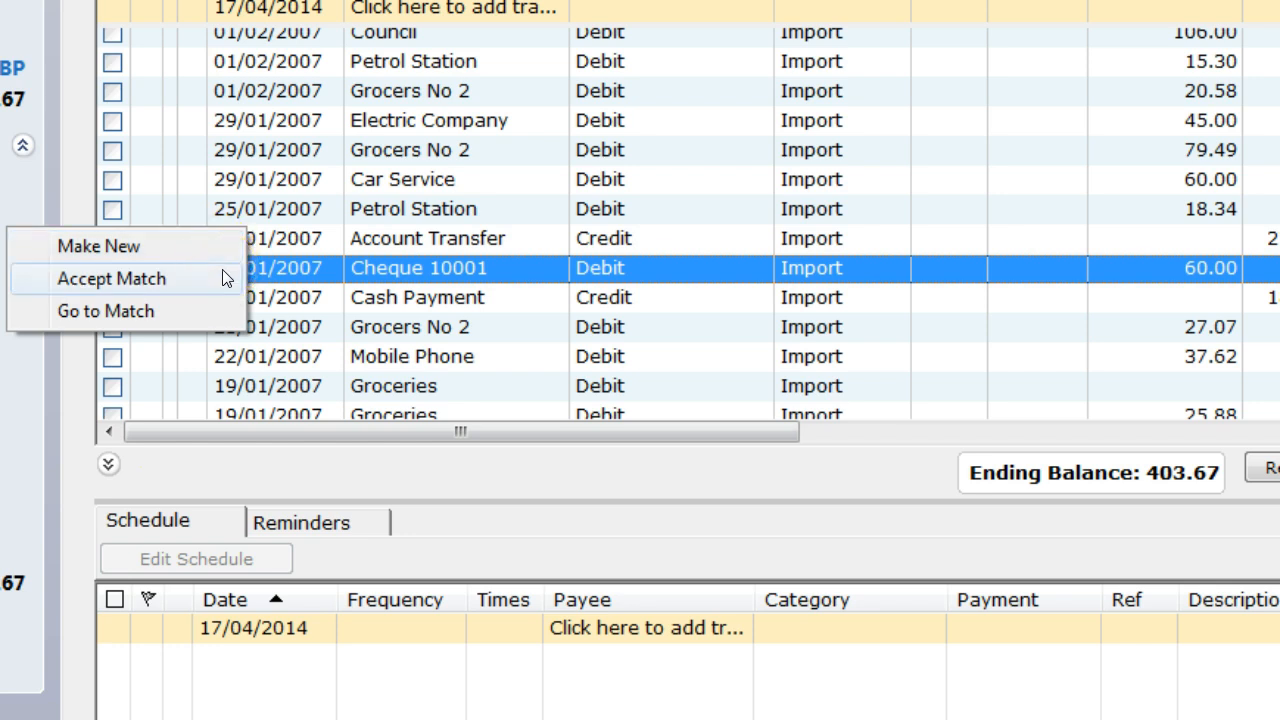
mouse_move(225, 318)
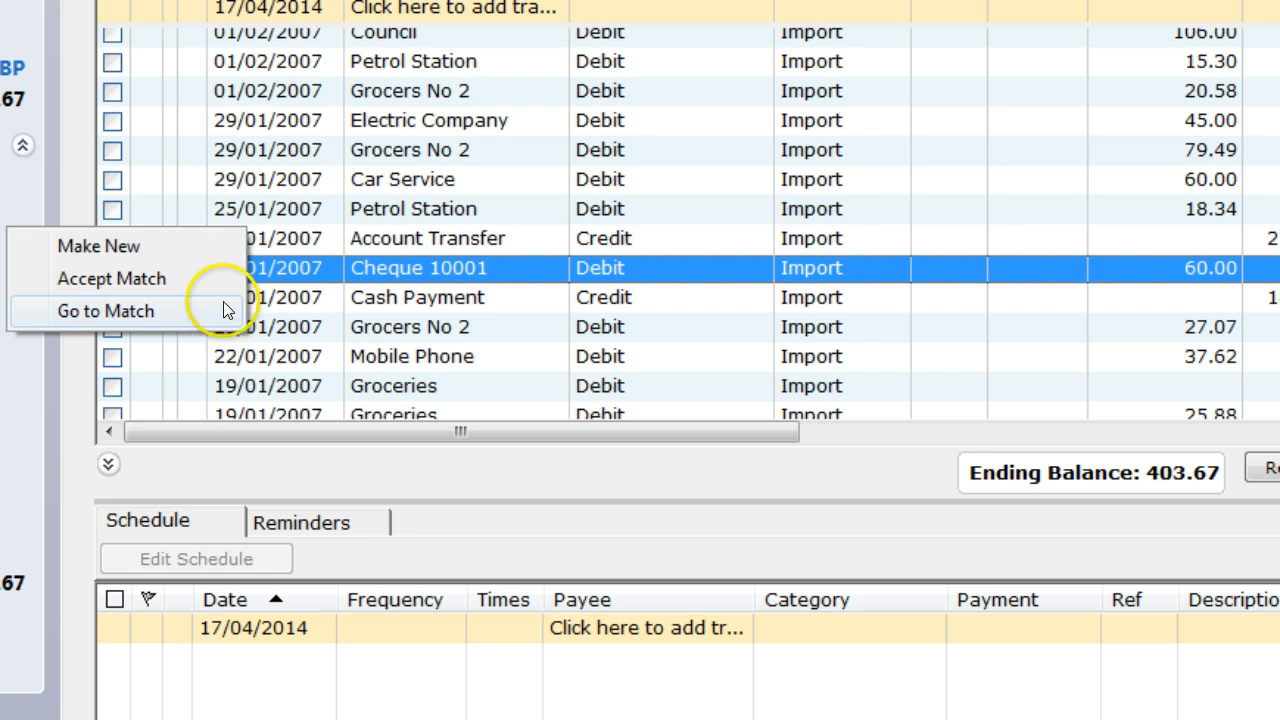
mouse_move(227, 259)
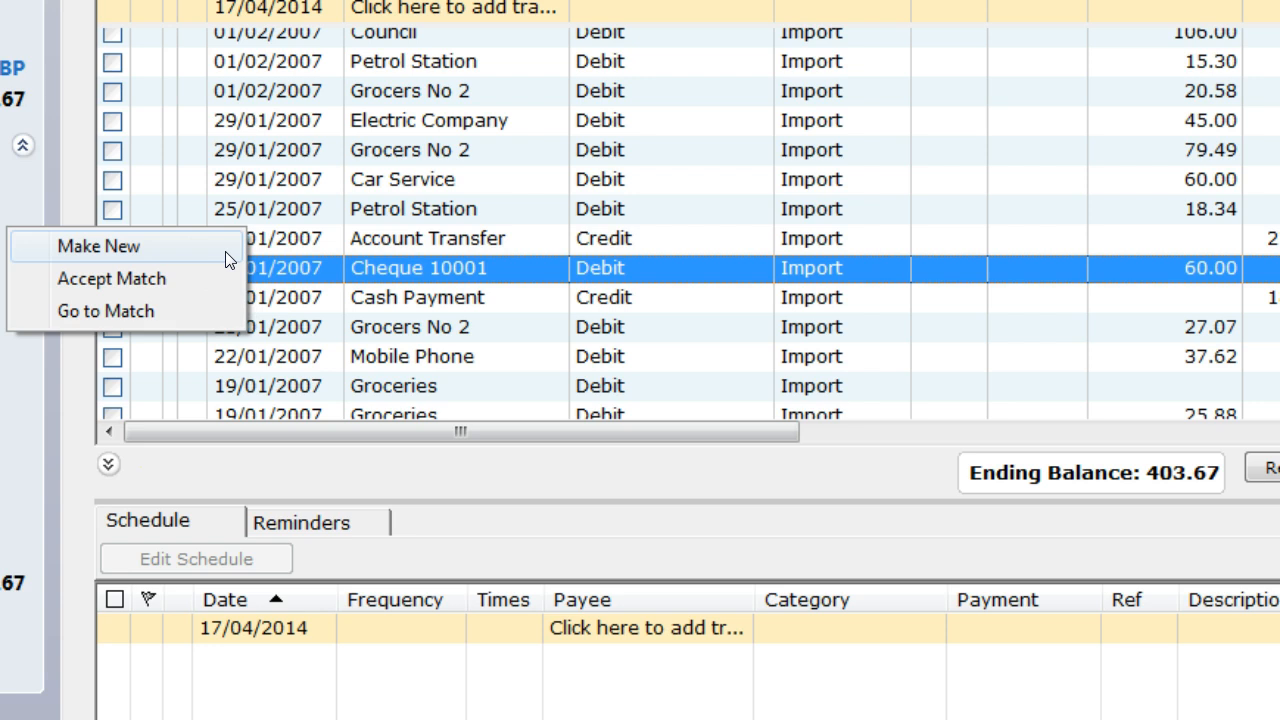
mouse_move(112, 279)
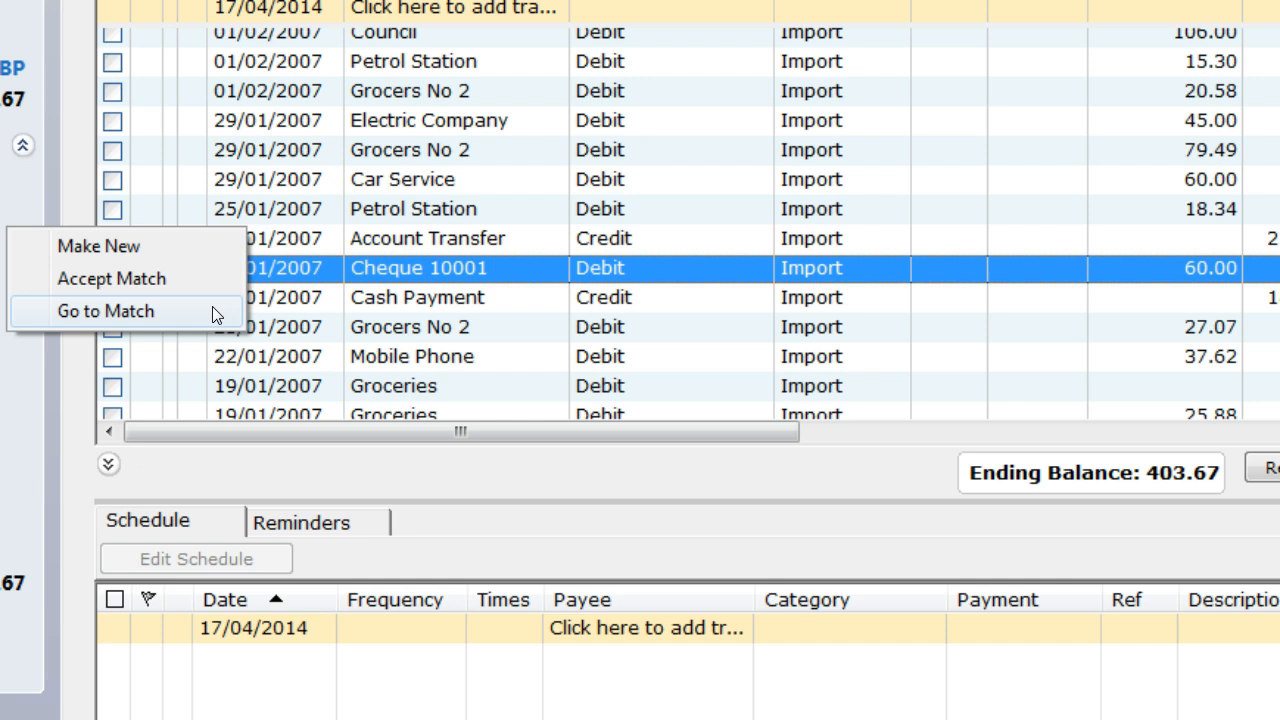
Jump to the Car Service entry matched with Cheque 10001
left_click(111, 278)
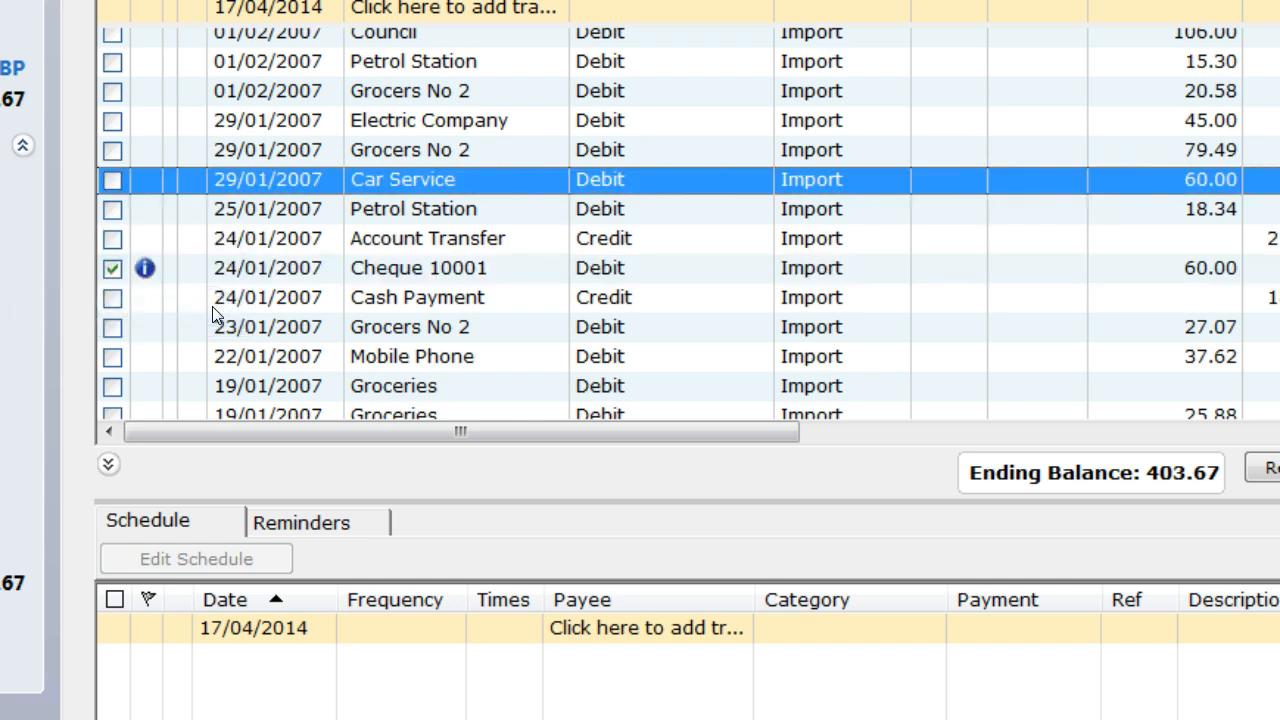
mouse_move(490, 185)
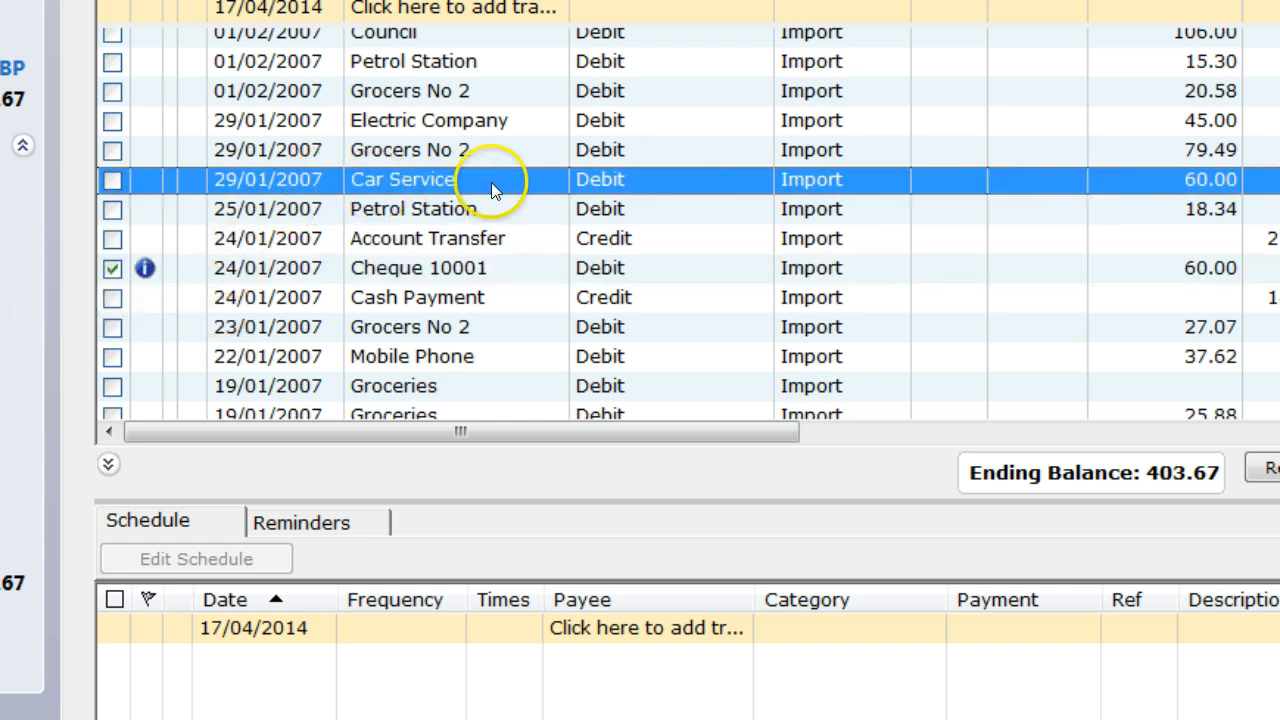
mouse_move(1230, 190)
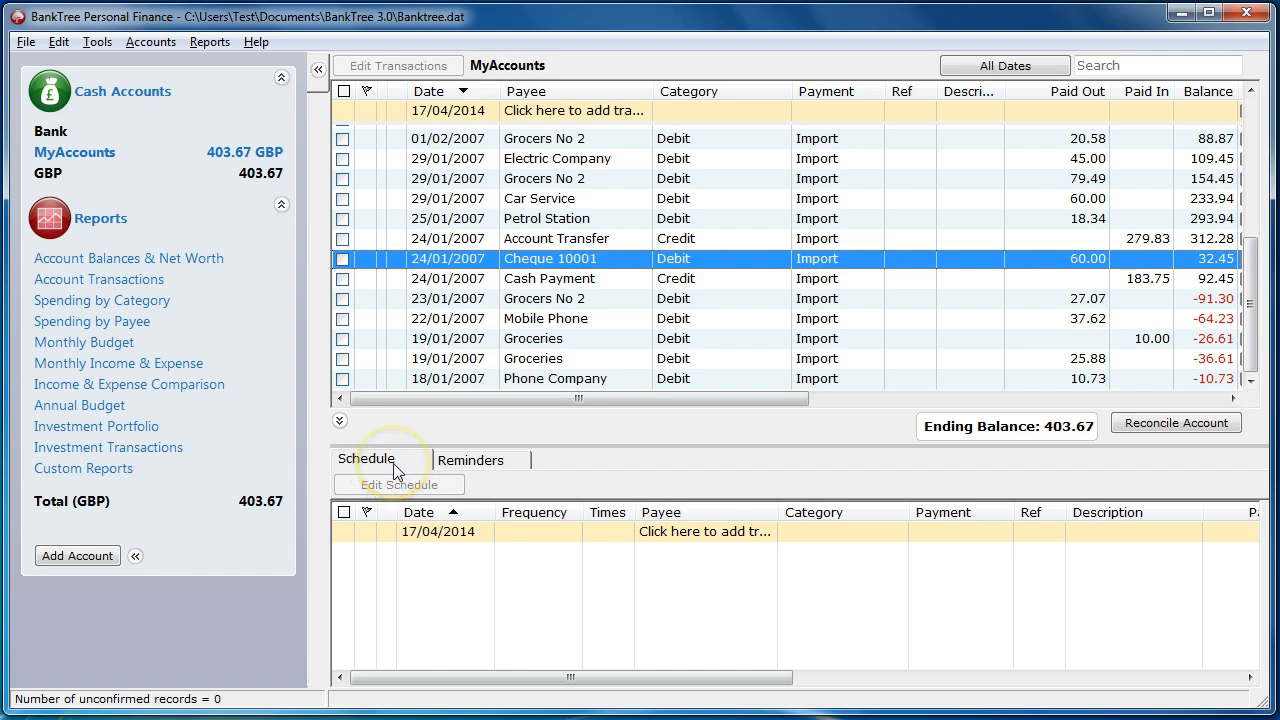
mouse_move(513, 365)
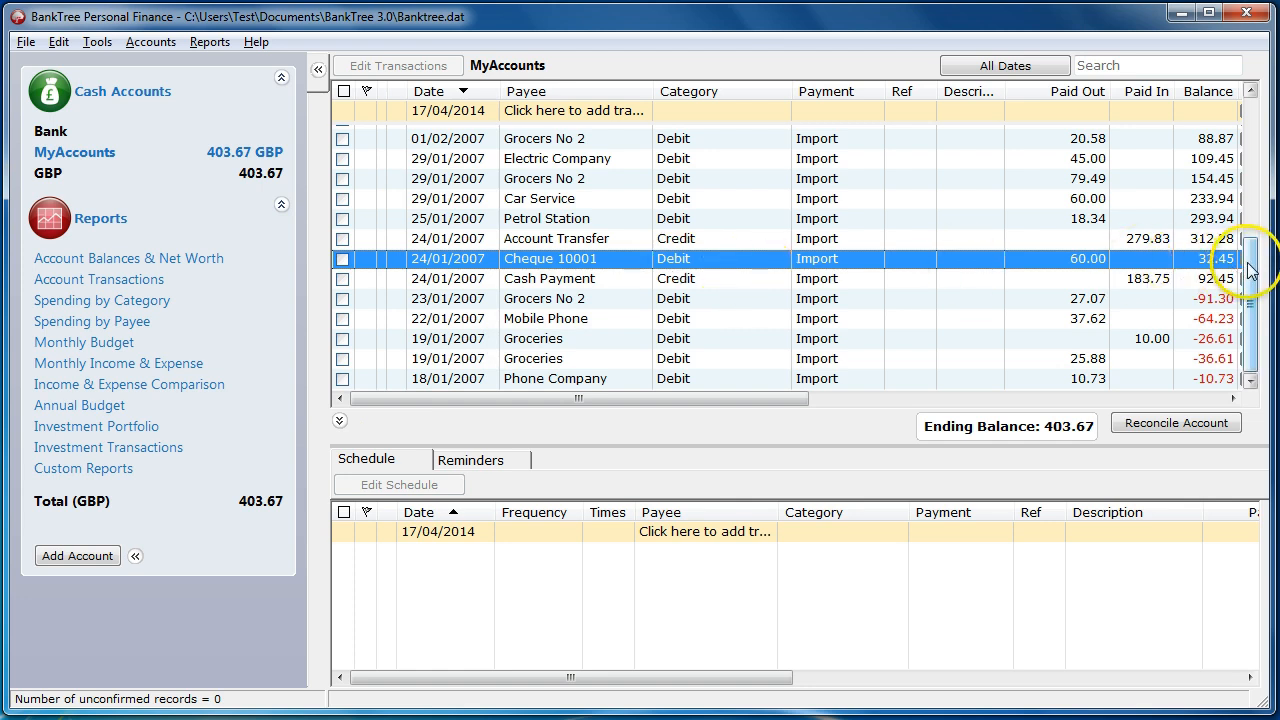
Scroll back to the top of the list to the Grocers No 1 row
scroll("up", 3)
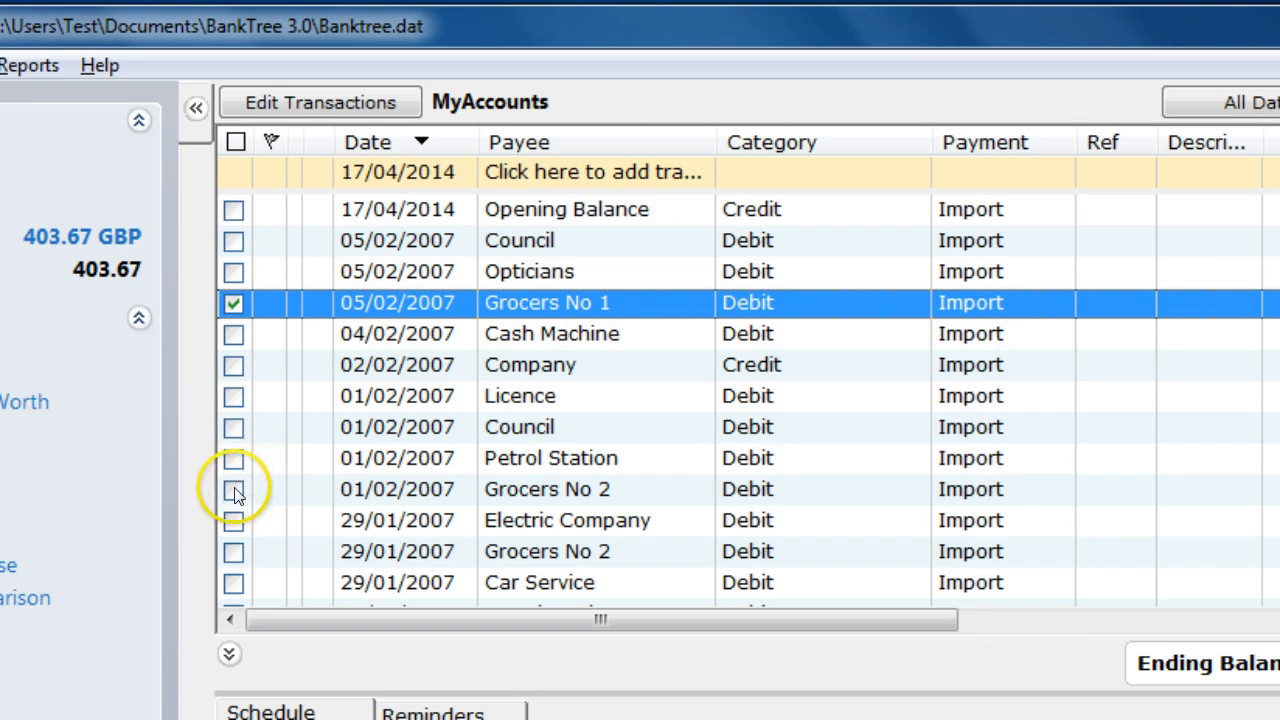
Tick Grocers No 2 and the Groceries rows, bringing the grocery total to -188.96
left_click(233, 489)
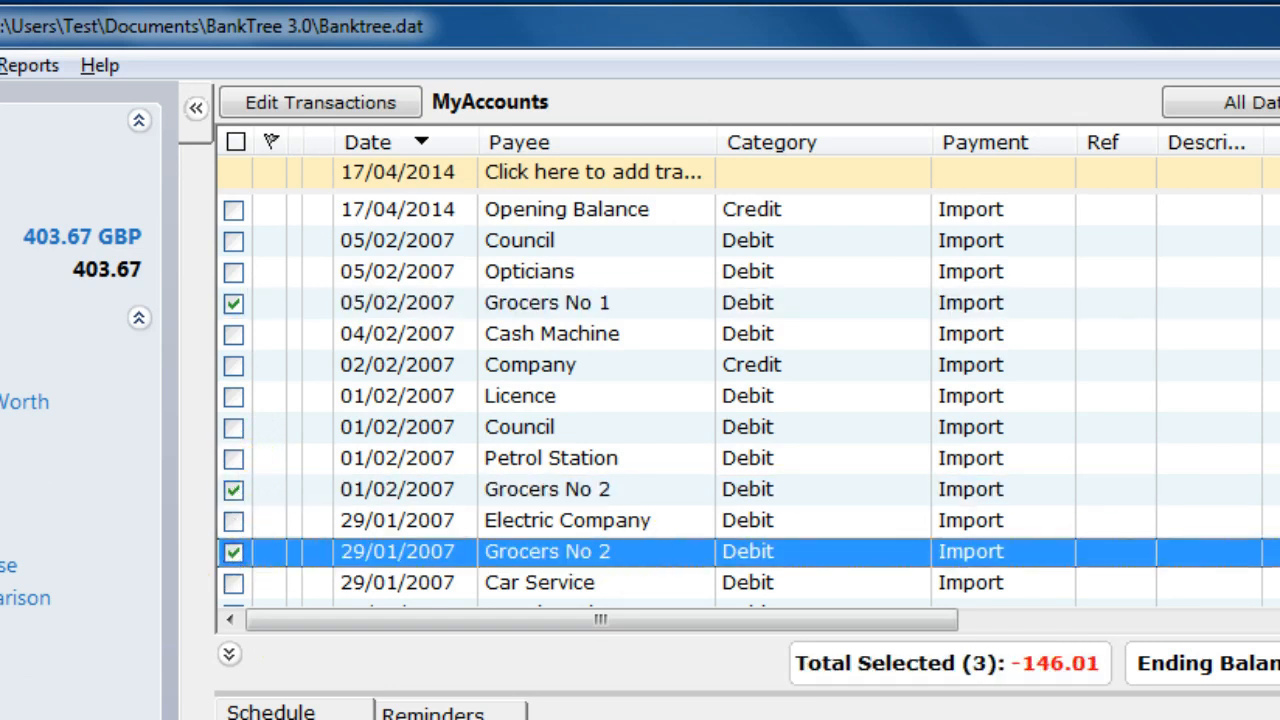
scroll("down", 3)
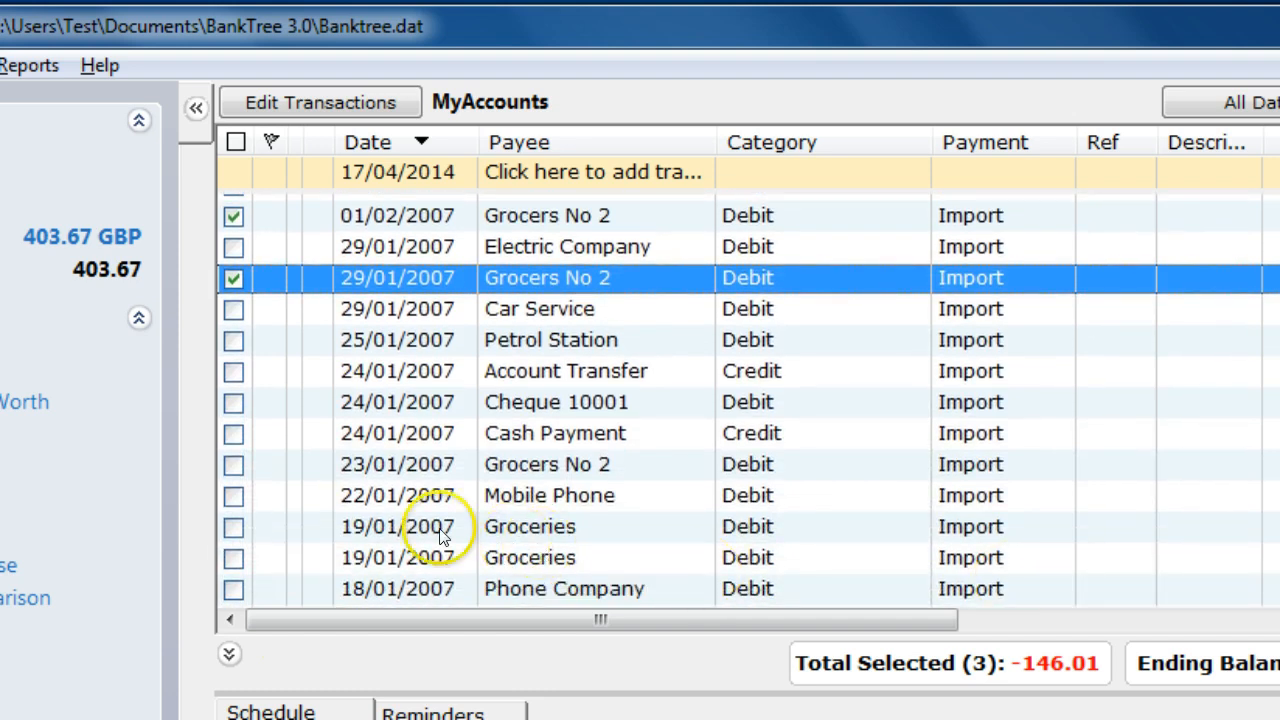
left_click(234, 464)
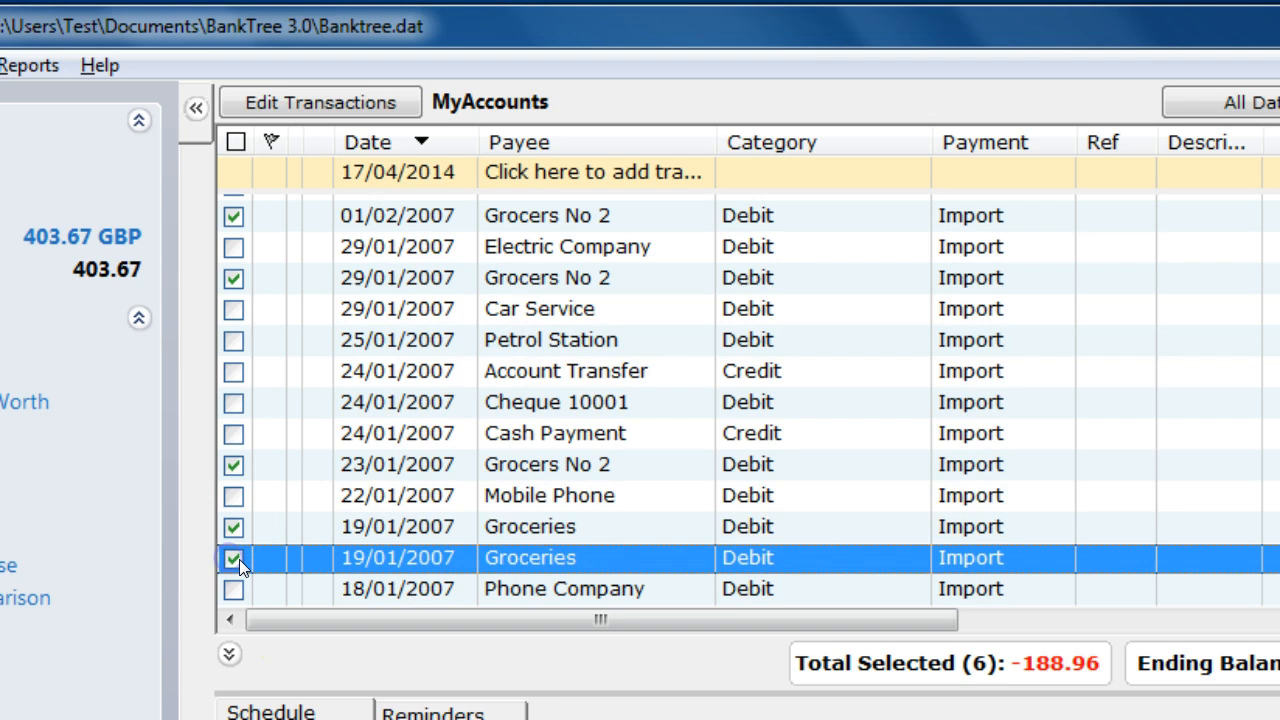
left_click(234, 558)
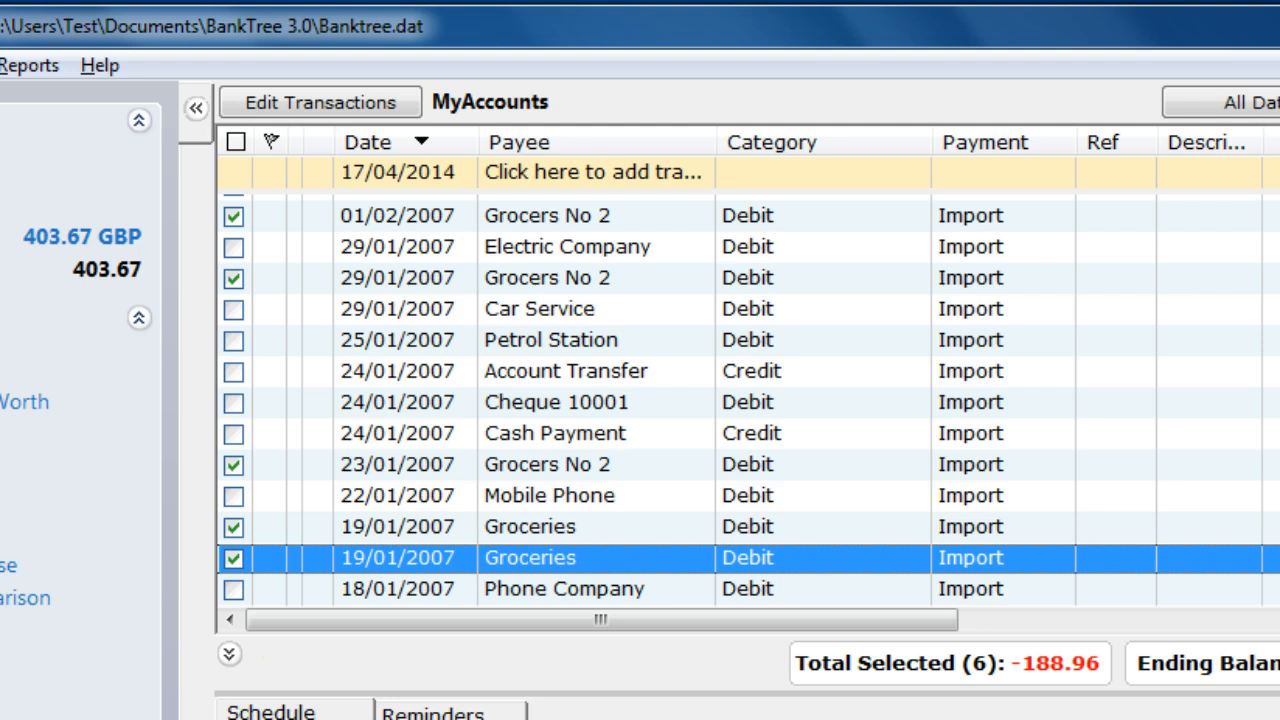
mouse_move(1058, 685)
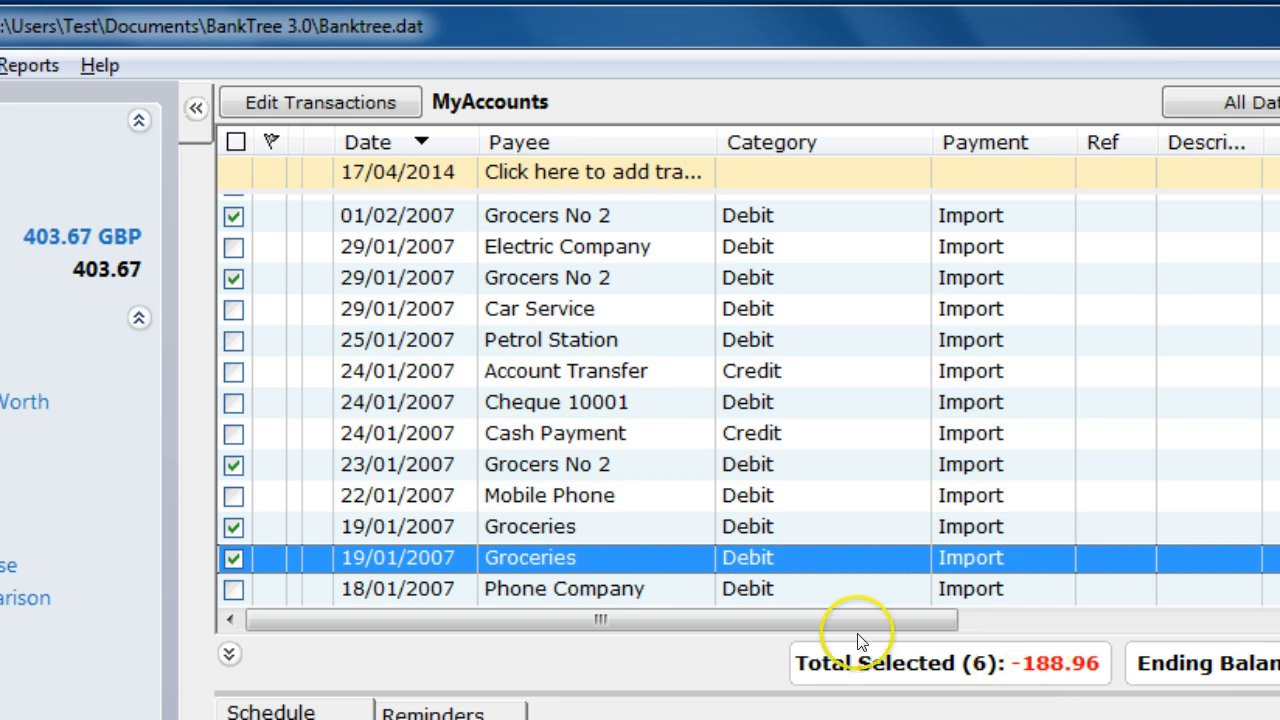
Assign Shopping:Food to the ticked grocery entries, then open Tools > Payees
left_click(319, 101)
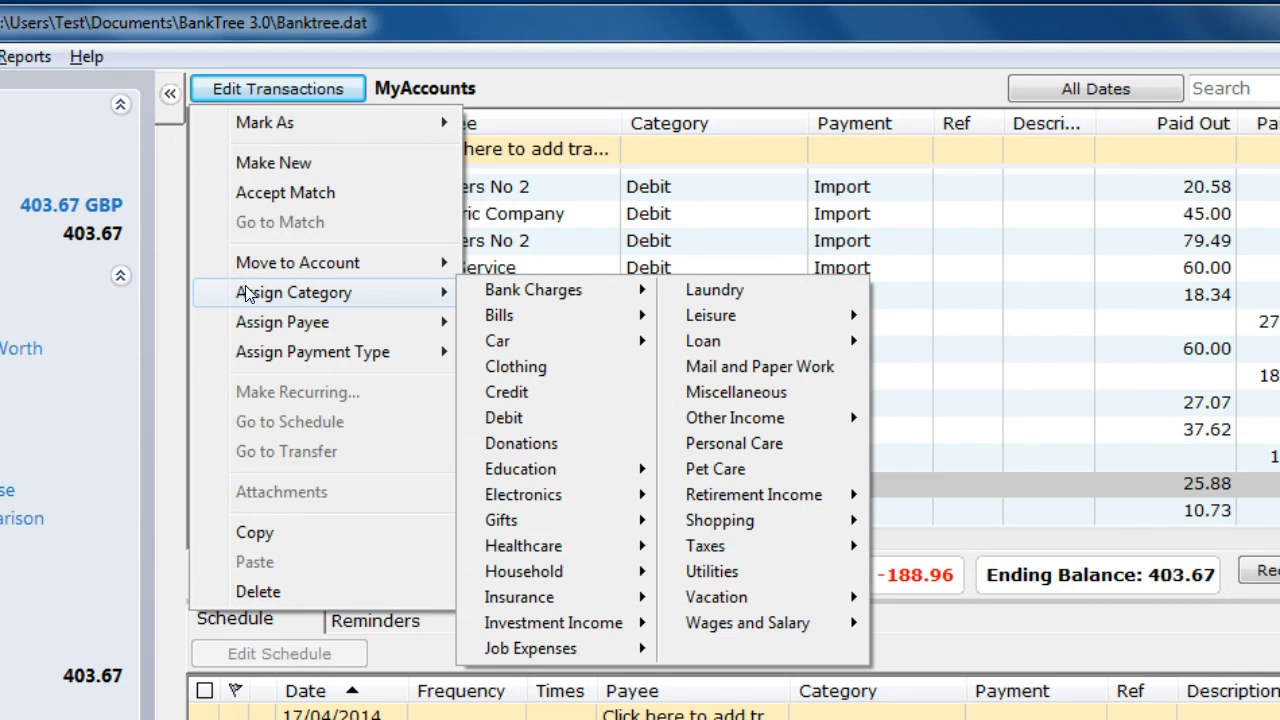
mouse_move(499, 315)
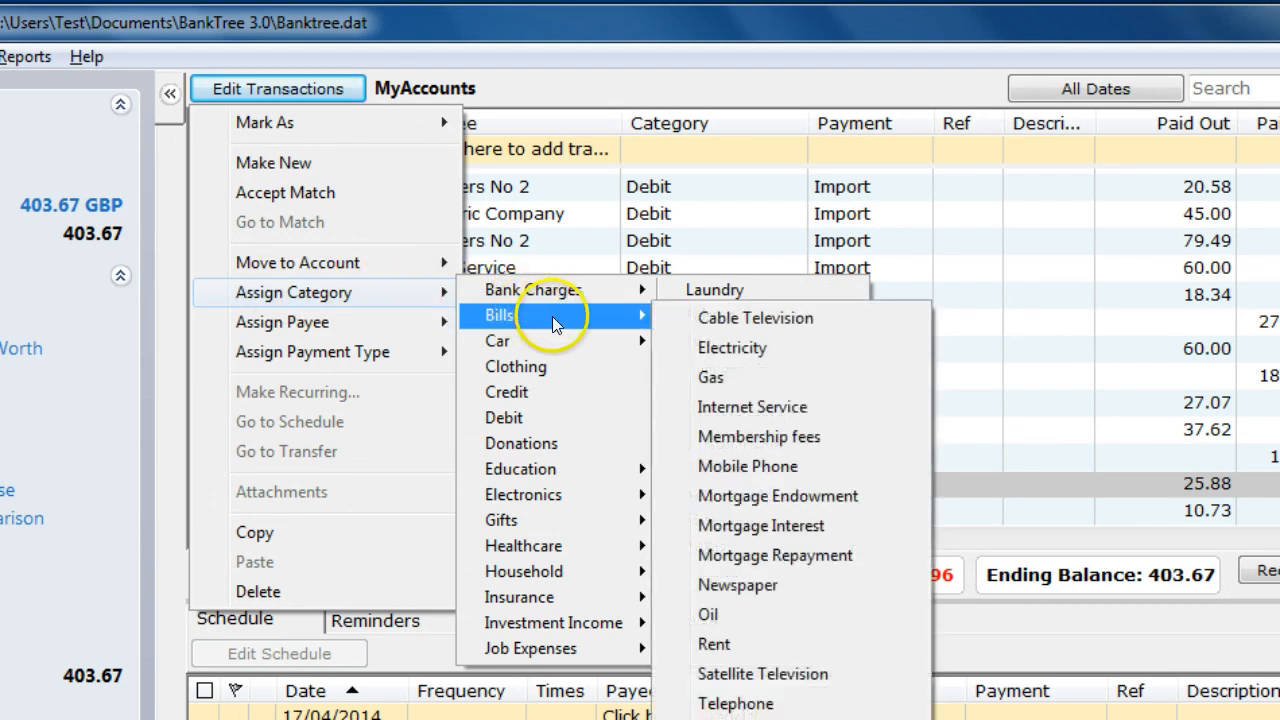
mouse_move(533, 290)
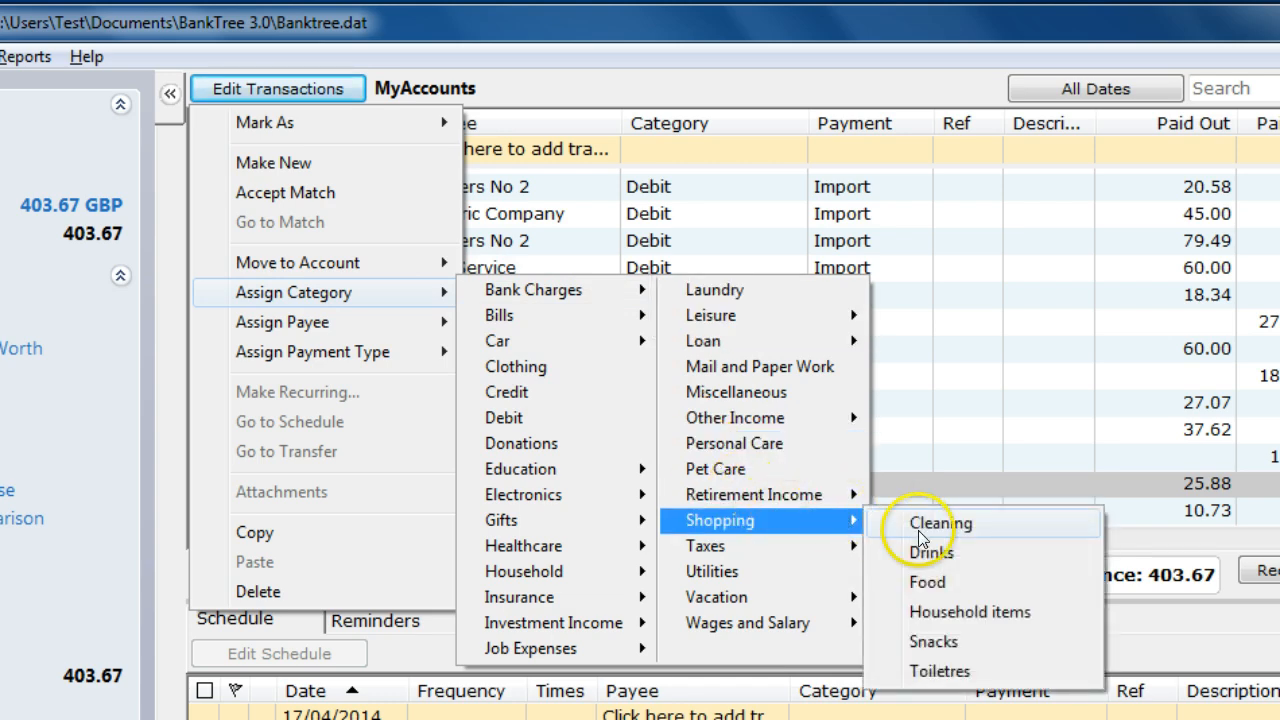
left_click(938, 523)
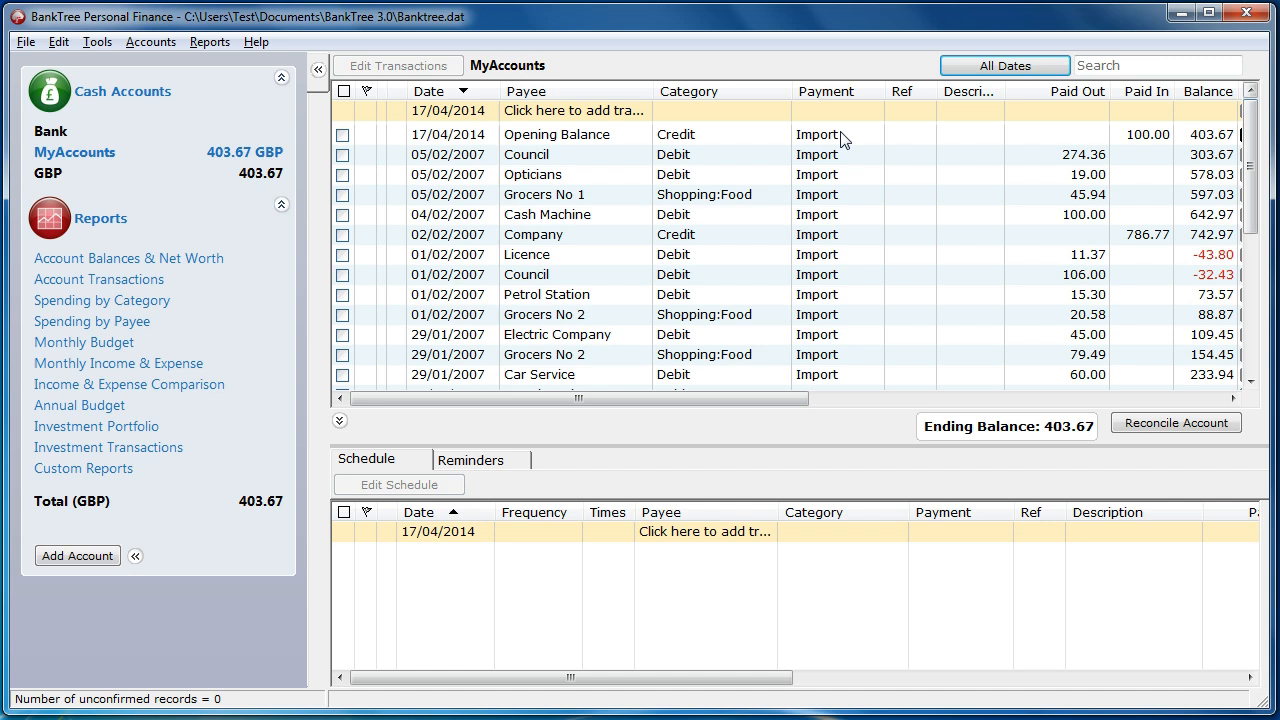
mouse_move(125, 63)
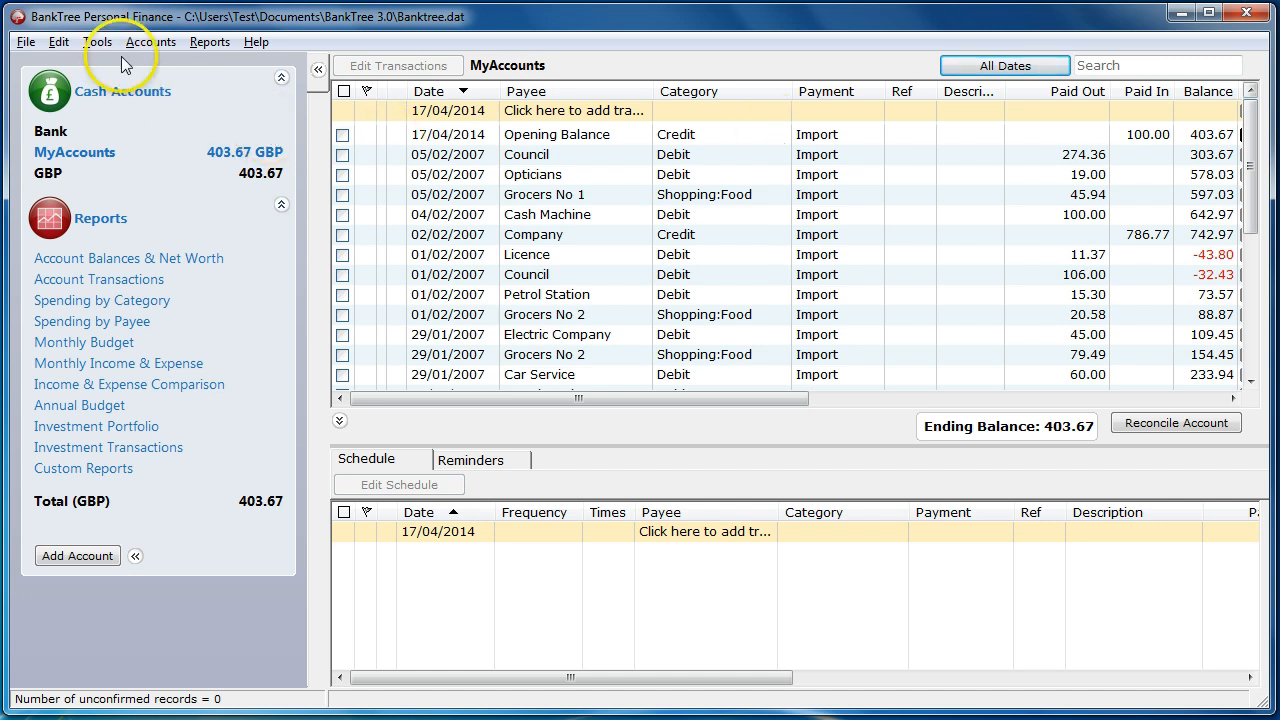
left_click(97, 41)
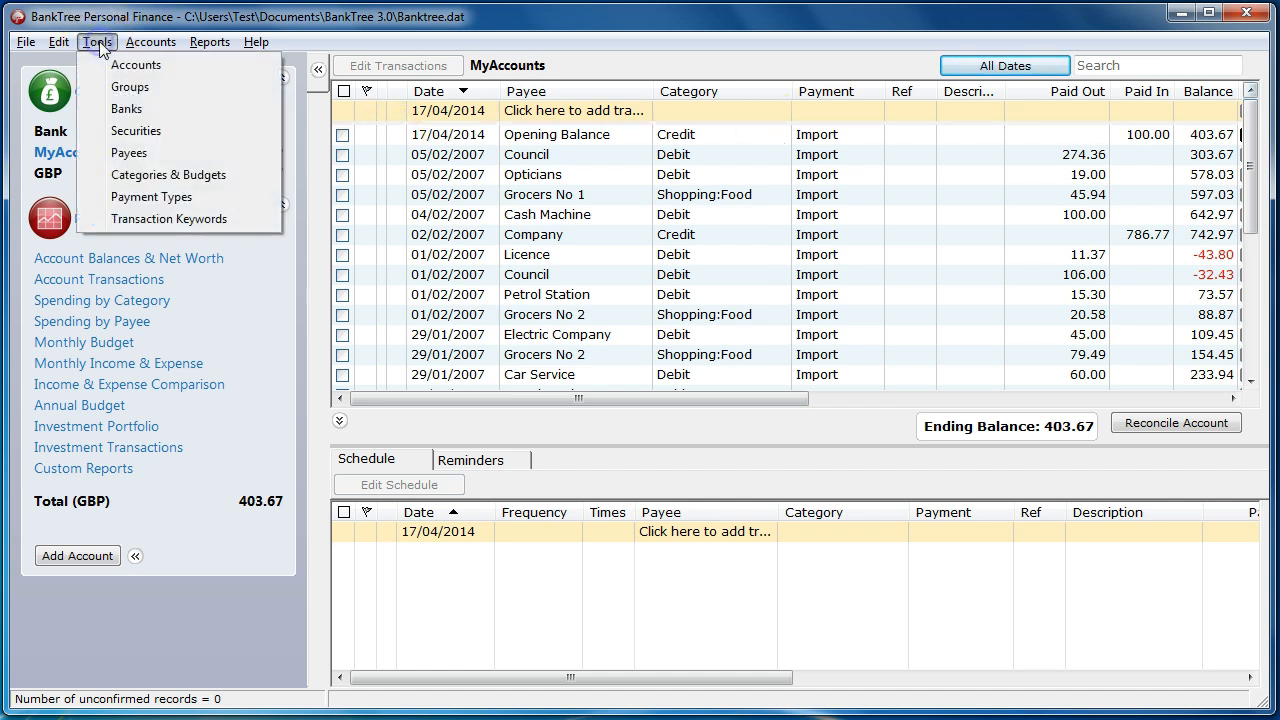
left_click(129, 152)
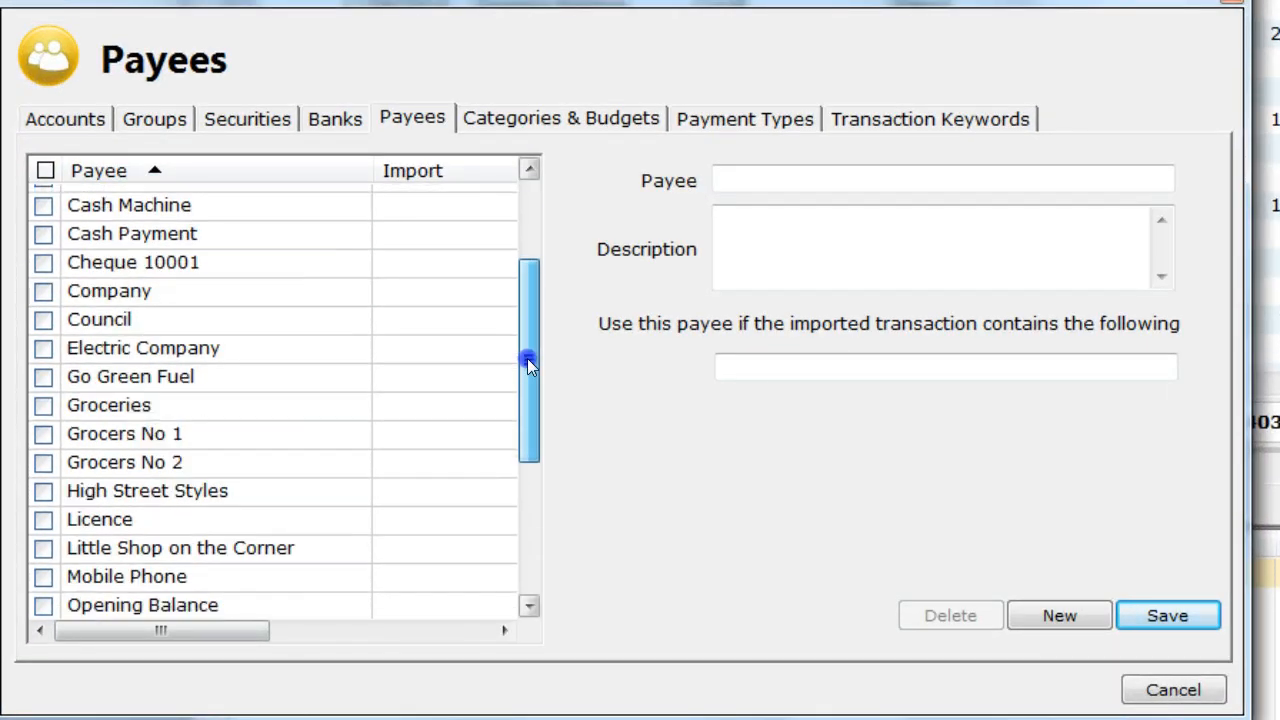
Open the Sainsburys payee and enter 'Sainsburys' as its import-matching text
scroll("down", 3)
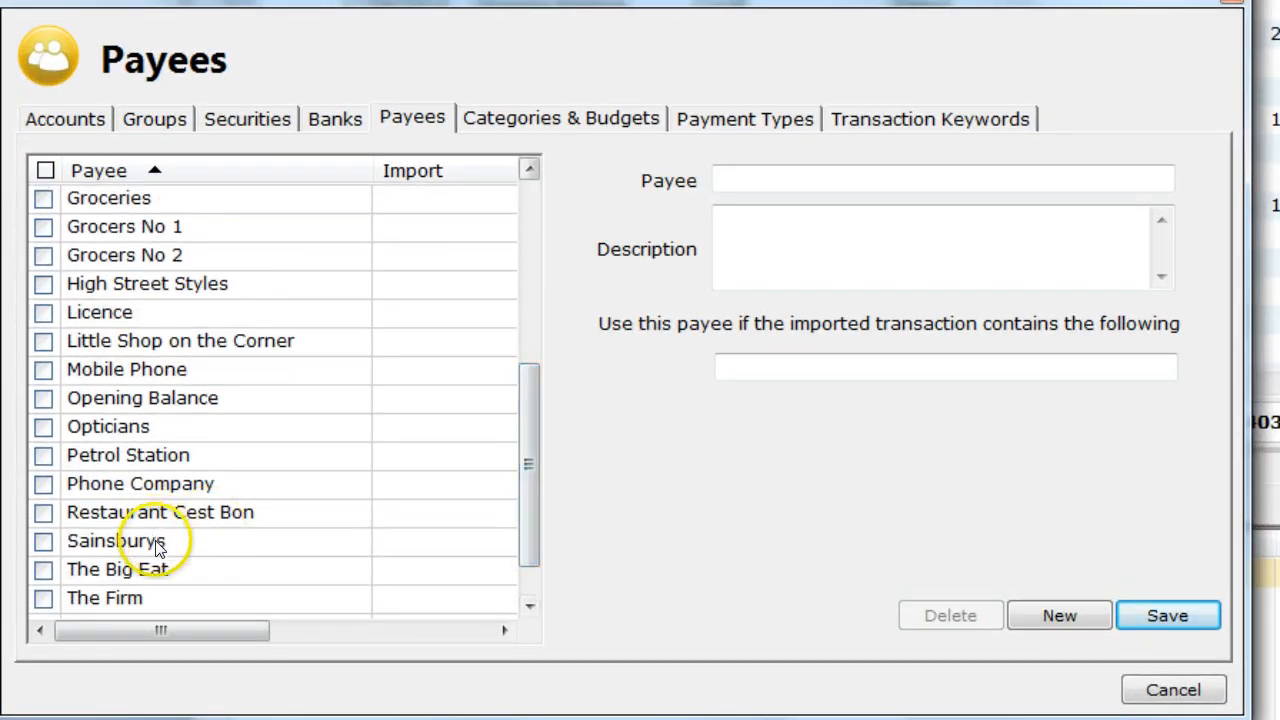
left_click(116, 540)
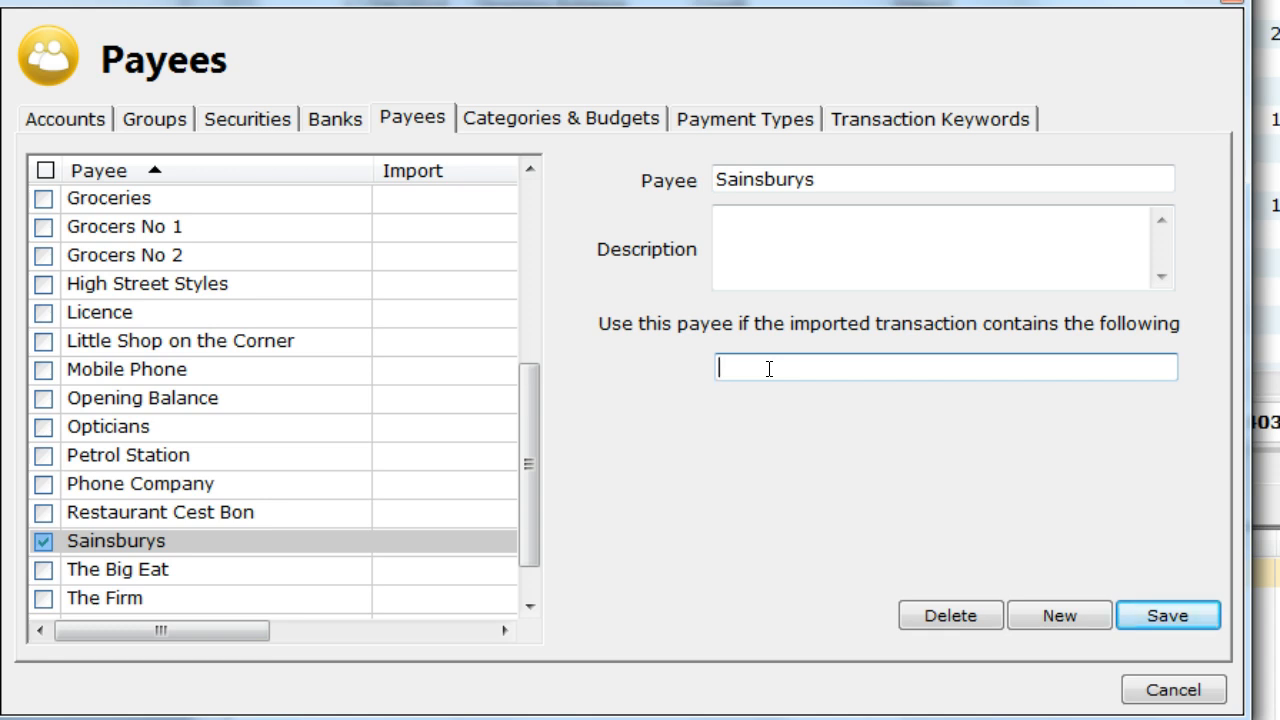
type("Sainsbur")
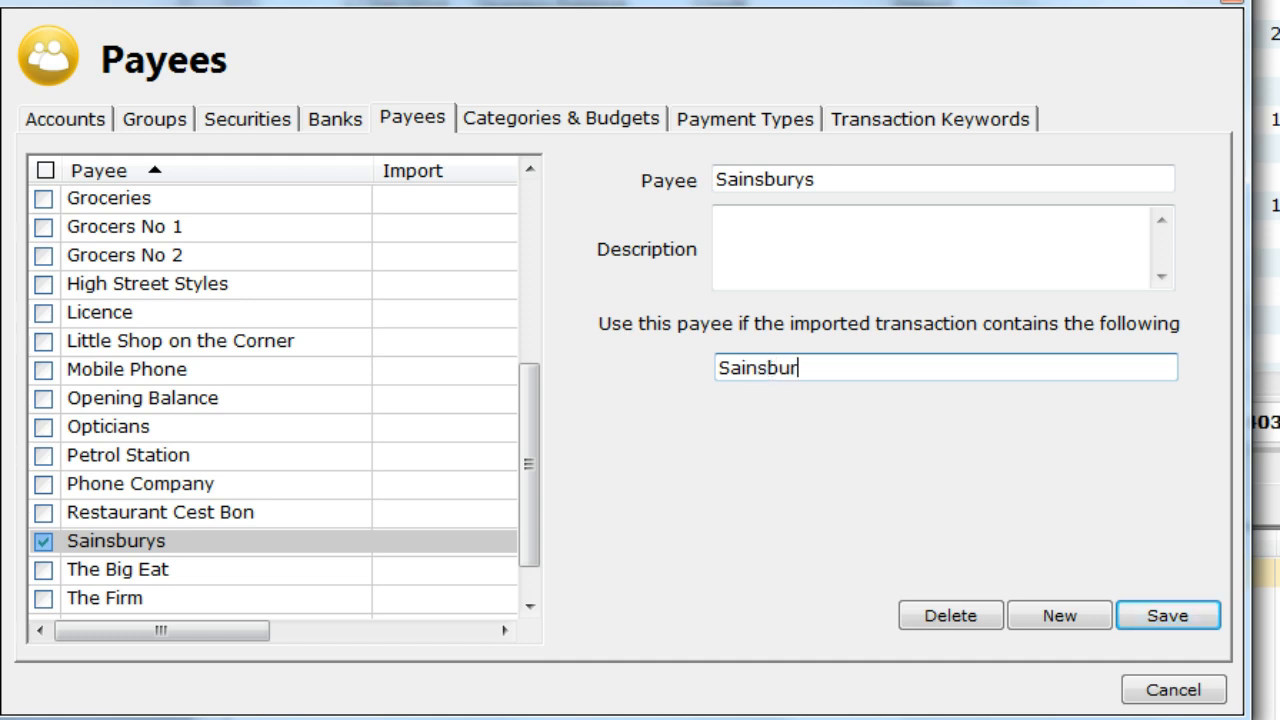
type("ys")
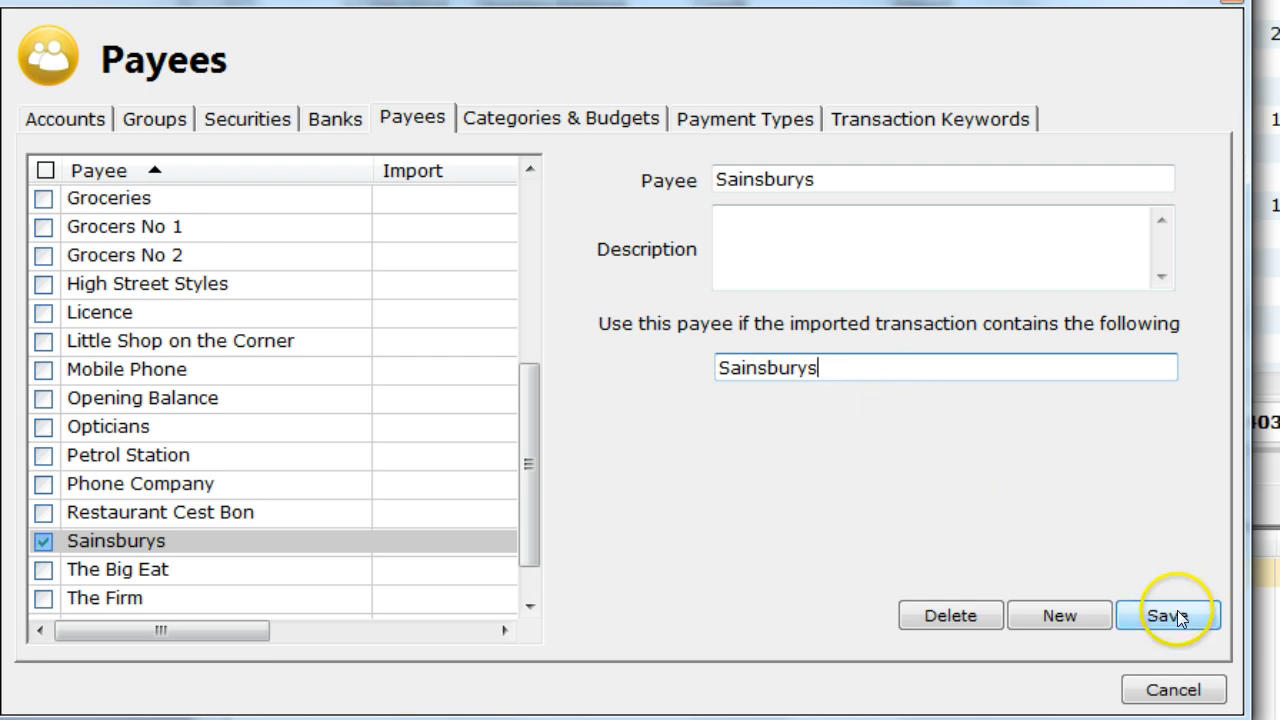
Close the Payees dialog, keeping the saved Sainsburys import-matching text
left_click(1168, 615)
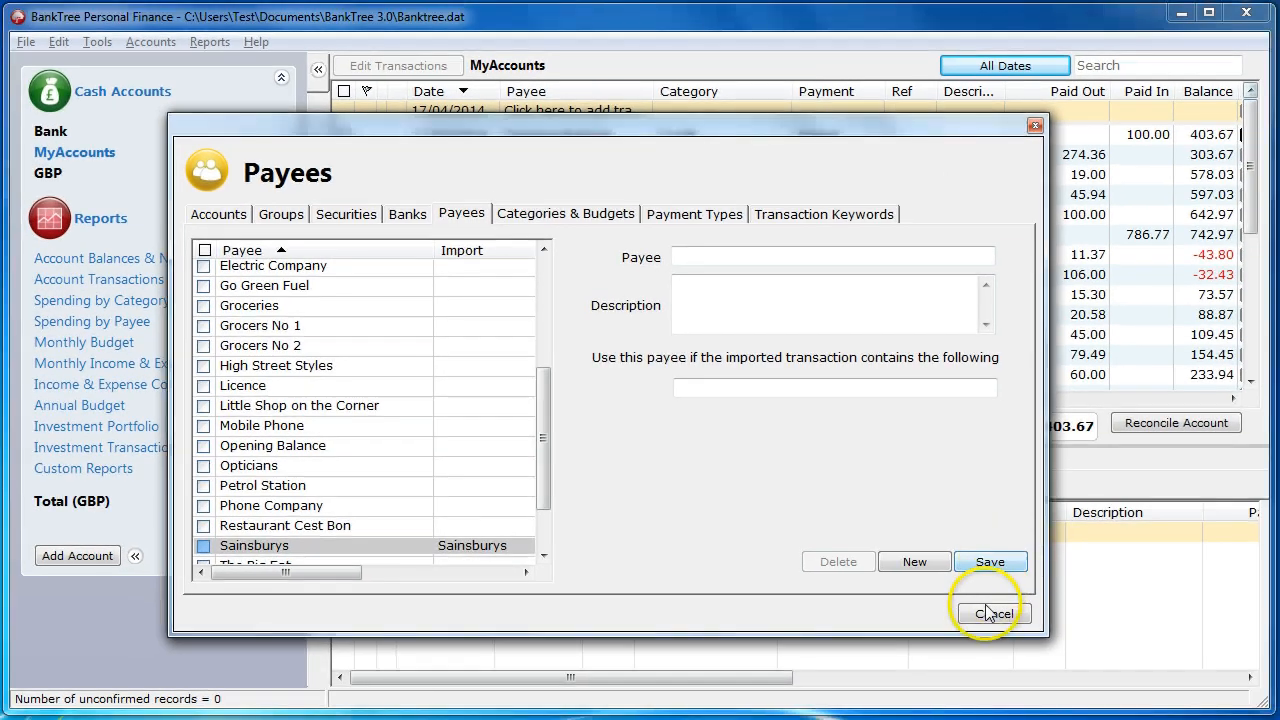
left_click(991, 613)
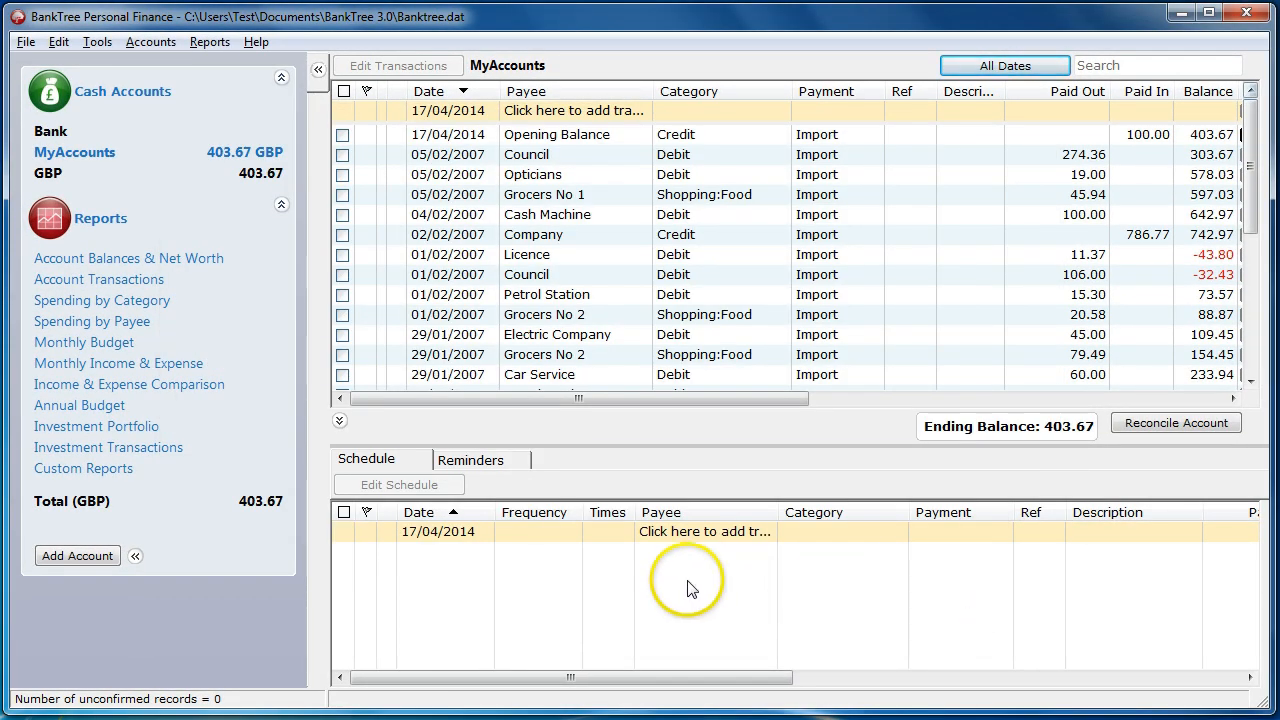
mouse_move(687, 587)
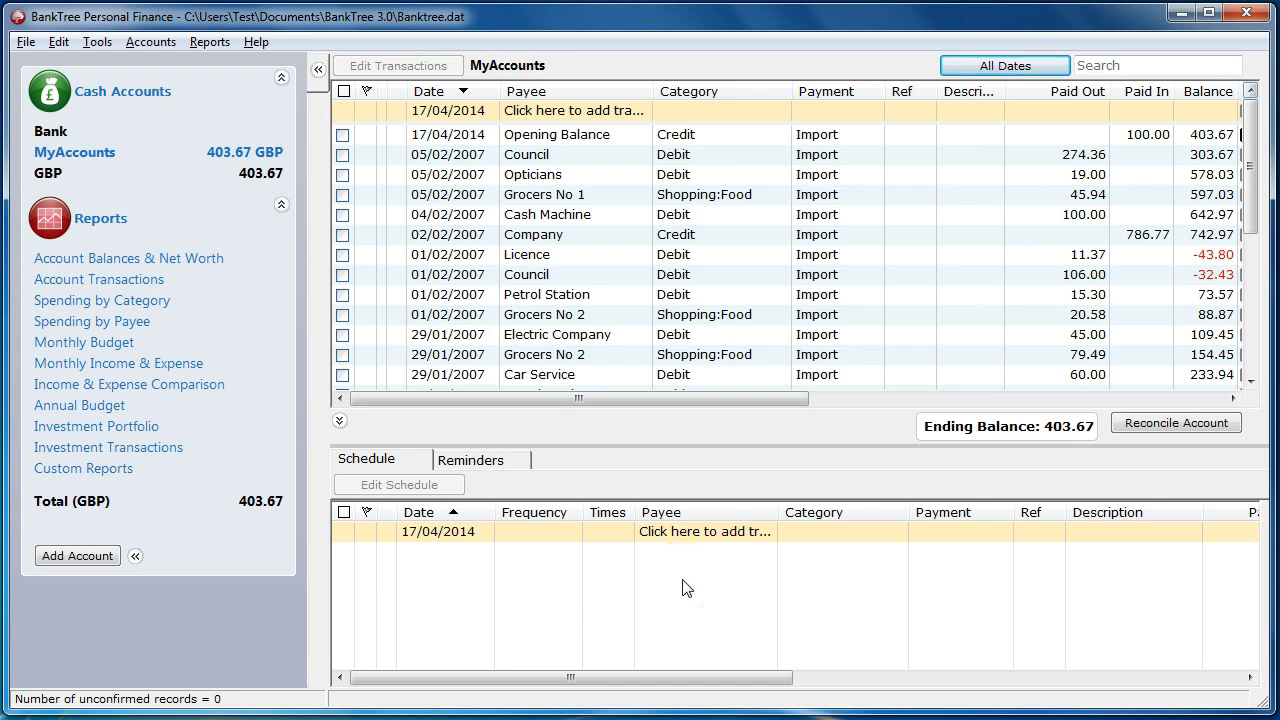
mouse_move(205, 350)
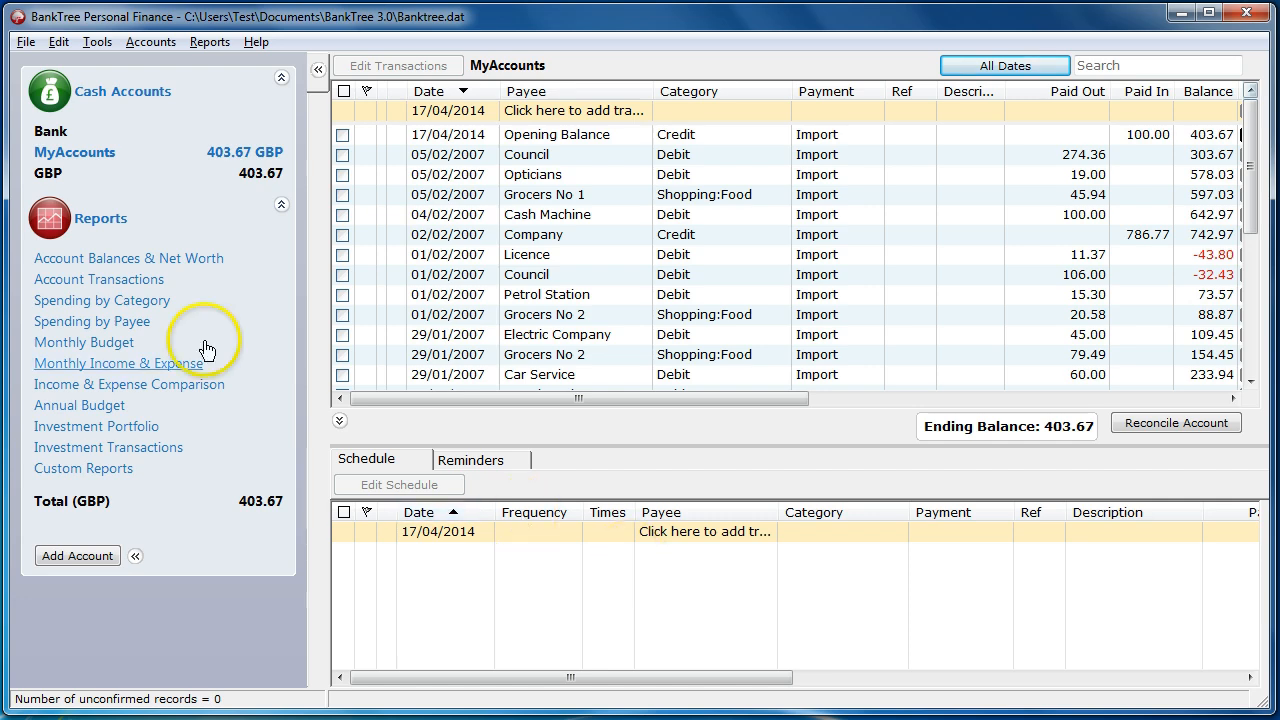
Begin a File > Import and select my_statement.qif on the Desktop
left_click(25, 41)
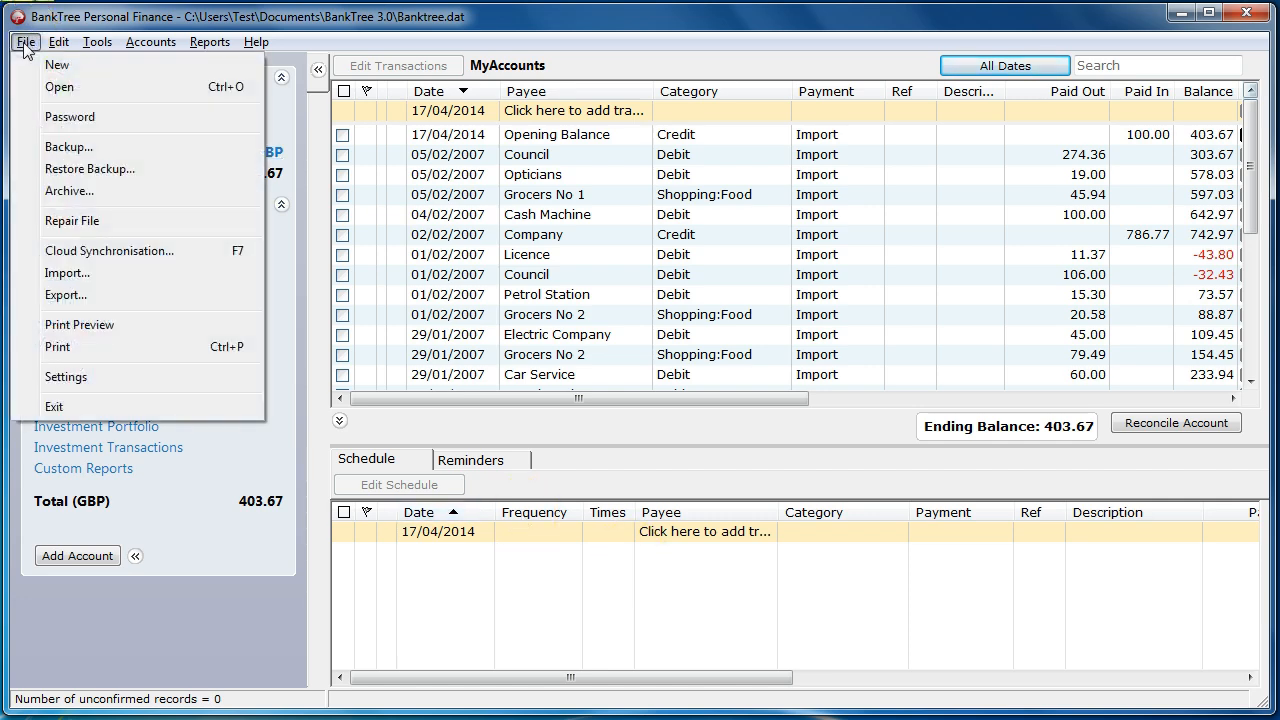
left_click(67, 273)
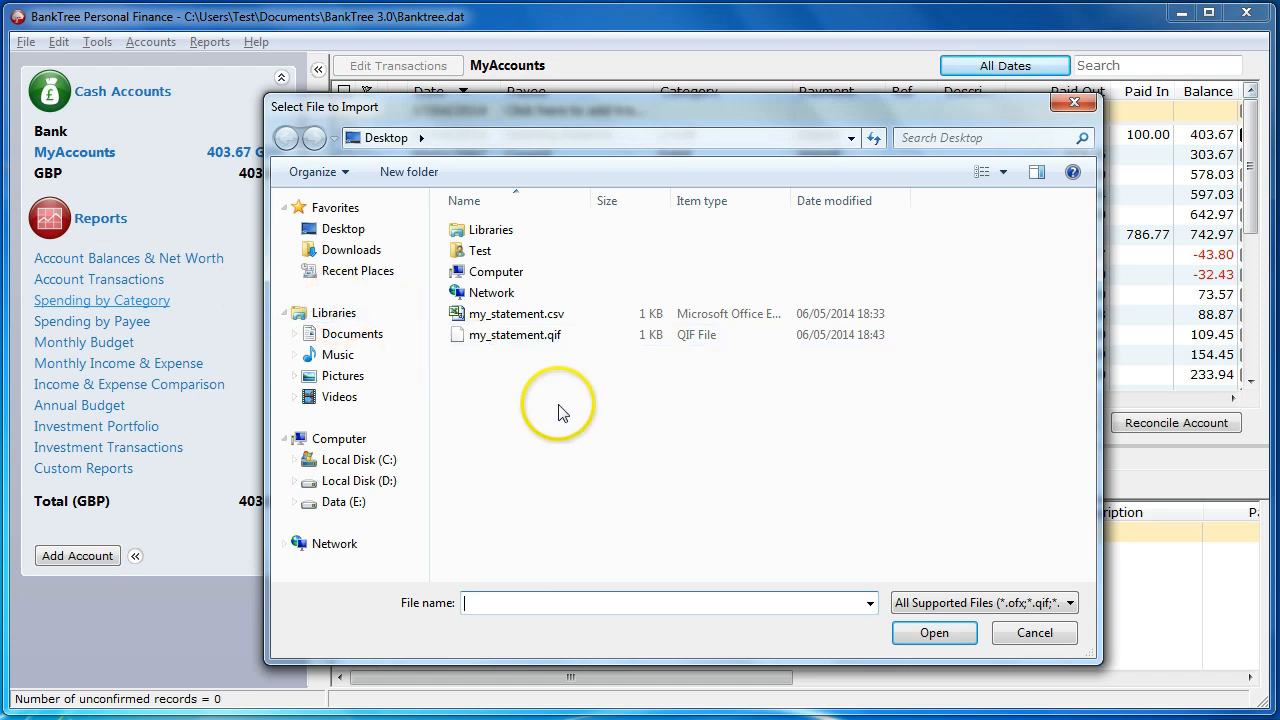
left_click(516, 334)
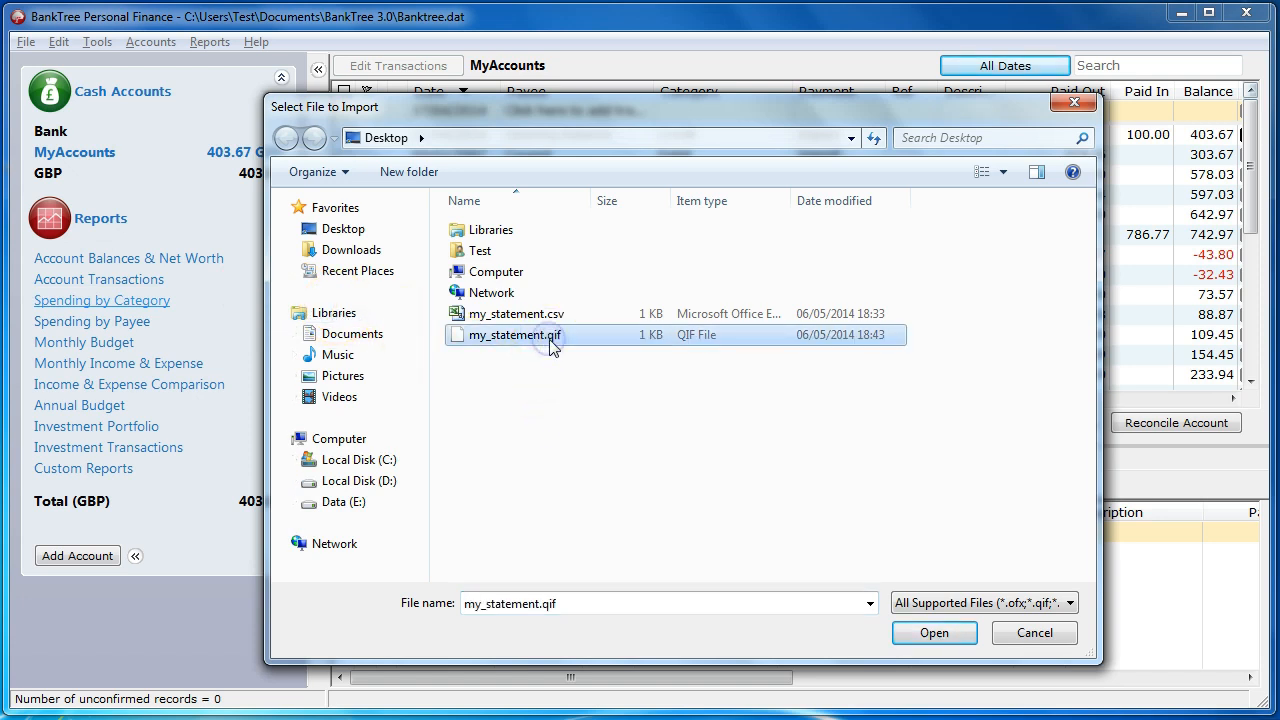
mouse_move(628, 445)
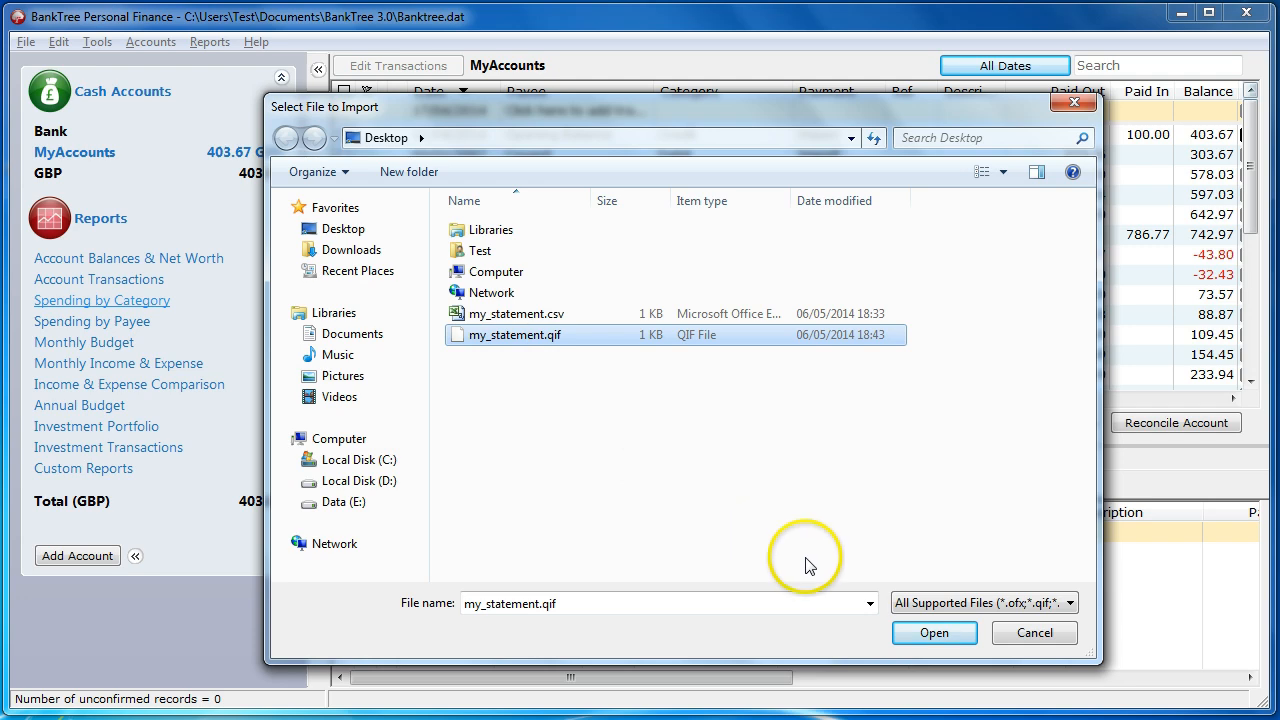
Open my_statement.qif and confirm <Import All Accounts Automatically>
left_click(934, 632)
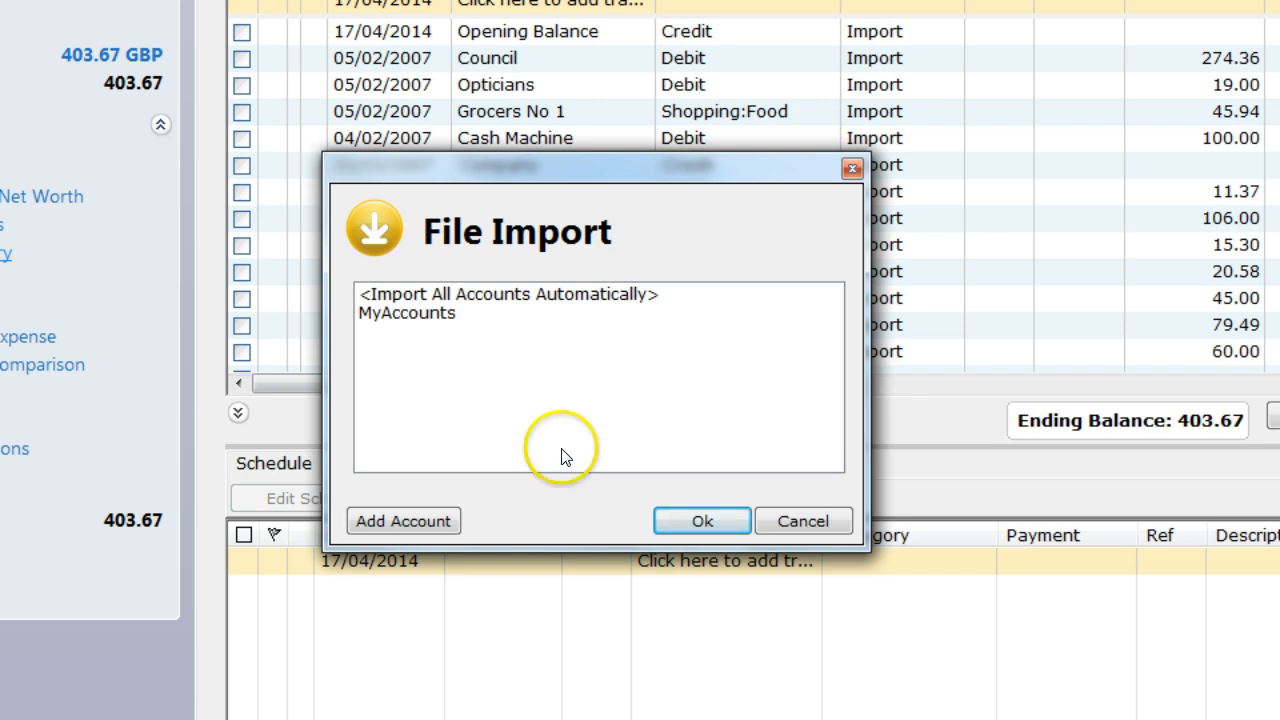
mouse_move(600, 305)
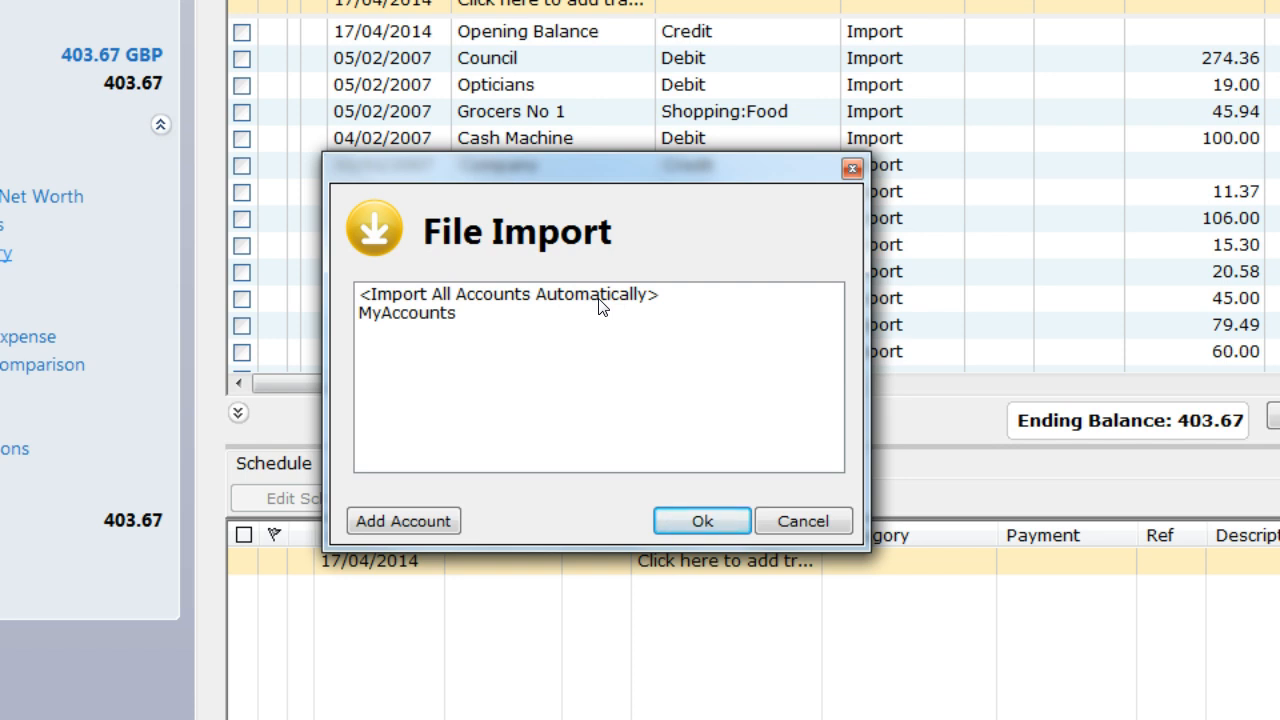
left_click(508, 294)
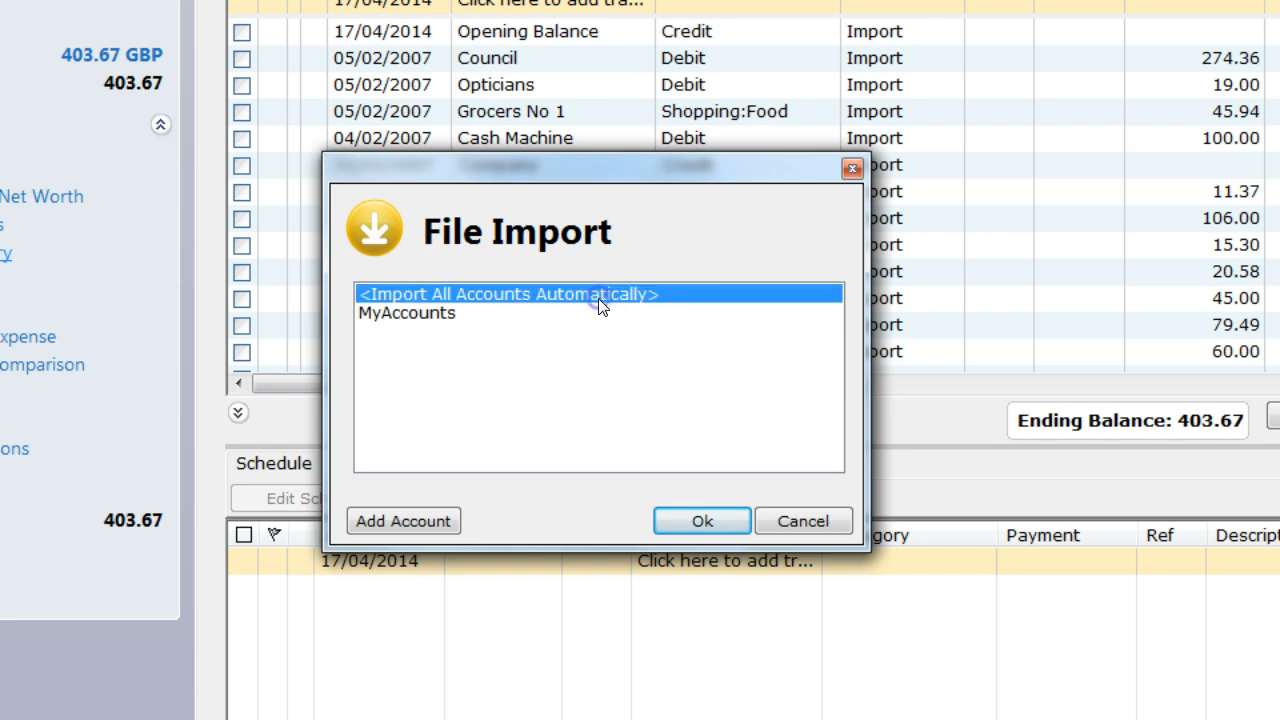
mouse_move(603, 385)
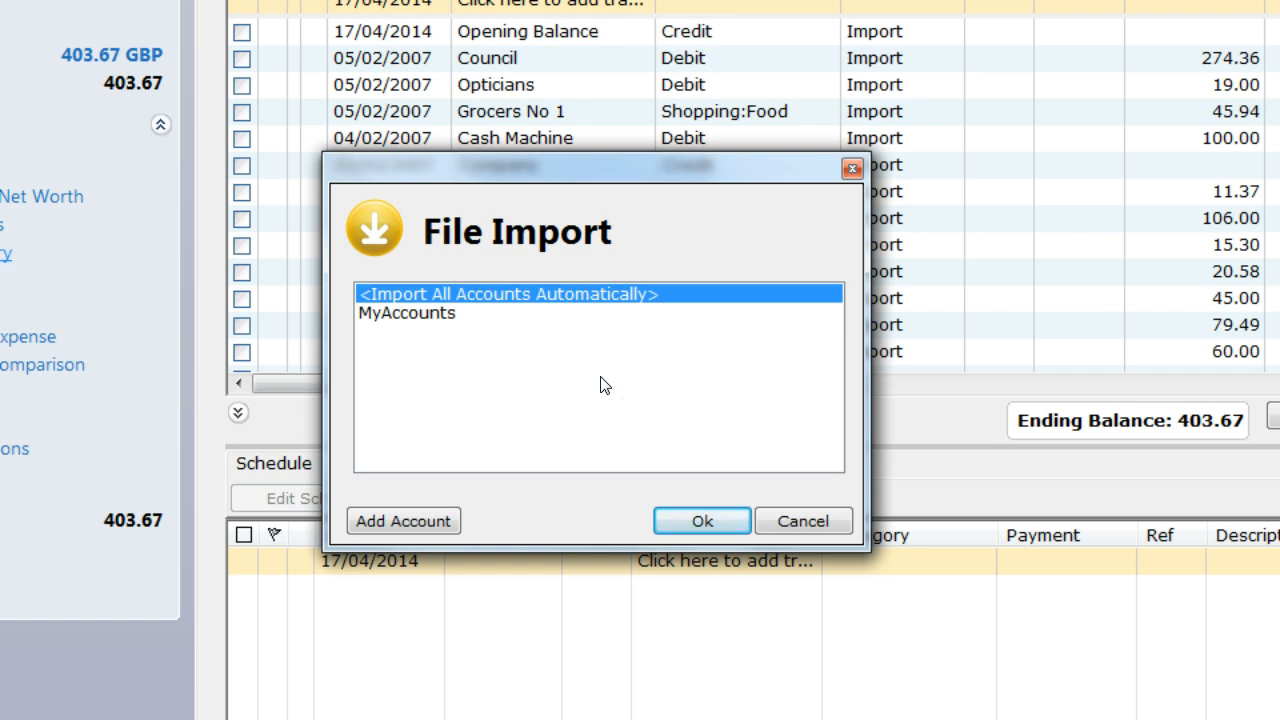
mouse_move(701, 521)
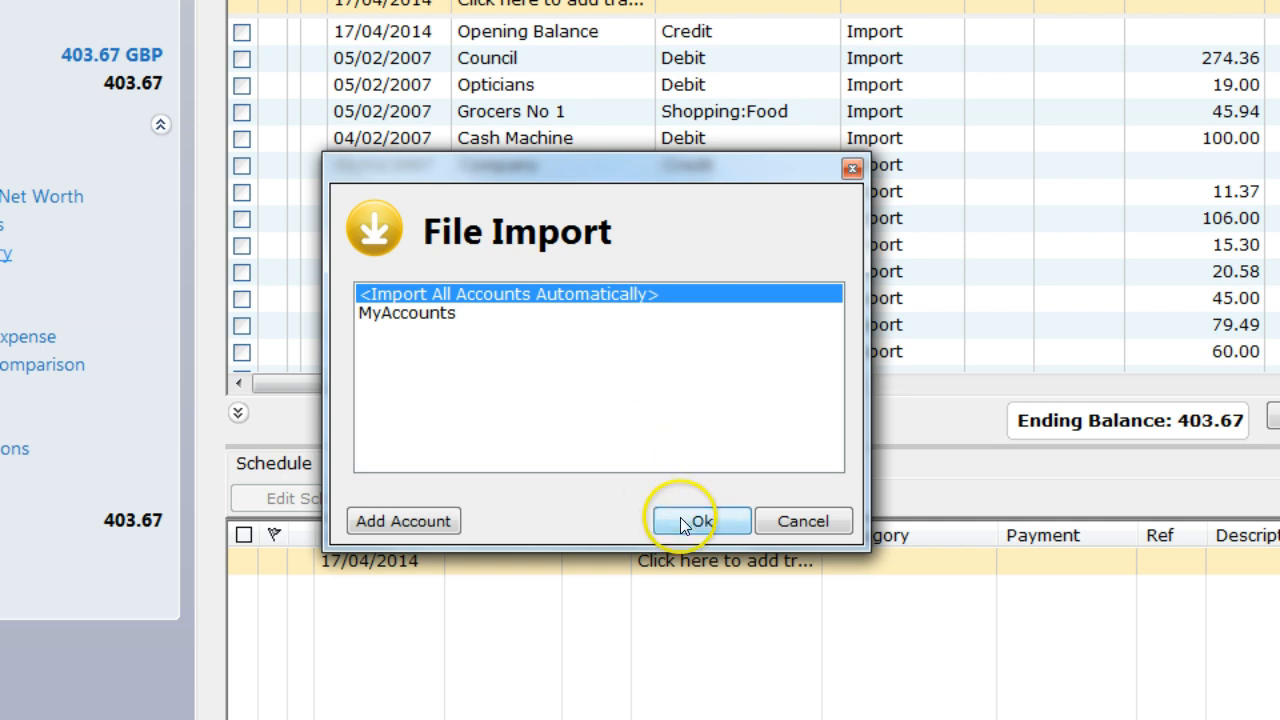
left_click(698, 520)
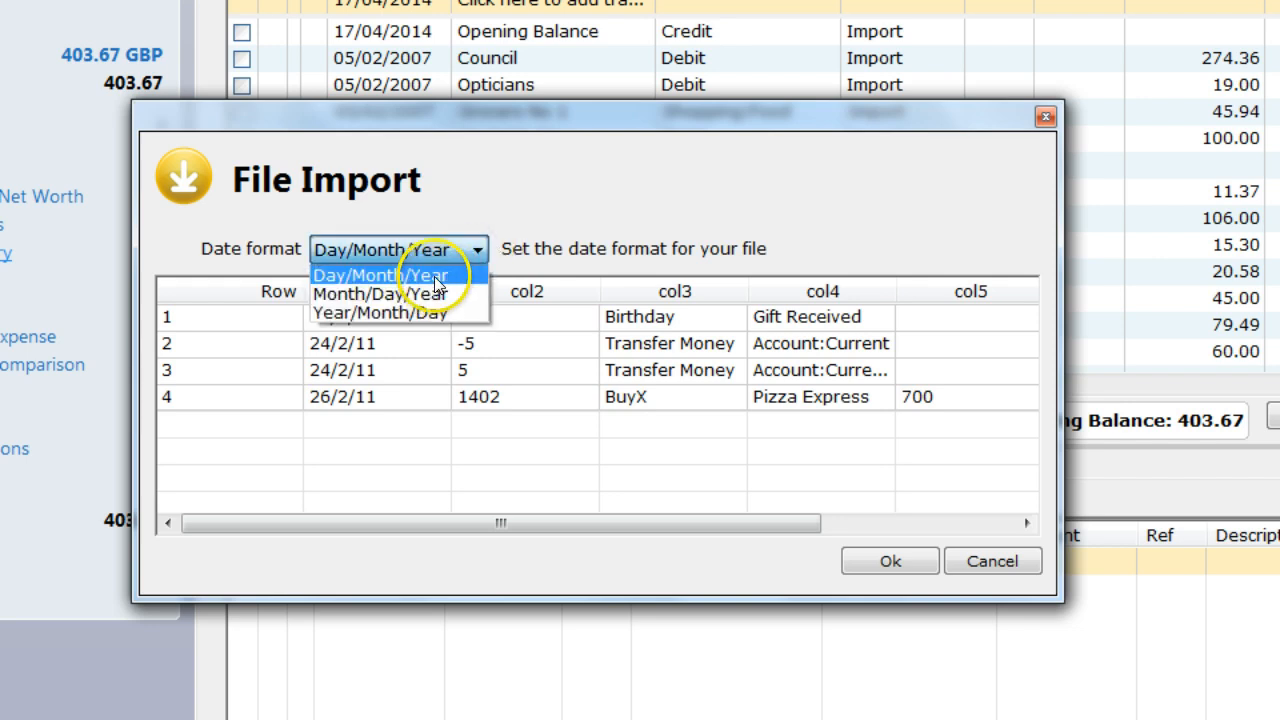
Read the QIF dates as Day/Month/Year and confirm the preview
left_click(380, 274)
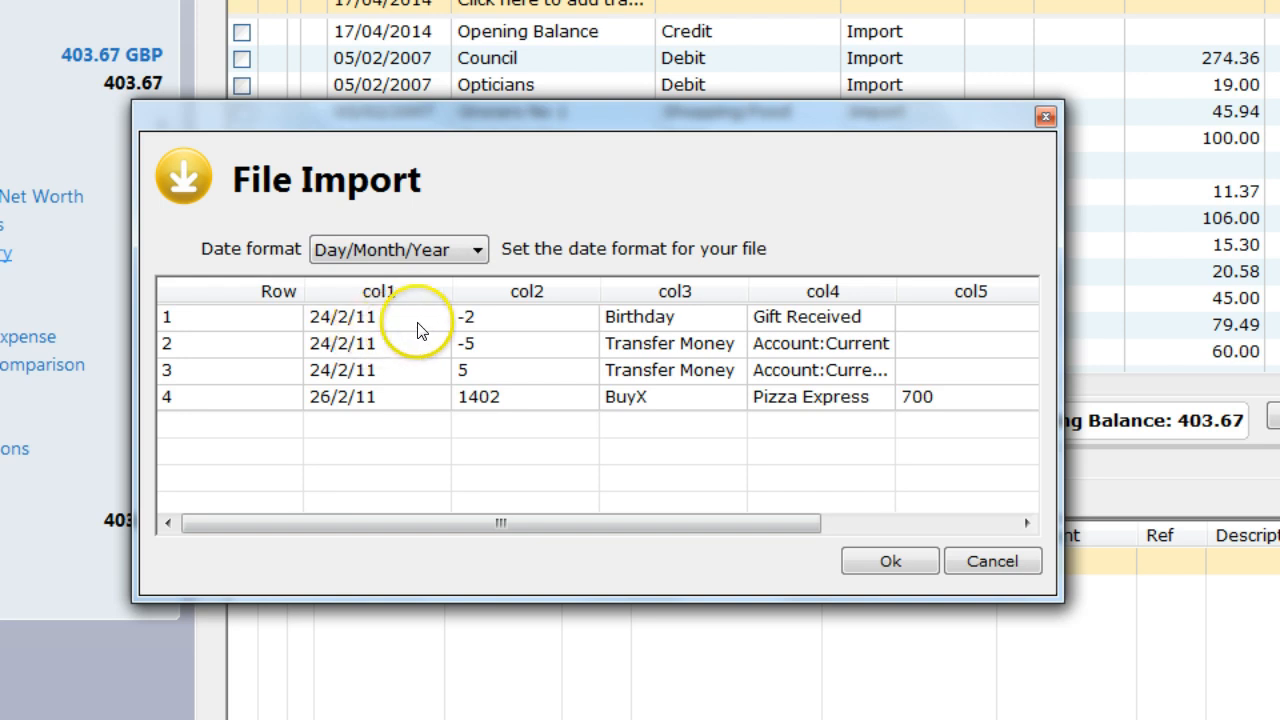
left_click(889, 561)
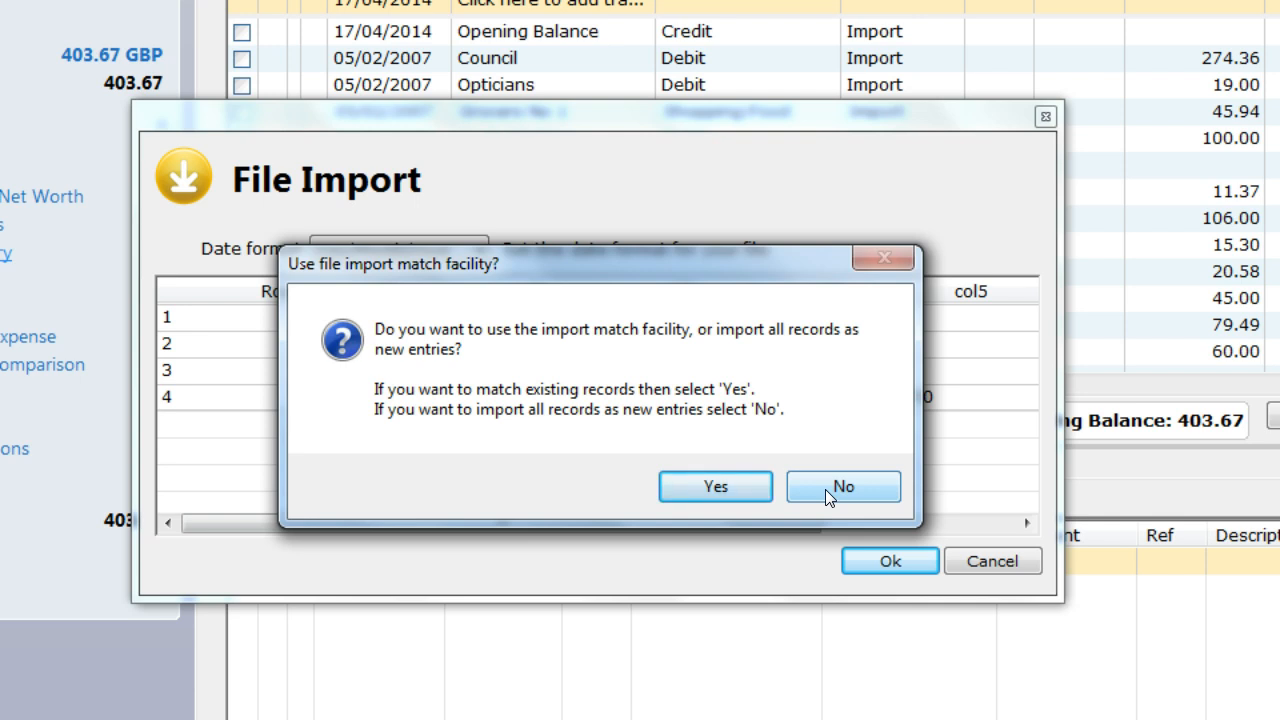
Decline import matching so all 4 records import as new, then dismiss the completion message
left_click(843, 486)
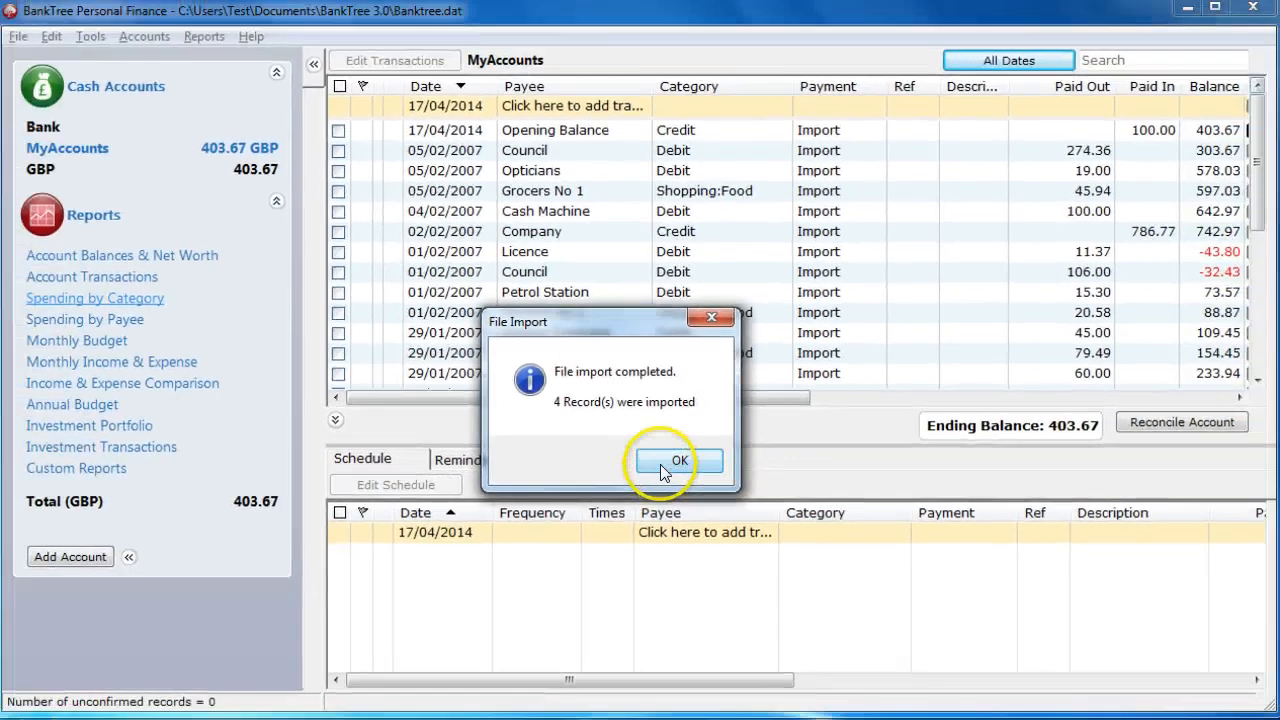
left_click(678, 460)
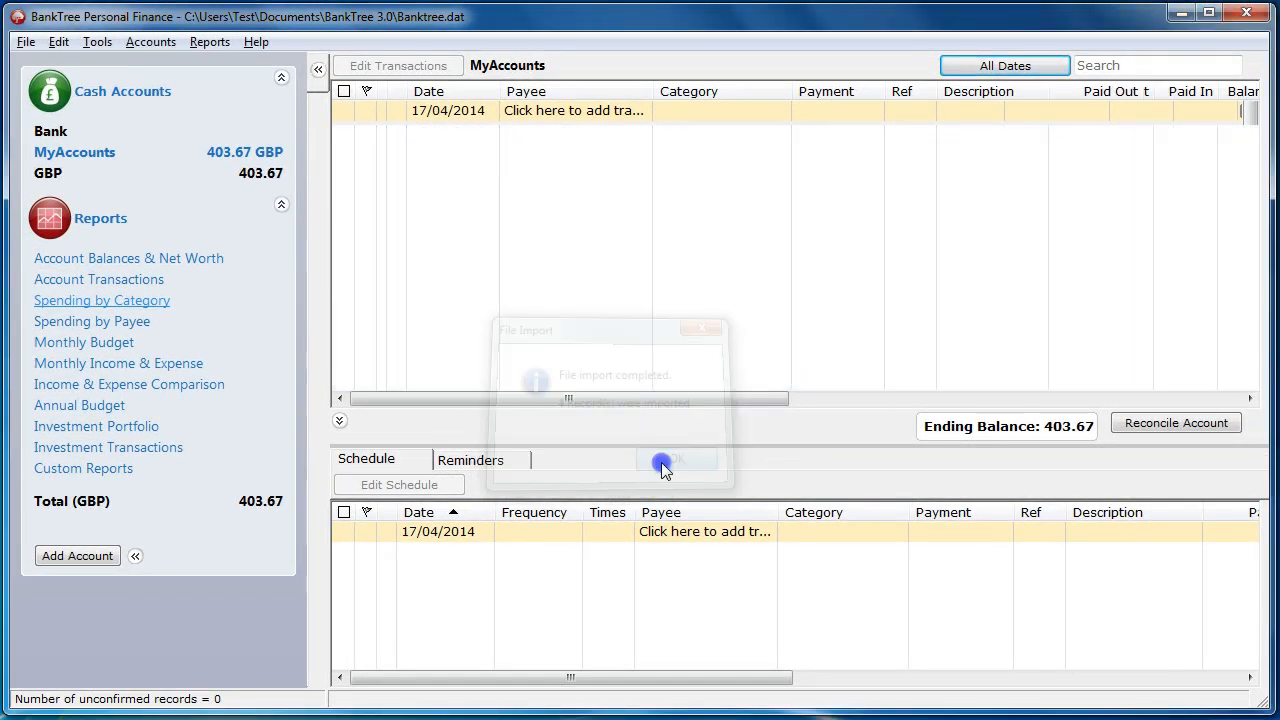
left_click(668, 460)
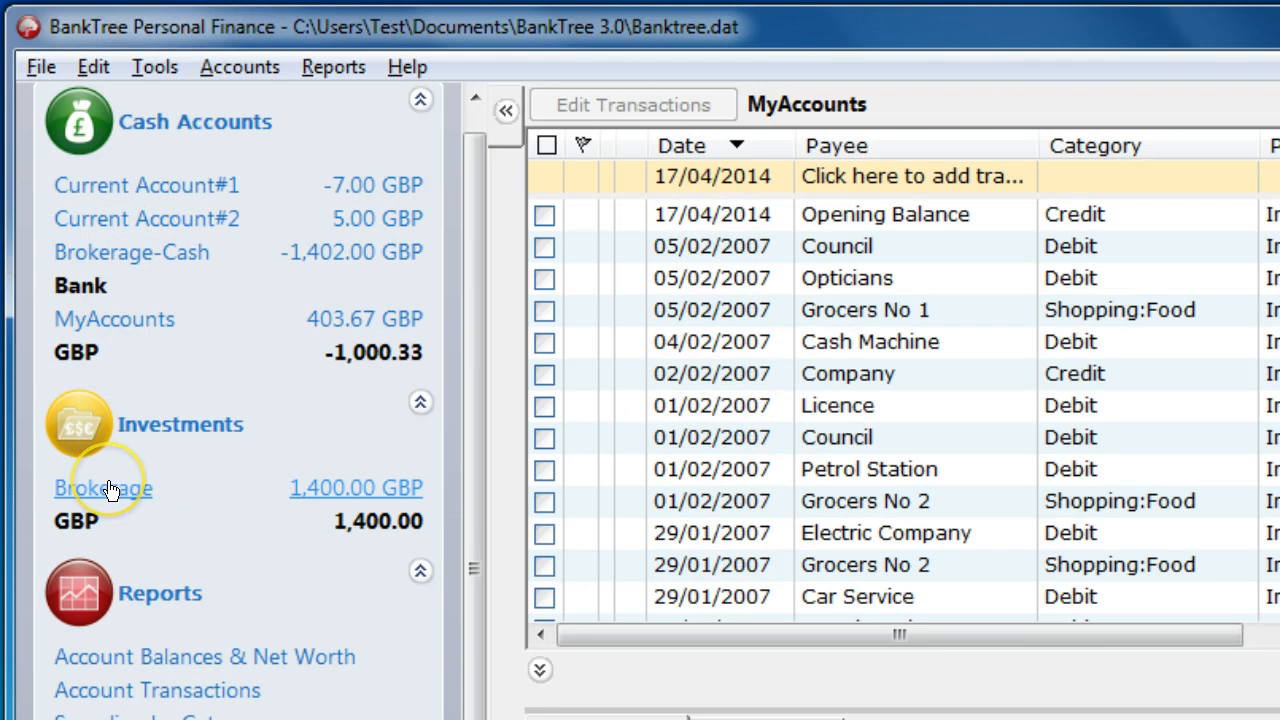
mouse_move(147, 219)
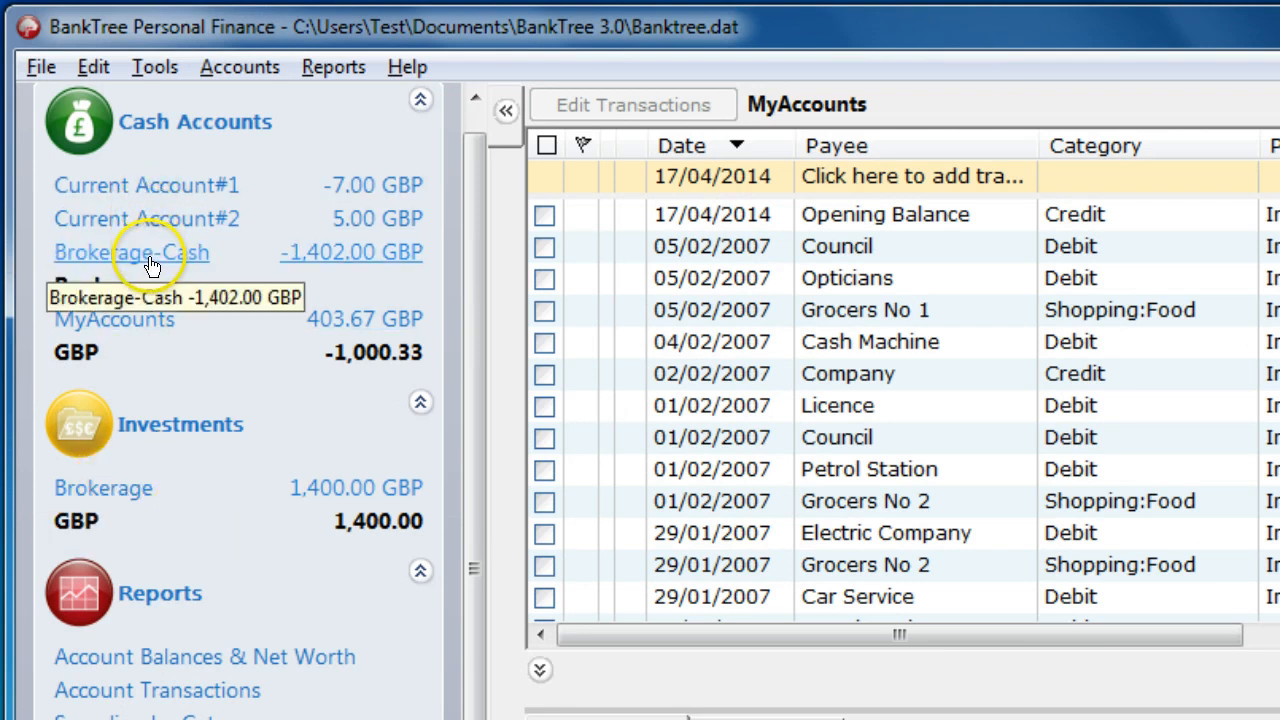
mouse_move(104, 488)
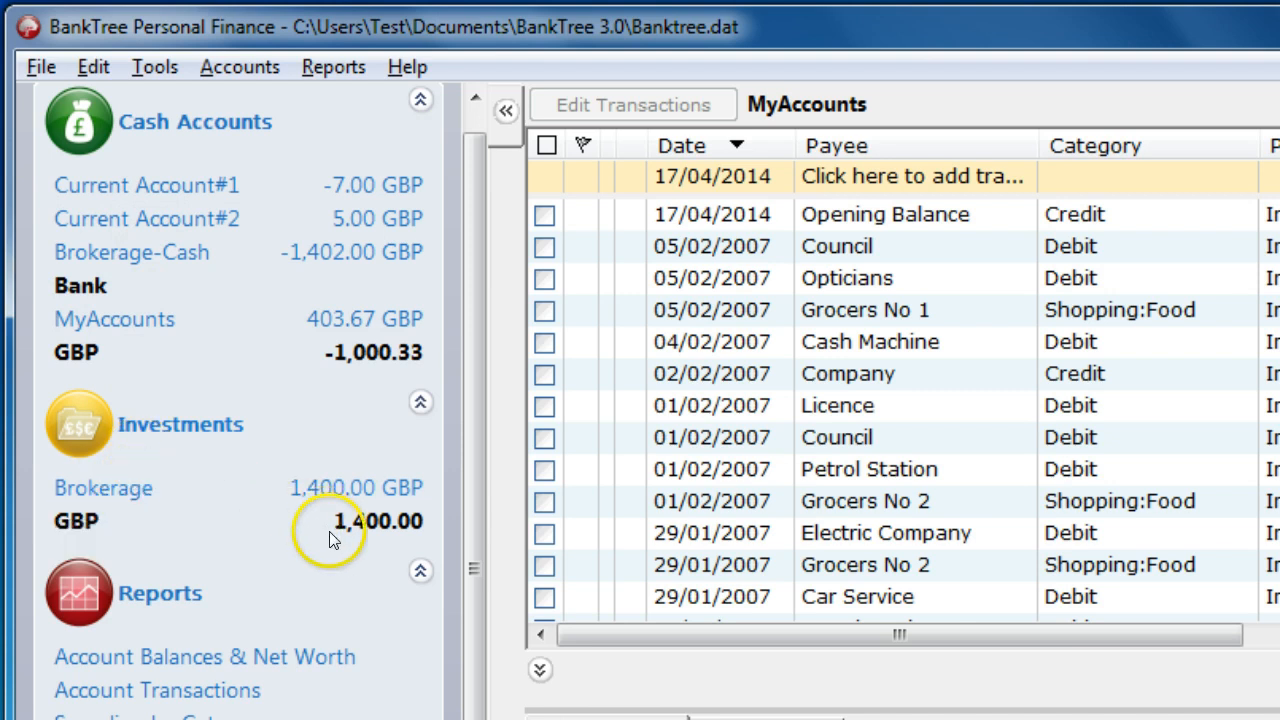
mouse_move(190, 225)
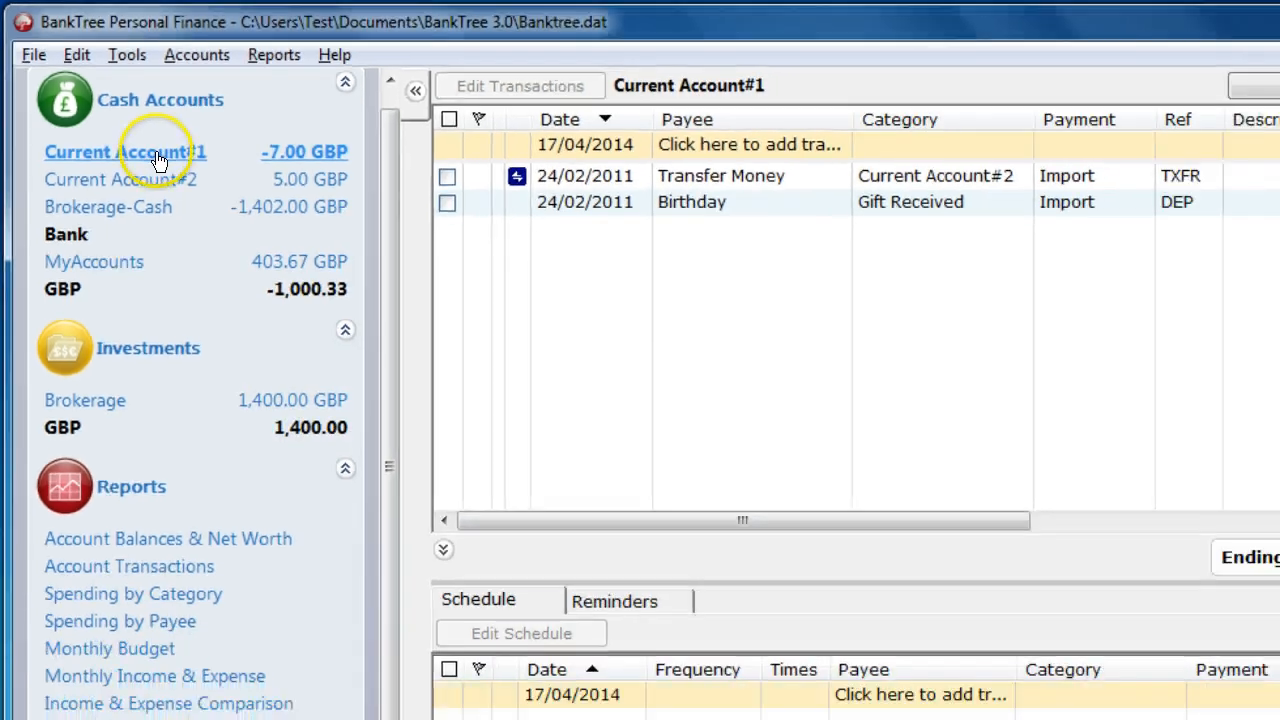
View Current Account#1, Current Account#2, then the Brokerage summary with 700 Pizza Express shares
left_click(1208, 22)
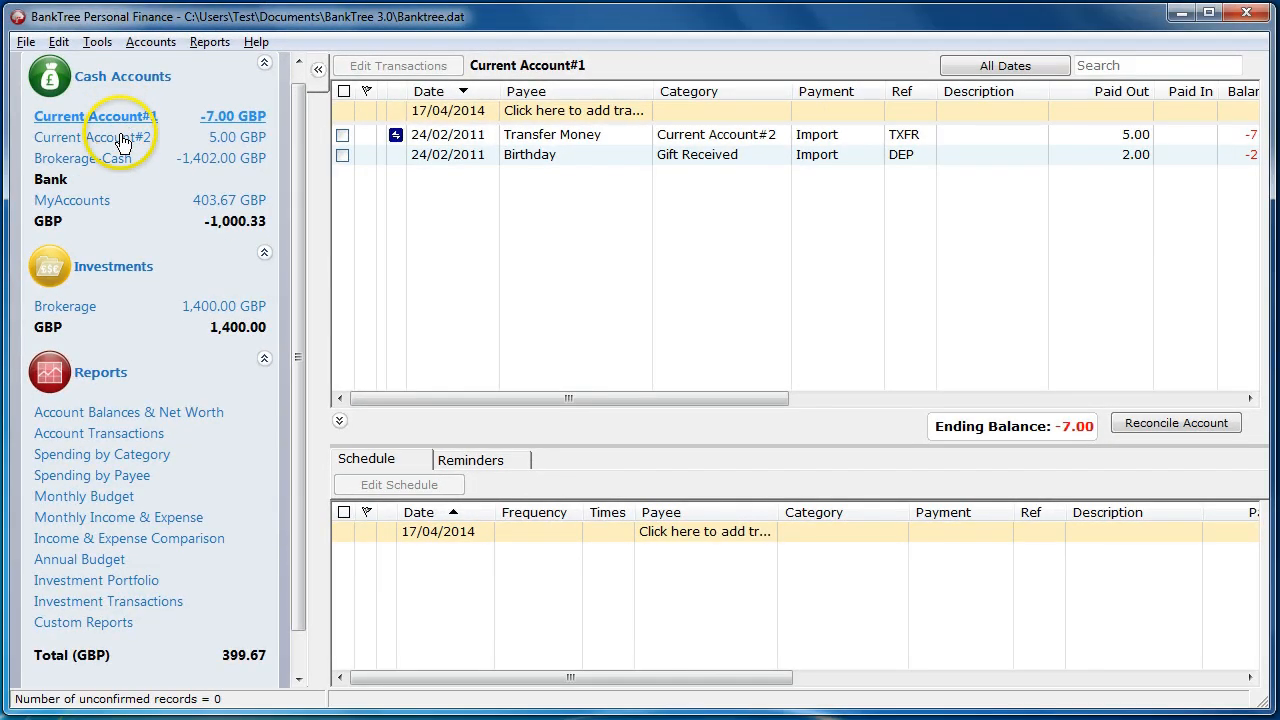
left_click(96, 137)
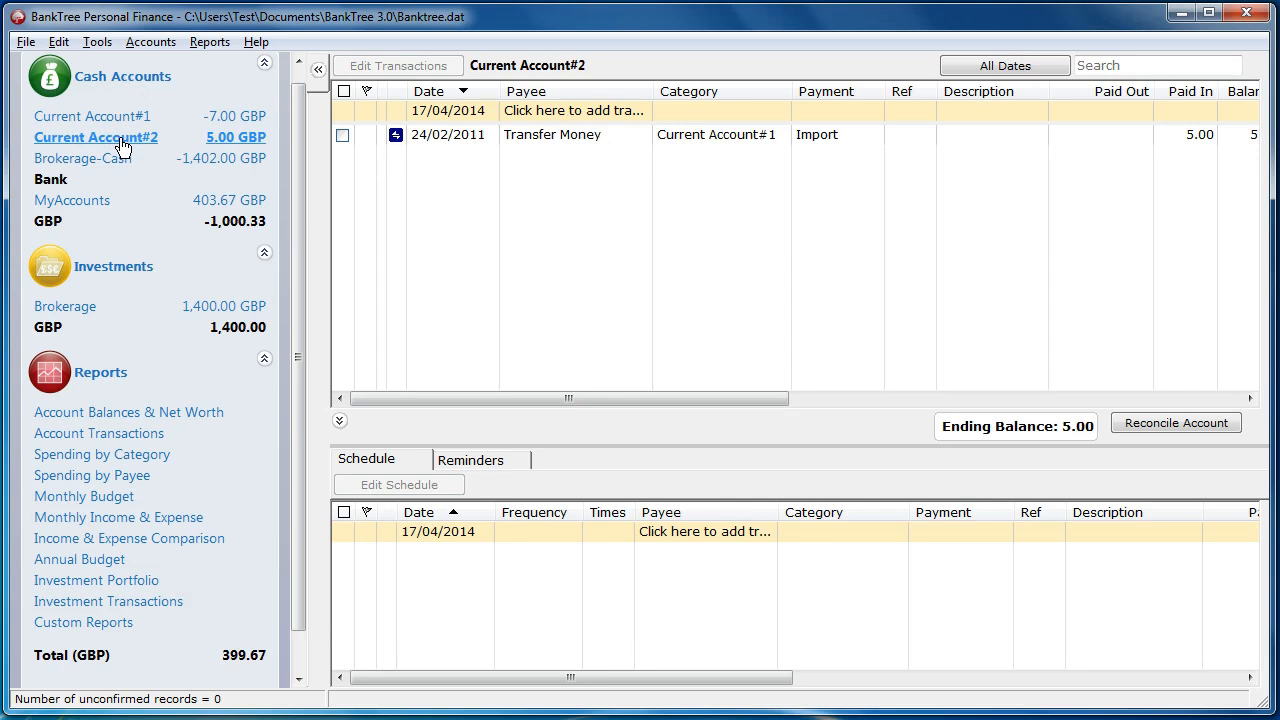
left_click(65, 306)
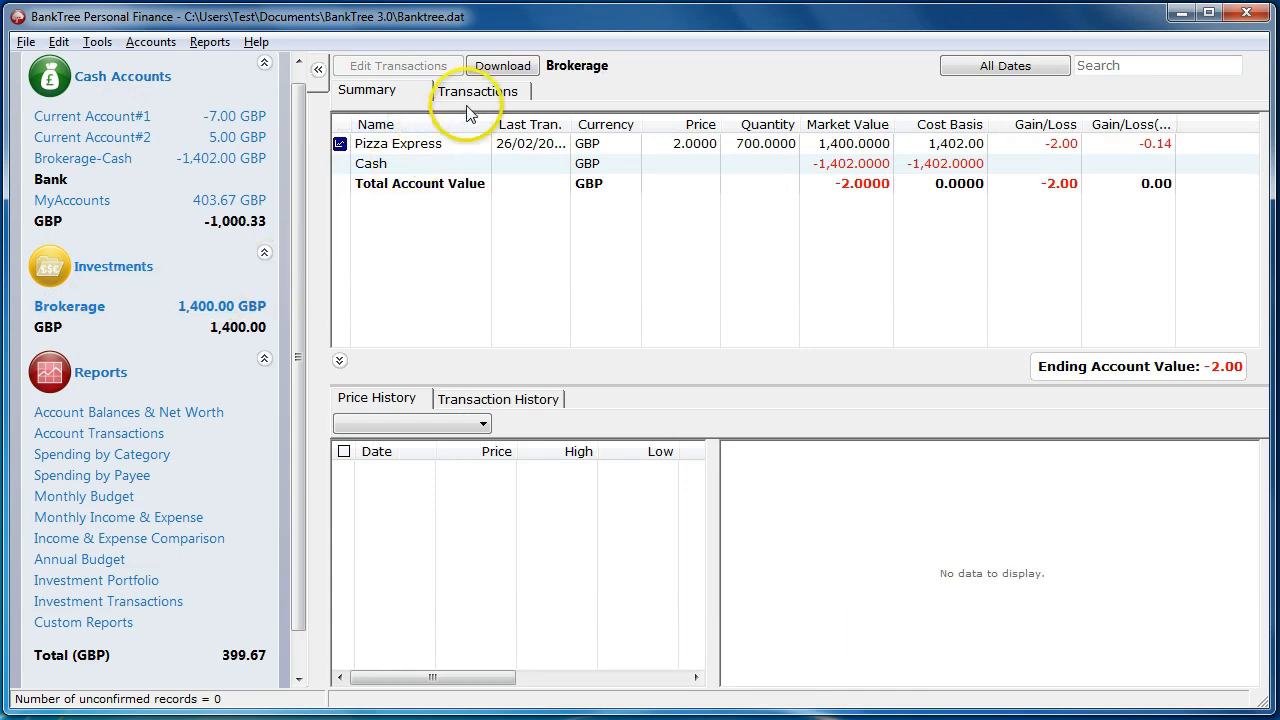
Check the 1,402.00 Pizza Express purchase in Brokerage transactions, then return to Current Account#1
left_click(478, 90)
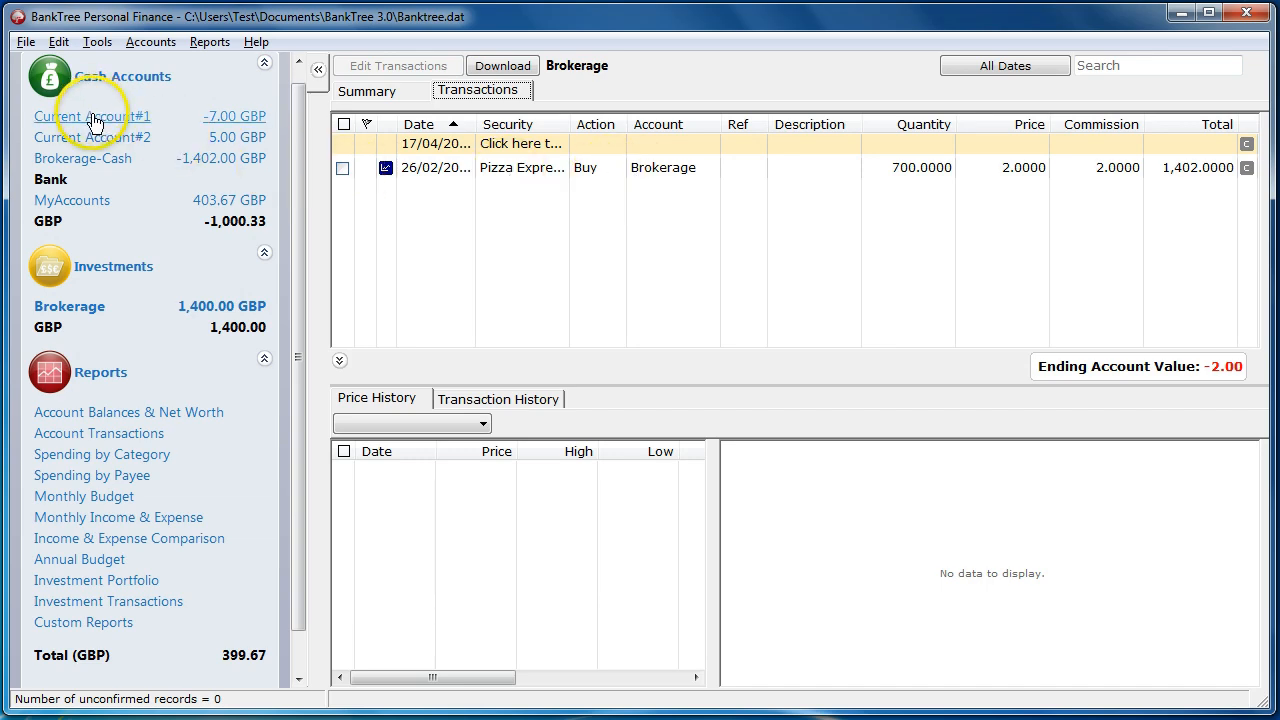
left_click(91, 116)
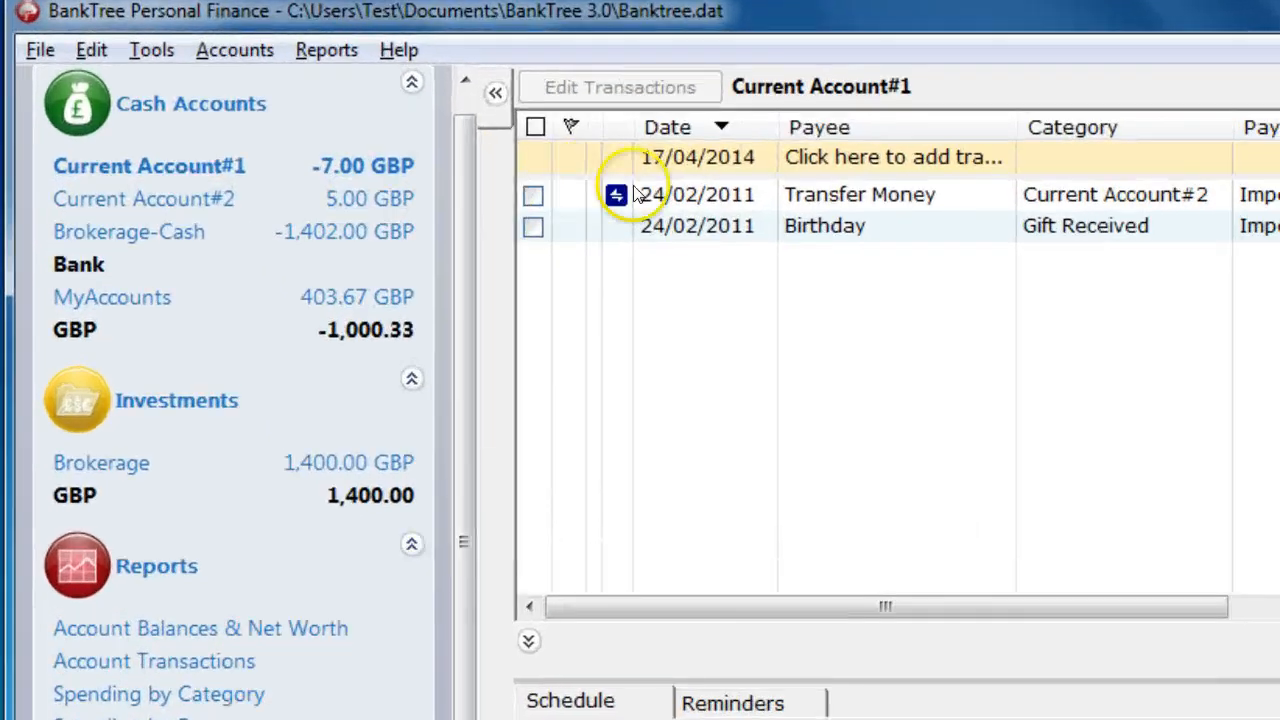